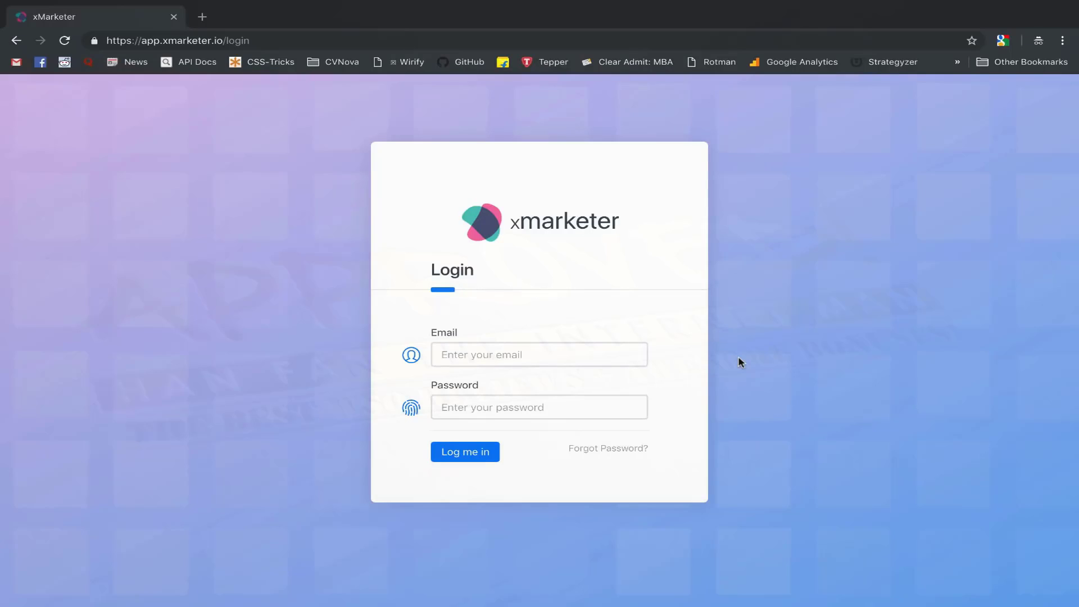
mouse_move(605, 330)
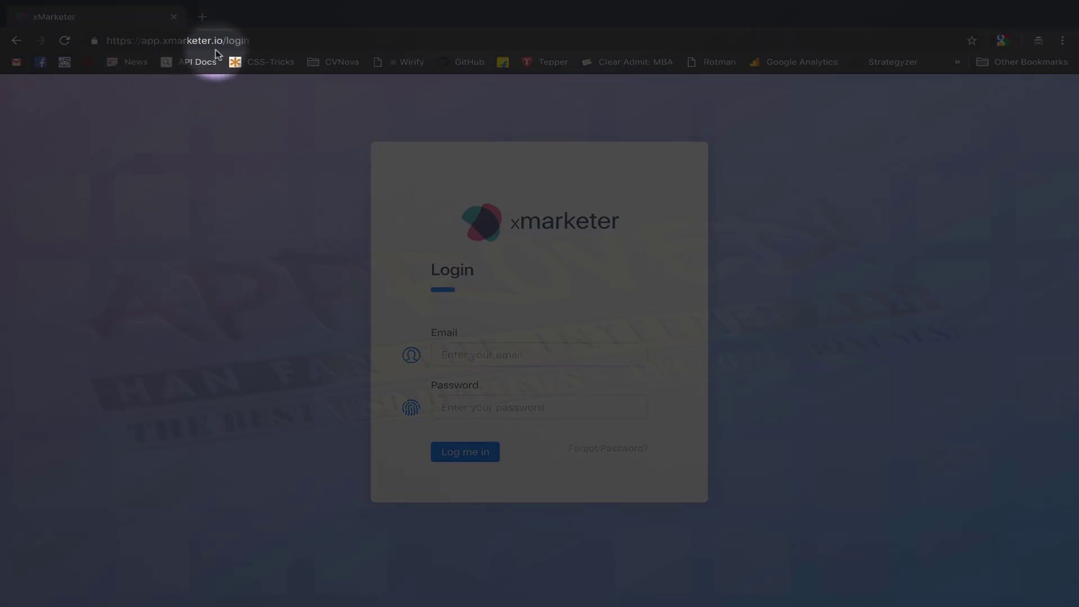
Step: Log in to xMarketer with the john@sam account email and password
click(539, 354)
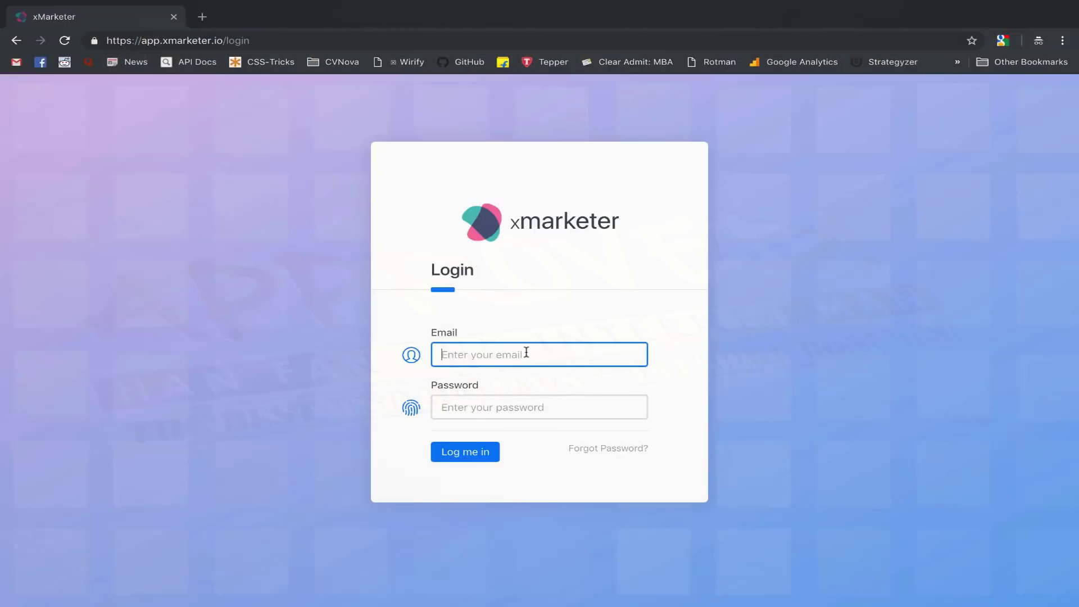
text(john@sample.abc)
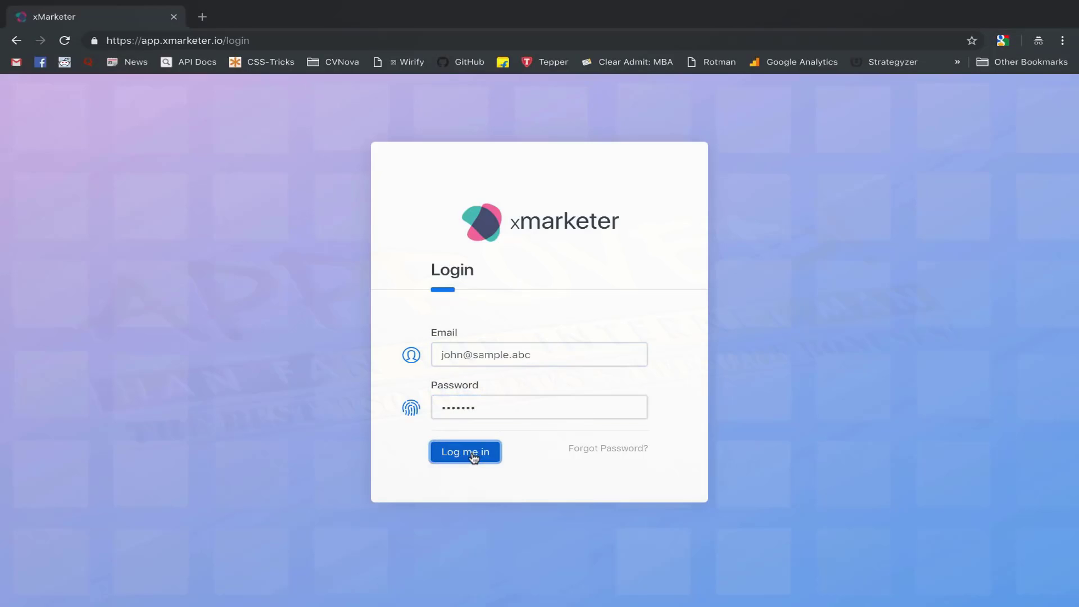
click(465, 451)
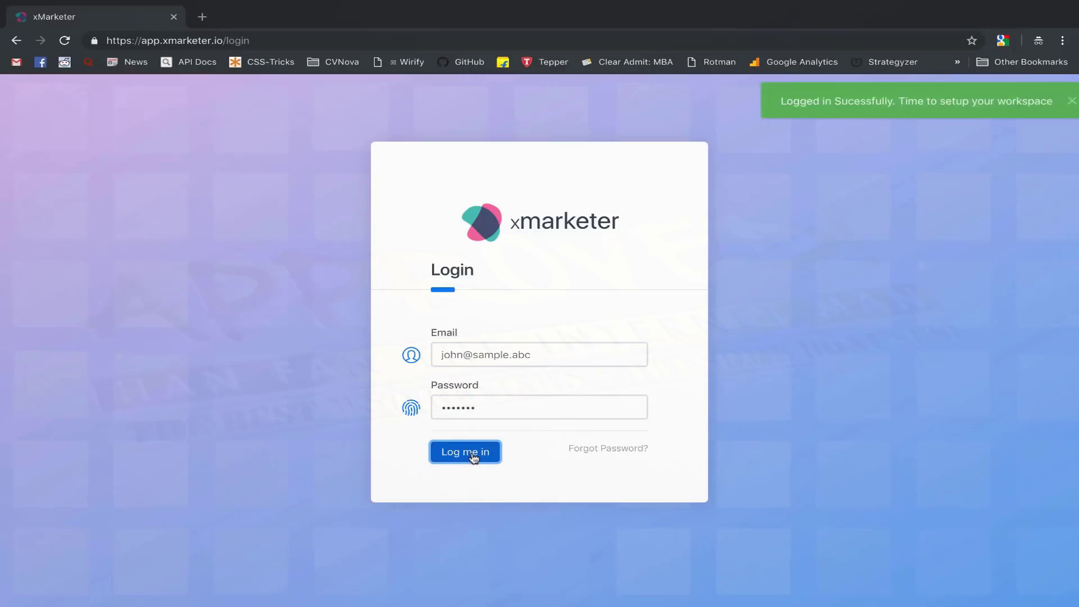
Step: Activate a workspace named 'Acme Ventures', keeping the 'acme' subdomain
click(465, 451)
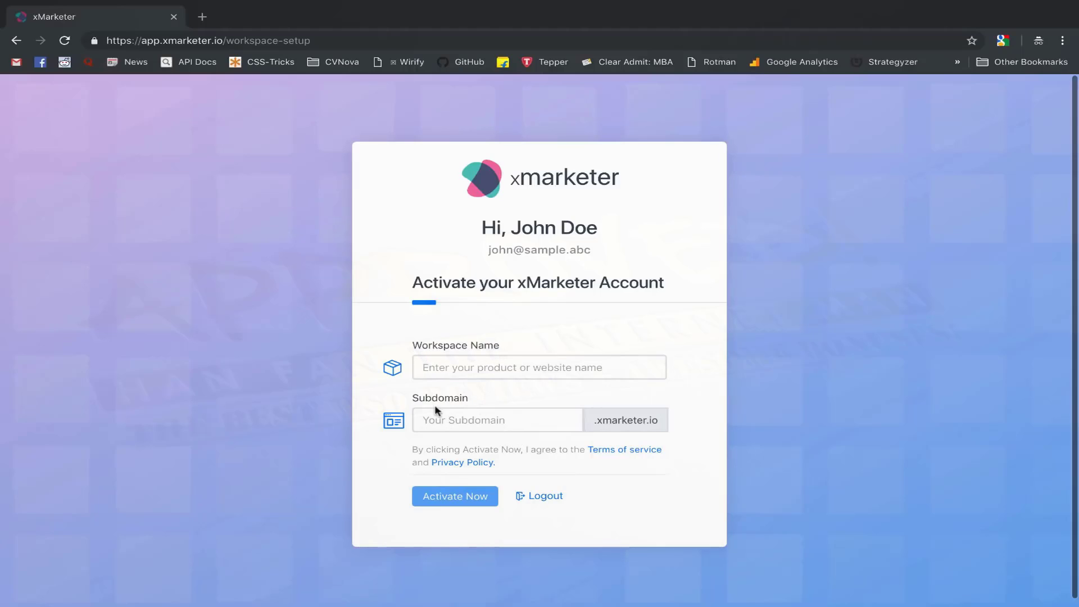
click(539, 367)
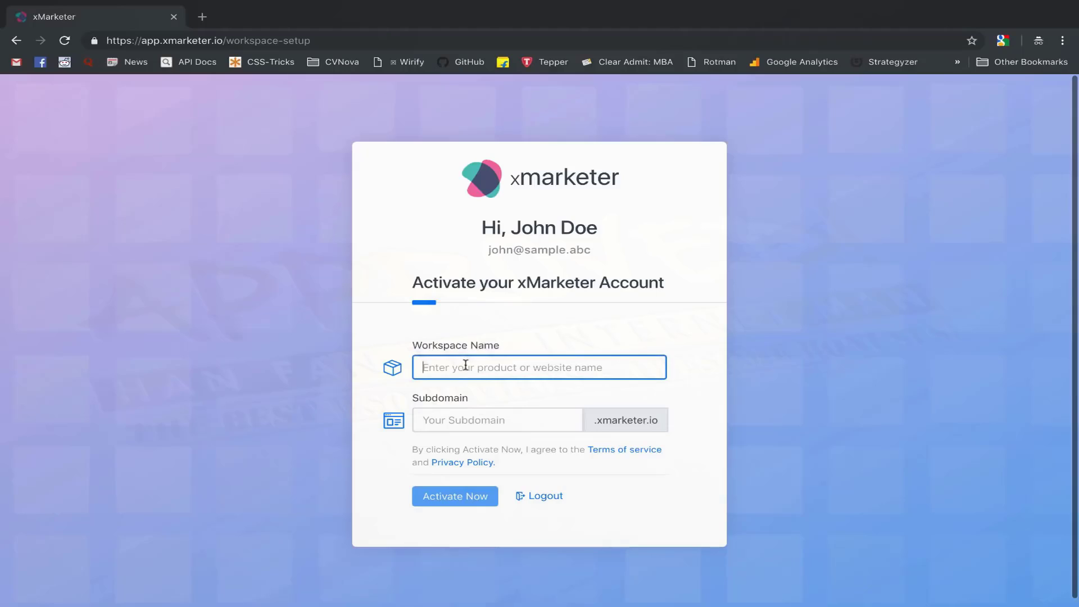
text(Acme)
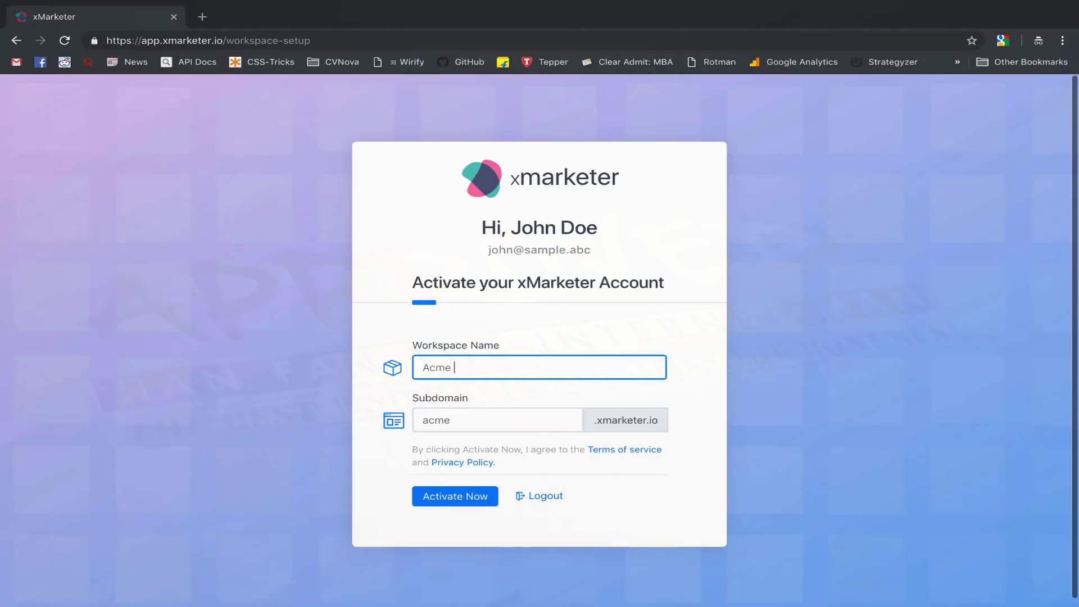
text(Vent)
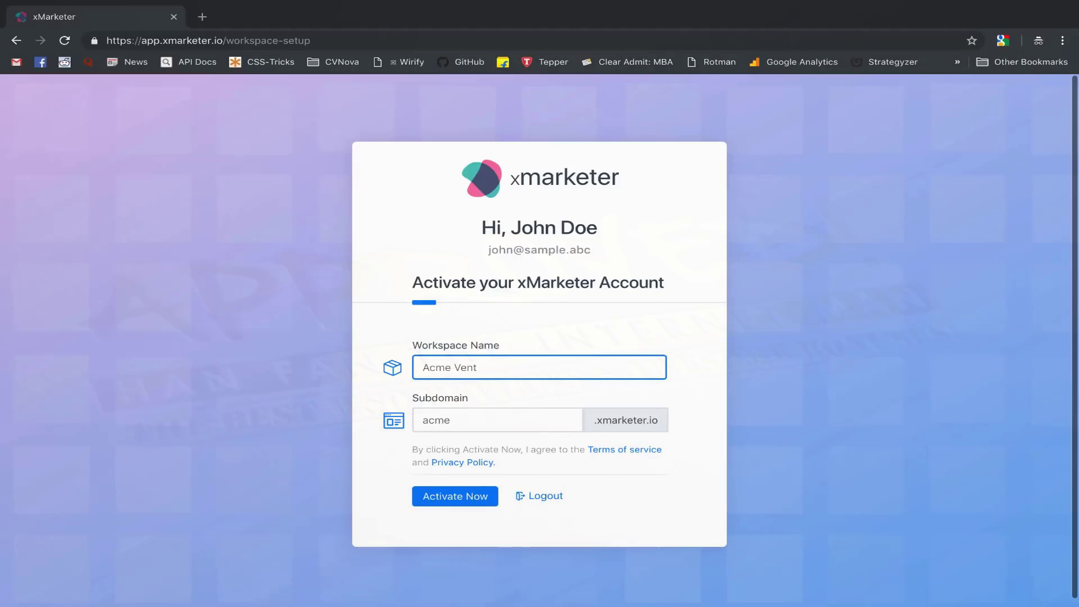
text(ures)
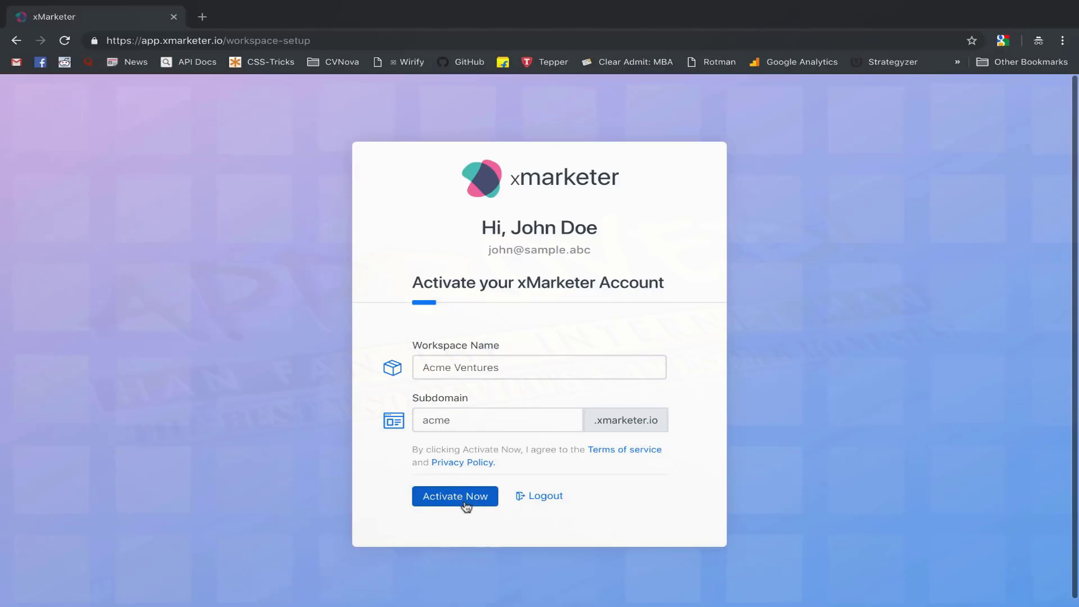
click(454, 496)
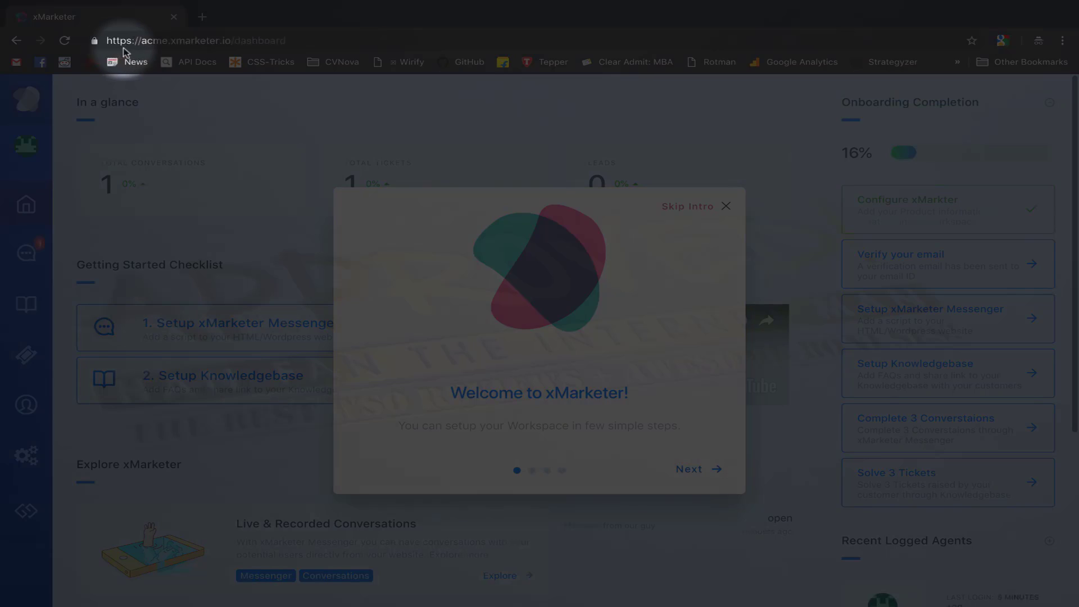
mouse_move(219, 52)
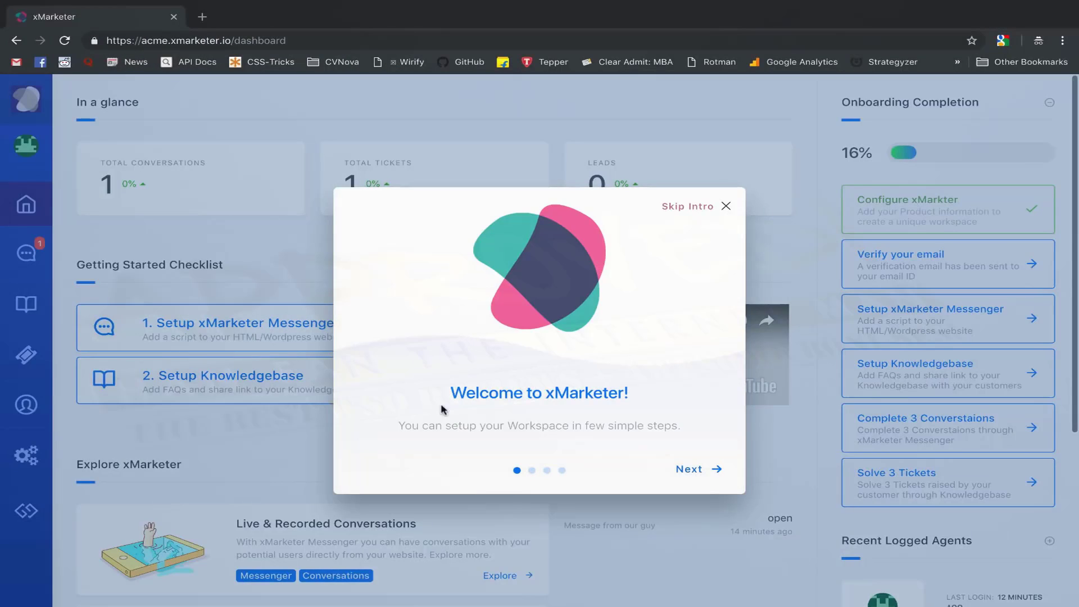
Step: Advance the welcome intro to the messenger step and copy its embed script
click(687, 468)
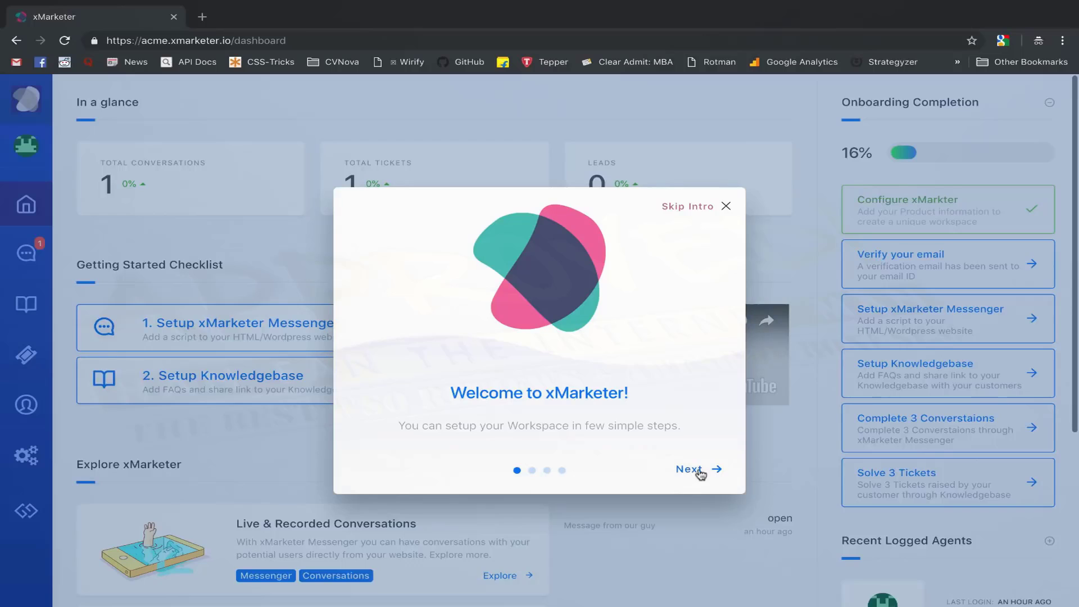
click(696, 469)
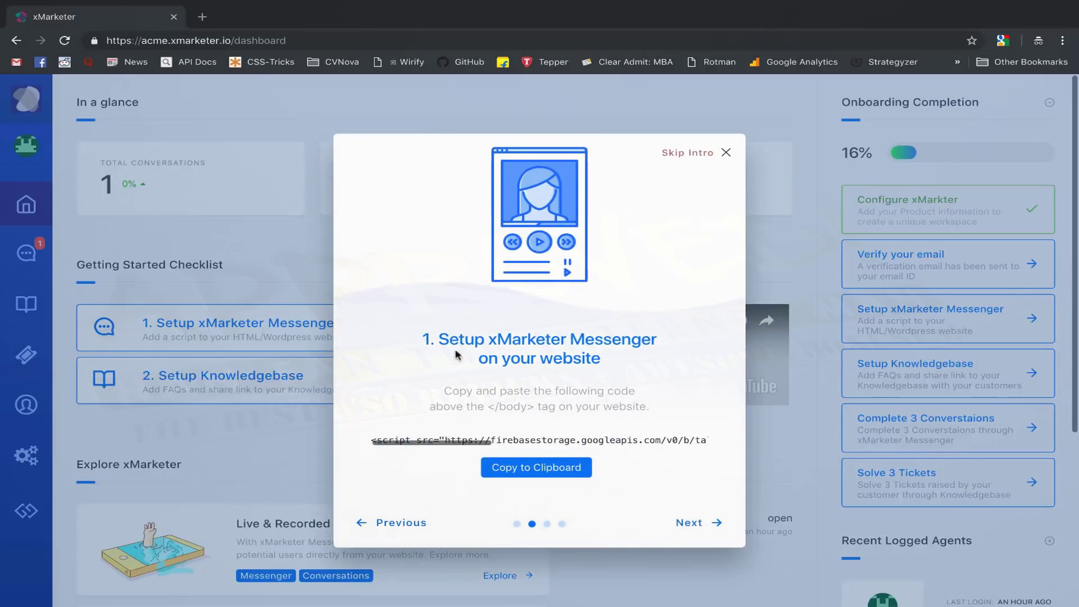
mouse_move(561, 370)
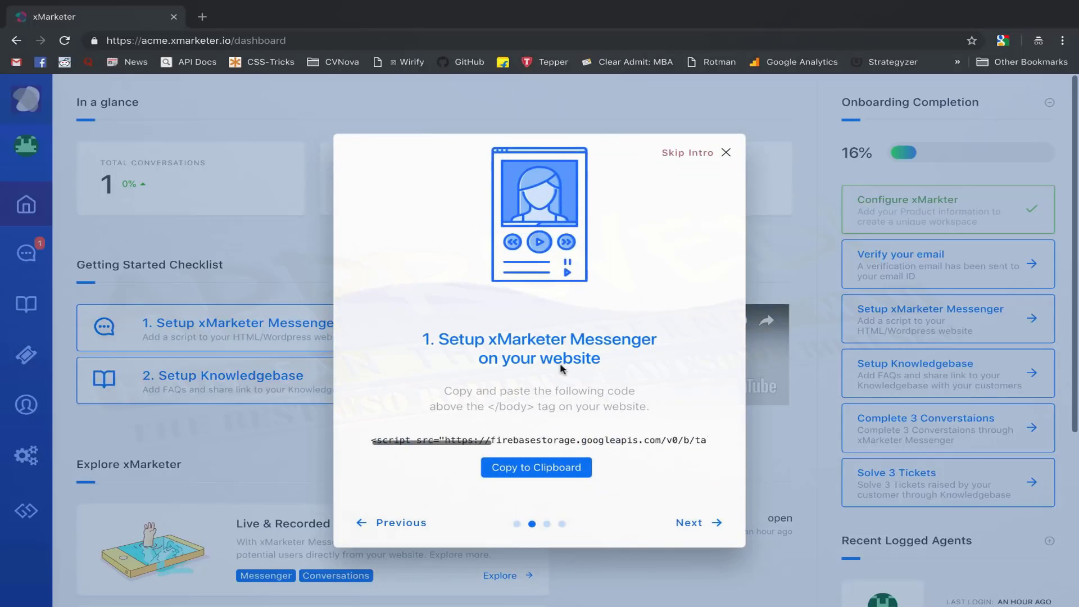
mouse_move(524, 441)
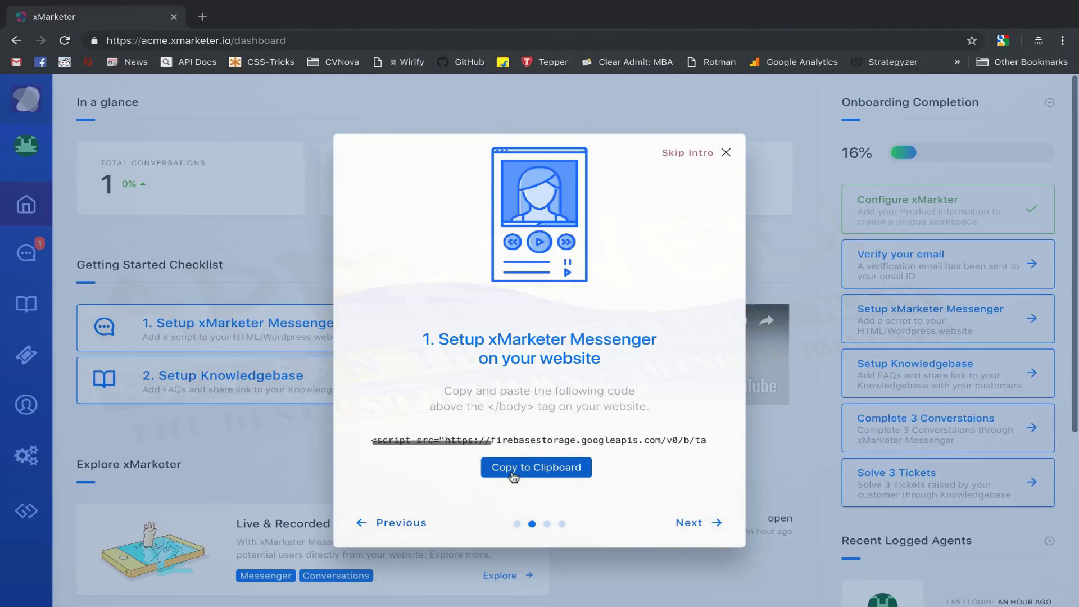
click(535, 467)
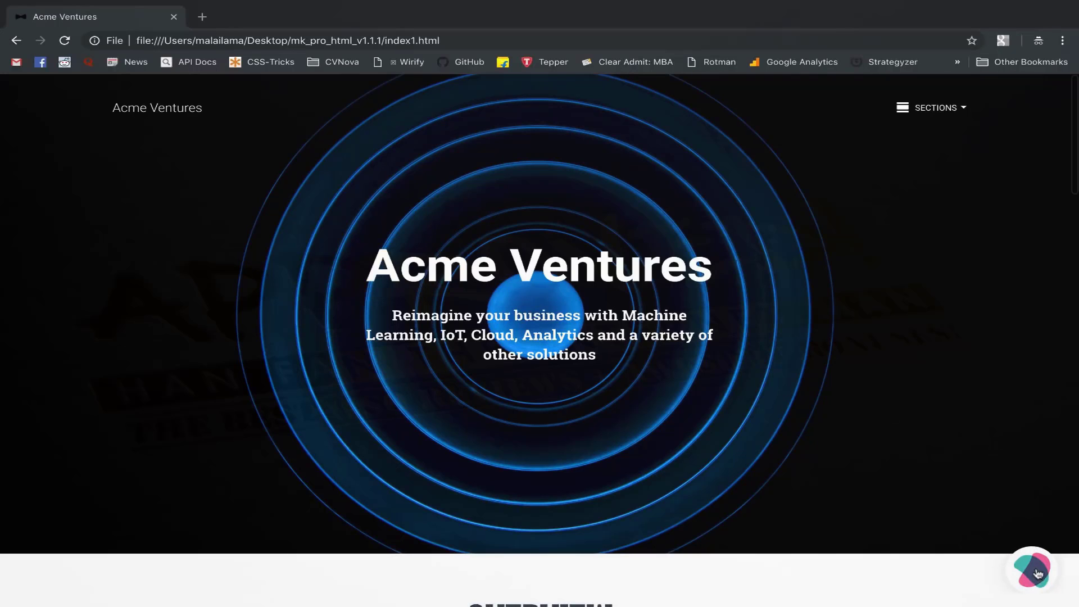
Step: Open, close and reopen the messenger chat bubble on the Acme Ventures site
click(1032, 570)
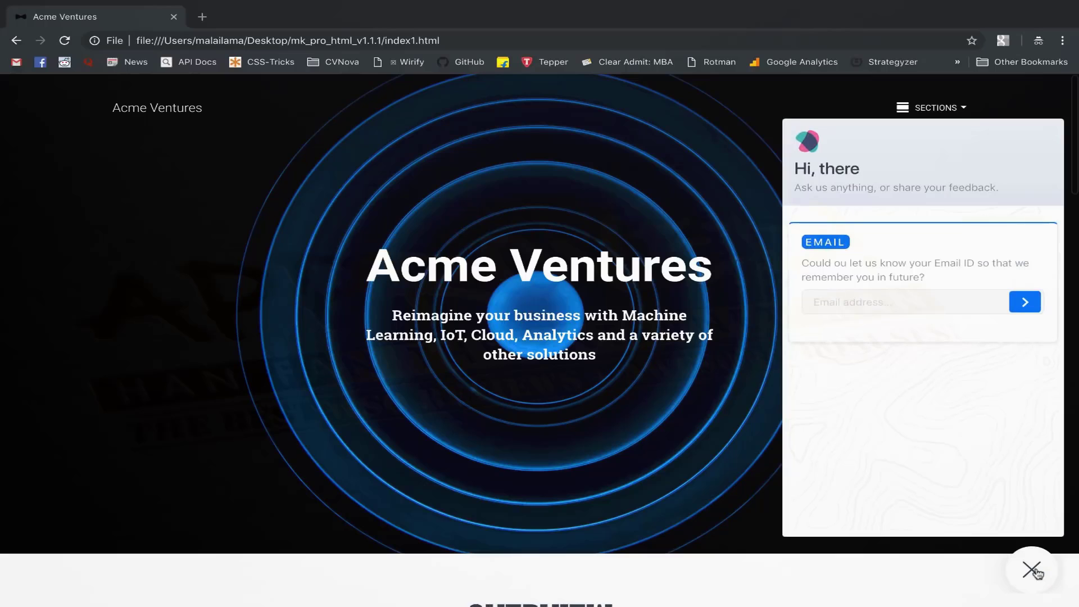
click(1031, 571)
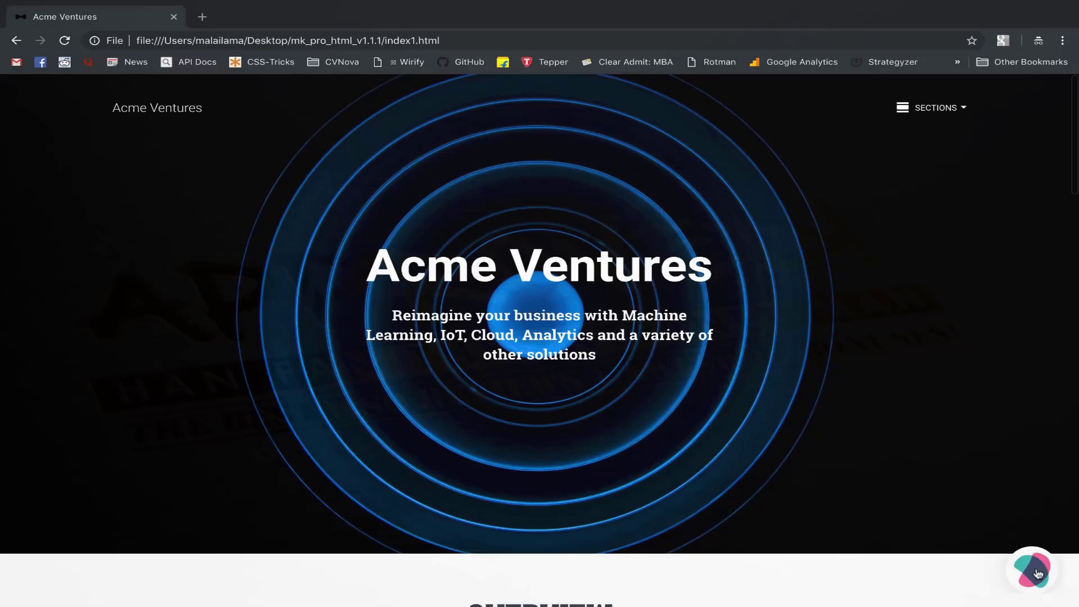
click(1030, 570)
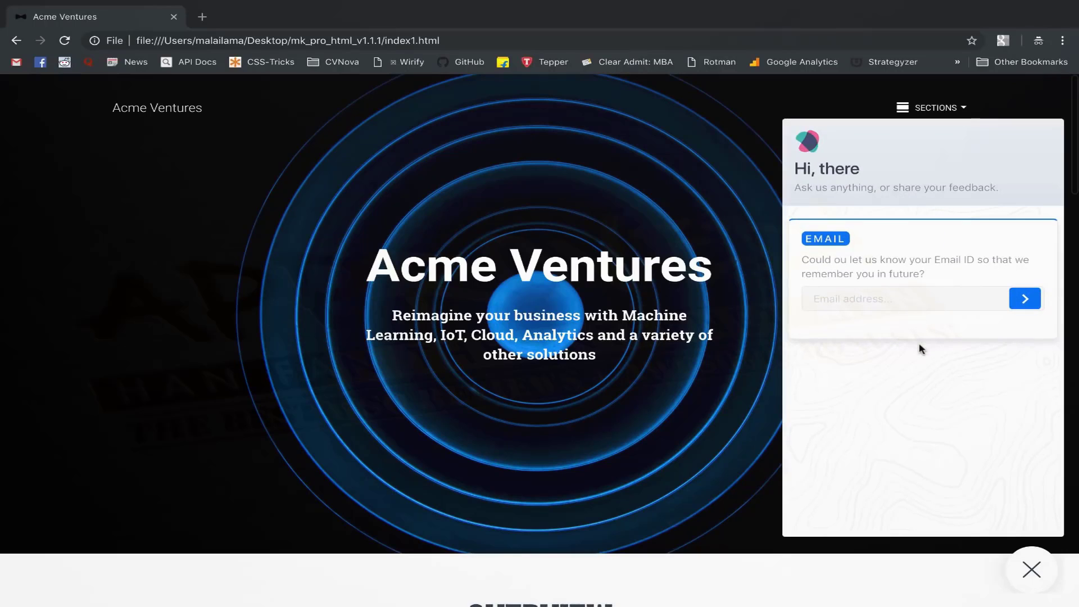
mouse_move(1024, 298)
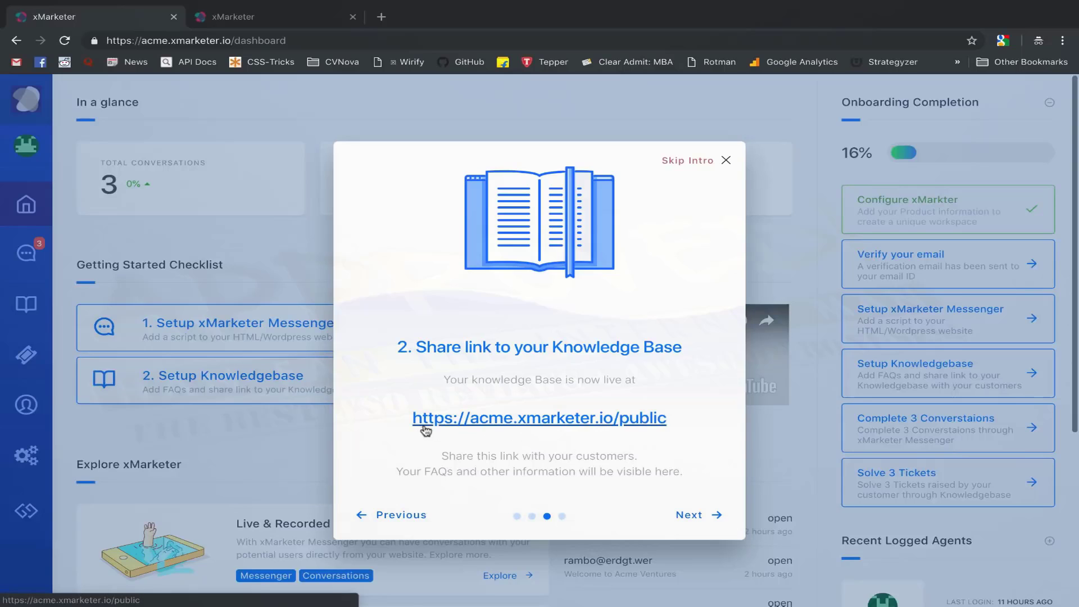
Step: Open the public knowledge base in a new tab and view its Create Ticket form
click(539, 418)
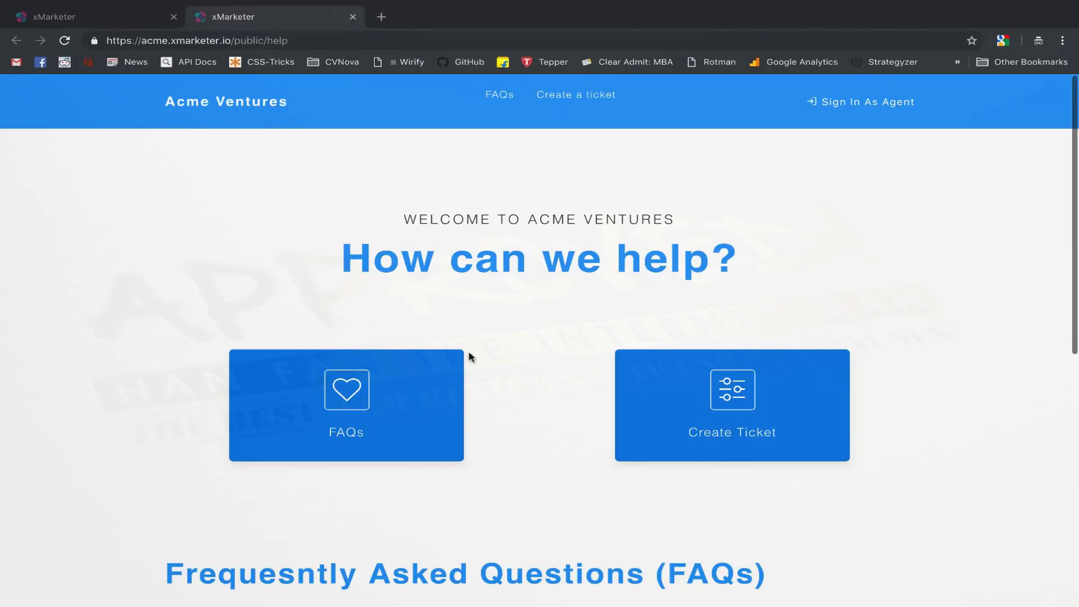
mouse_move(597, 405)
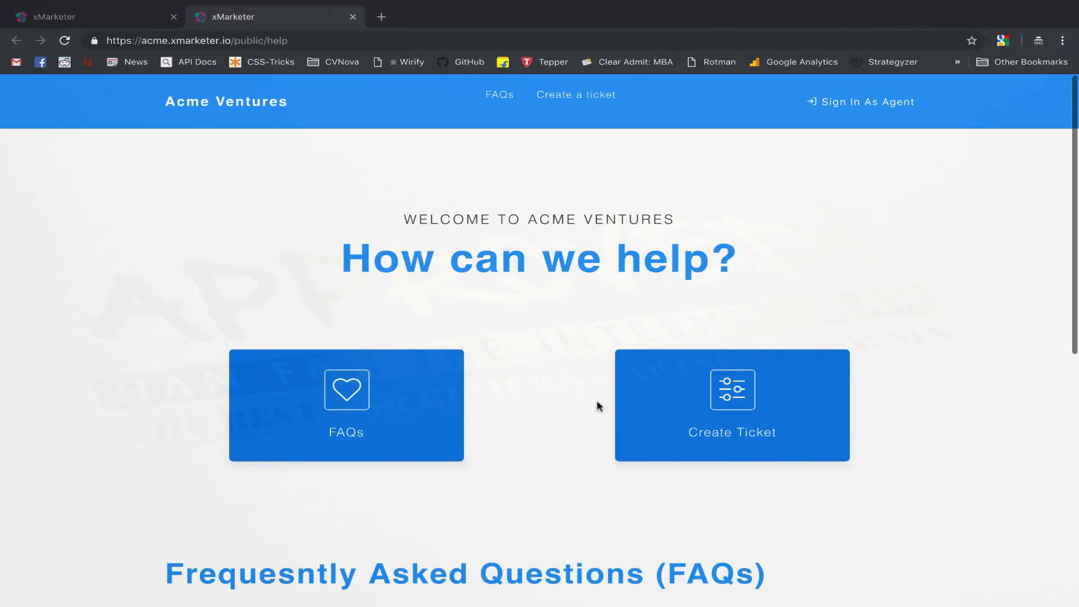
scroll(down, 3)
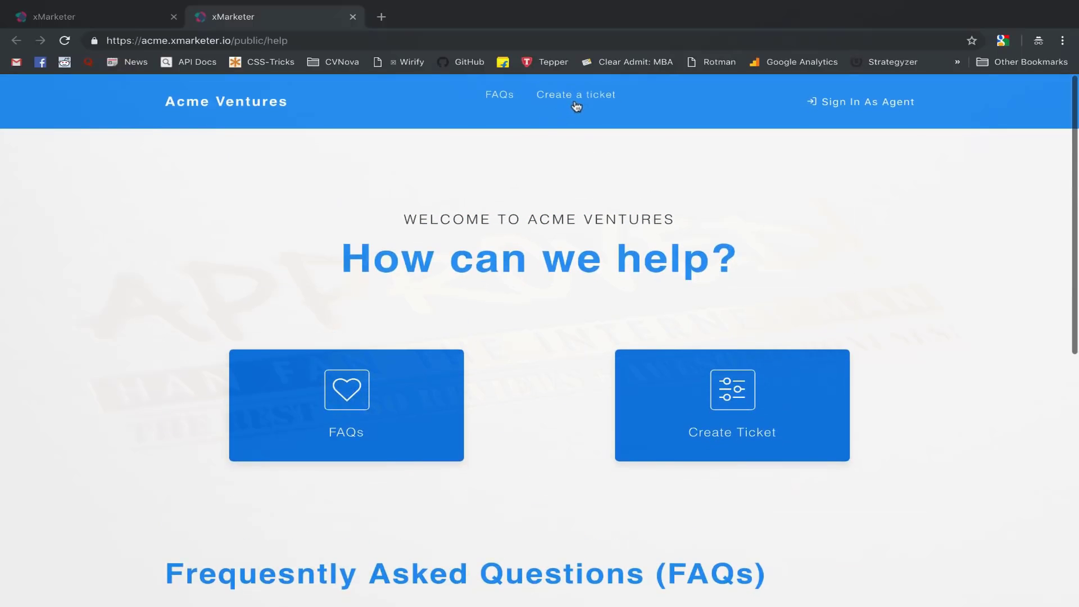
click(575, 94)
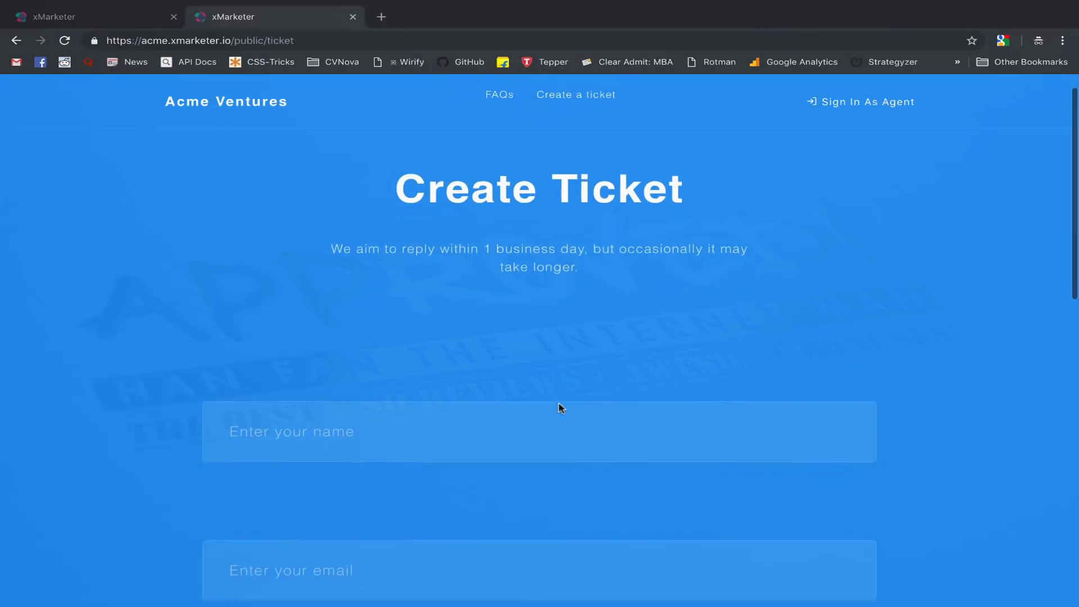
scroll(down, 3)
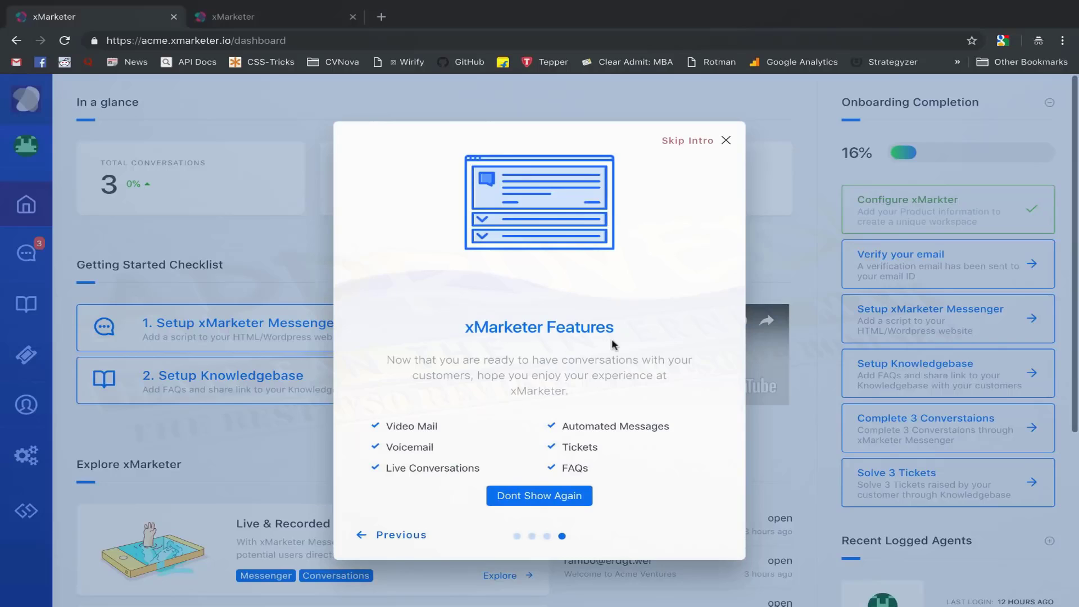
mouse_move(386, 350)
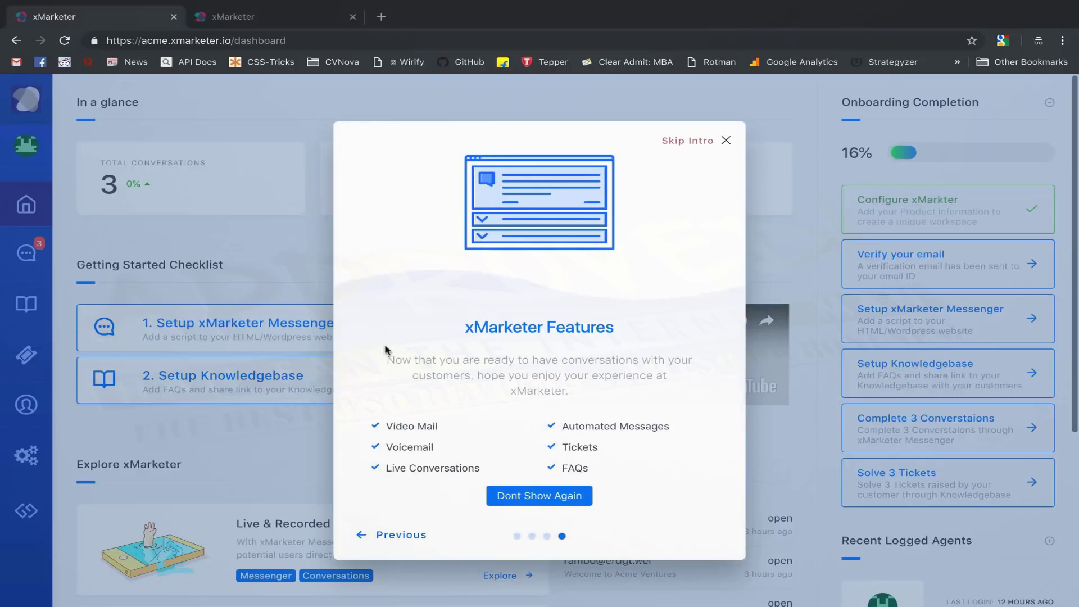
mouse_move(409, 475)
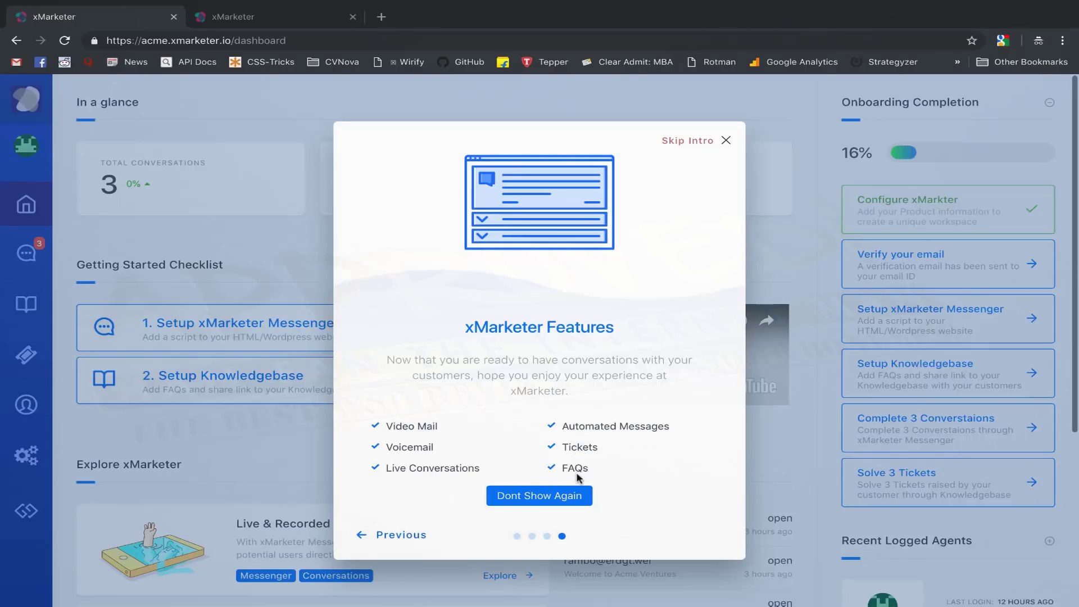
mouse_move(578, 475)
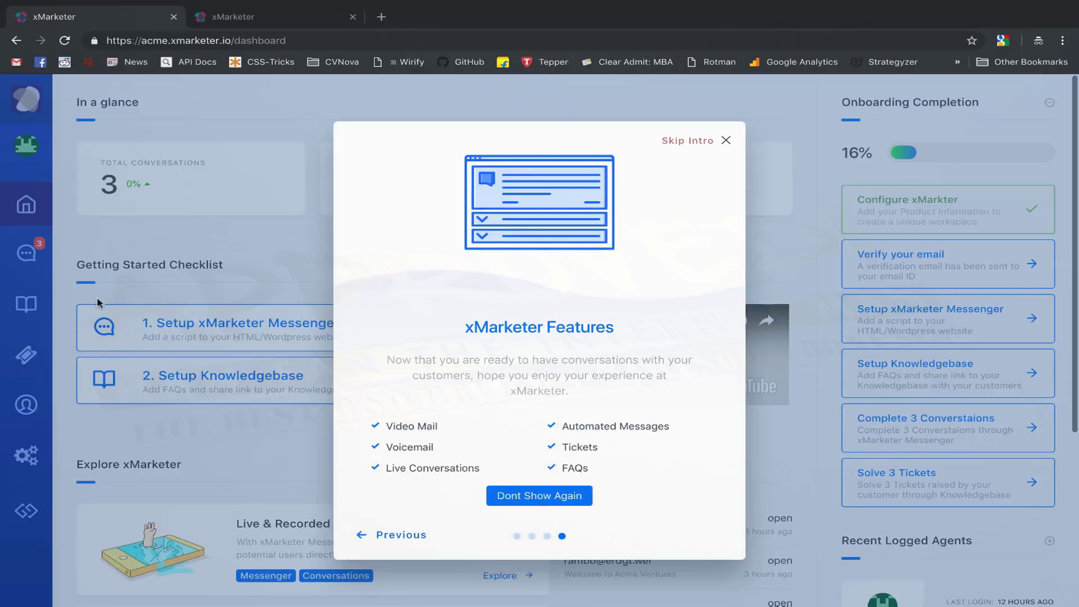
mouse_move(53, 439)
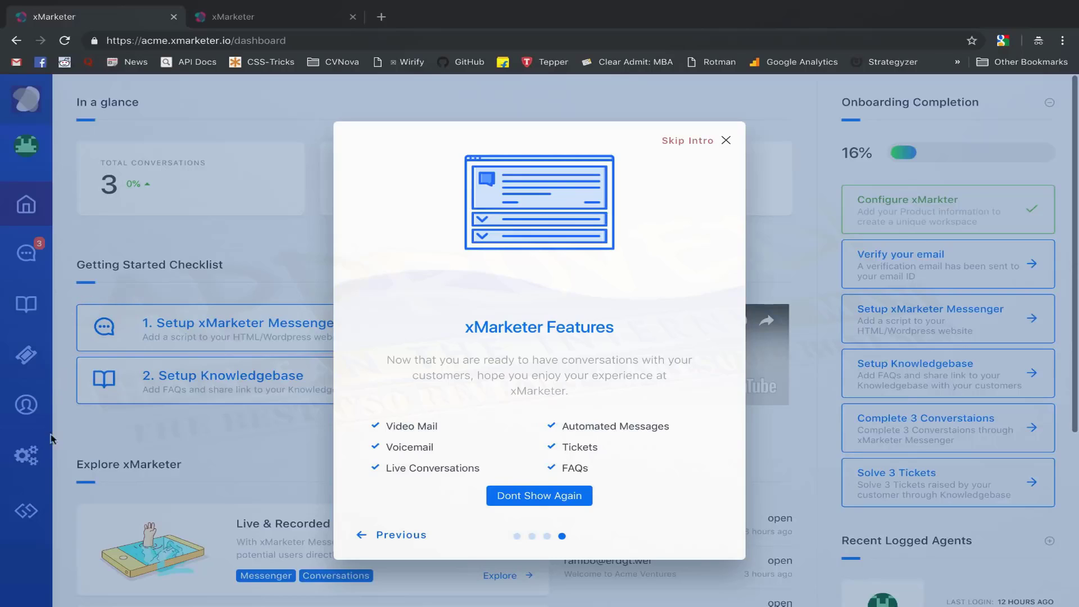
mouse_move(81, 330)
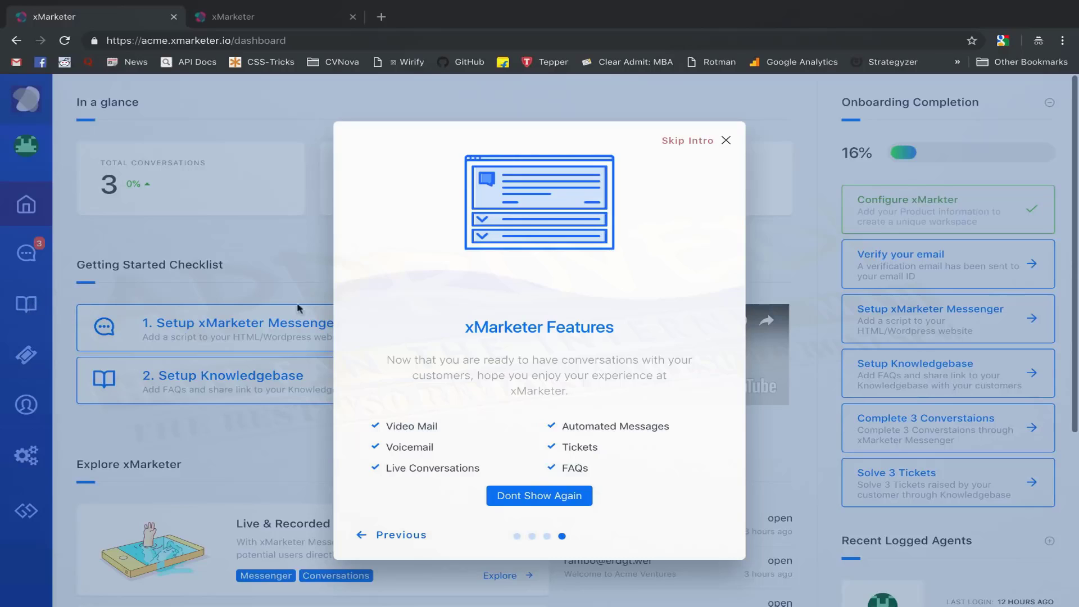
Step: Advance the intro to the 'xMarketer Features' slide
click(539, 496)
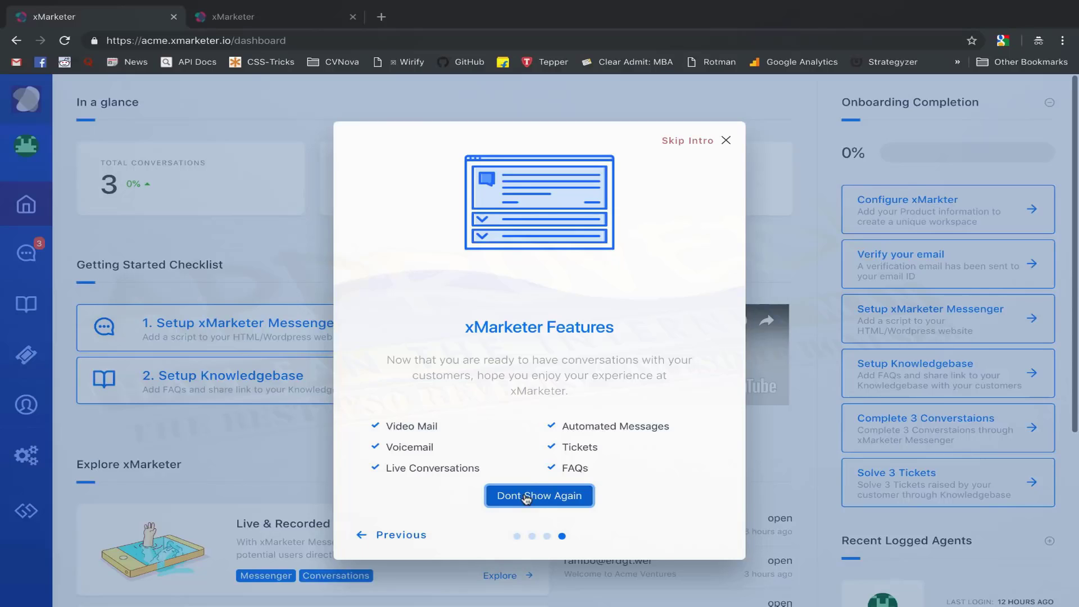
Step: Choose 'Dont Show Again', collapse and re-expand Onboarding Completion, and review the dashboard
click(540, 496)
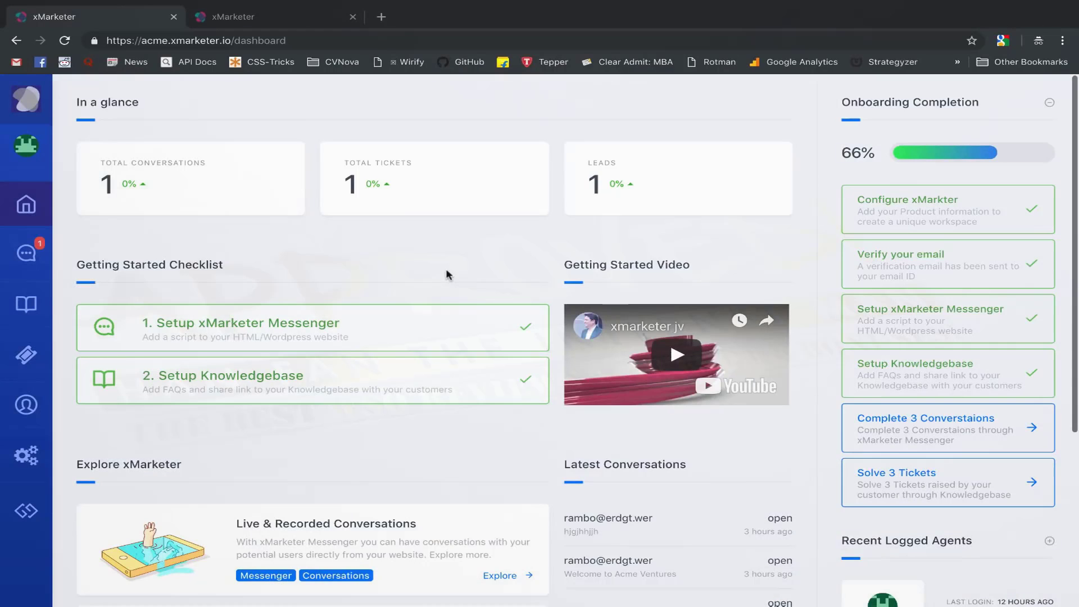
mouse_move(120, 220)
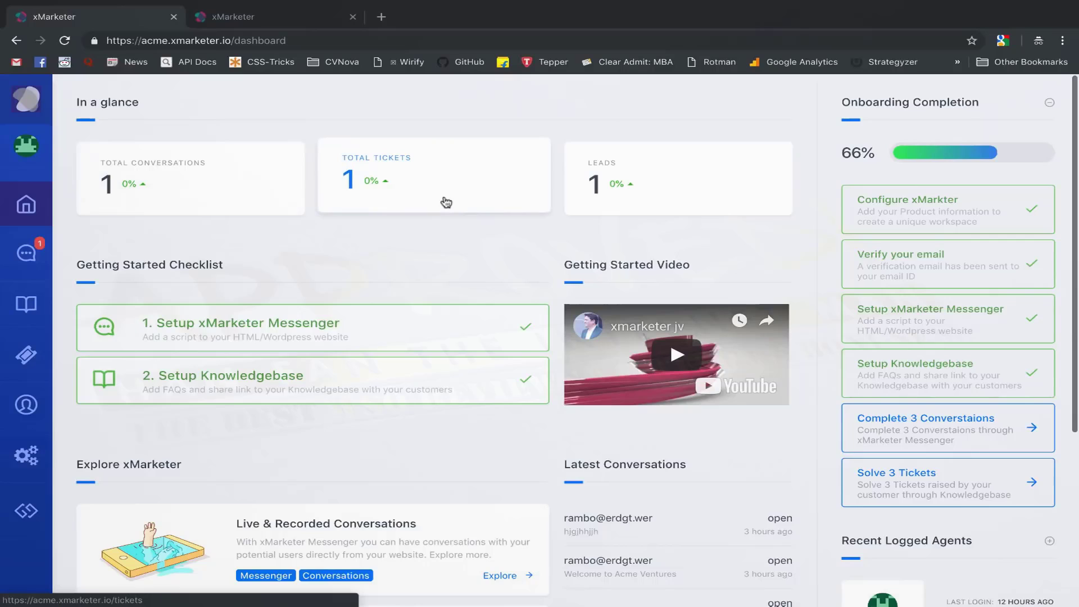
mouse_move(687, 193)
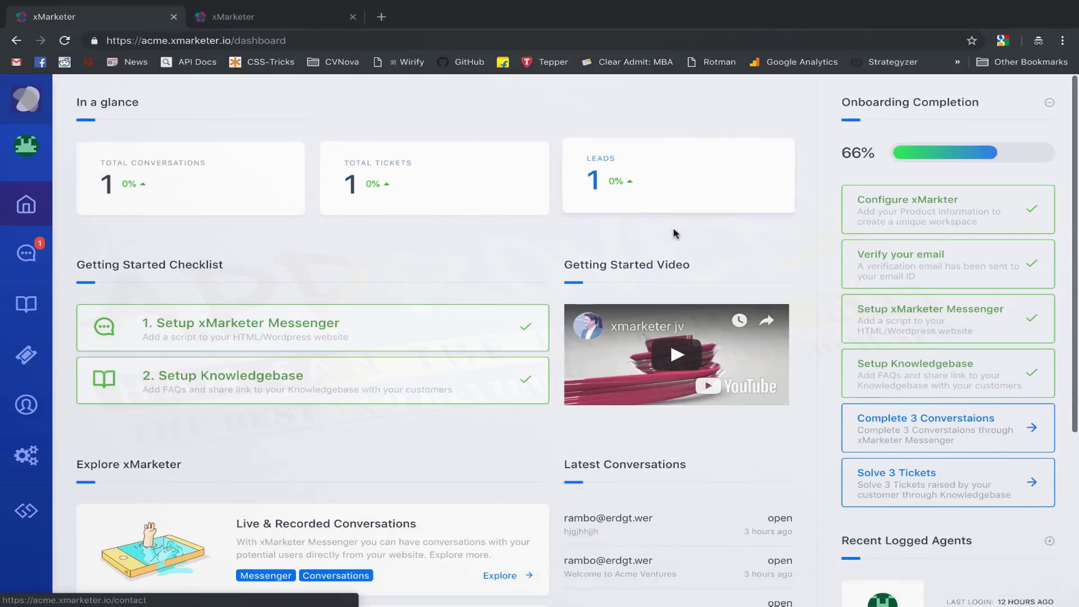
mouse_move(269, 268)
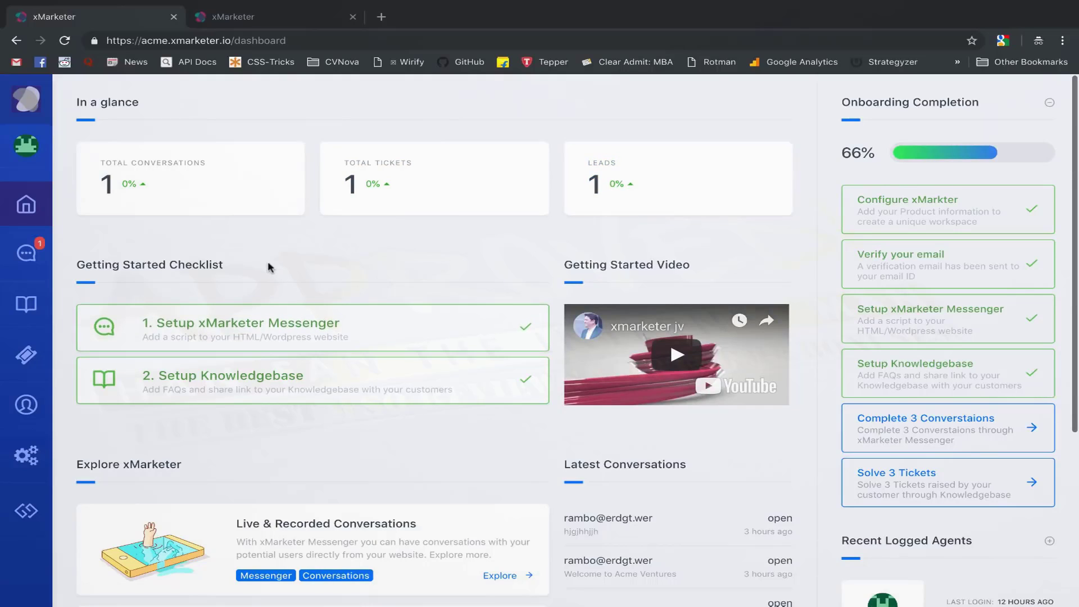
mouse_move(358, 241)
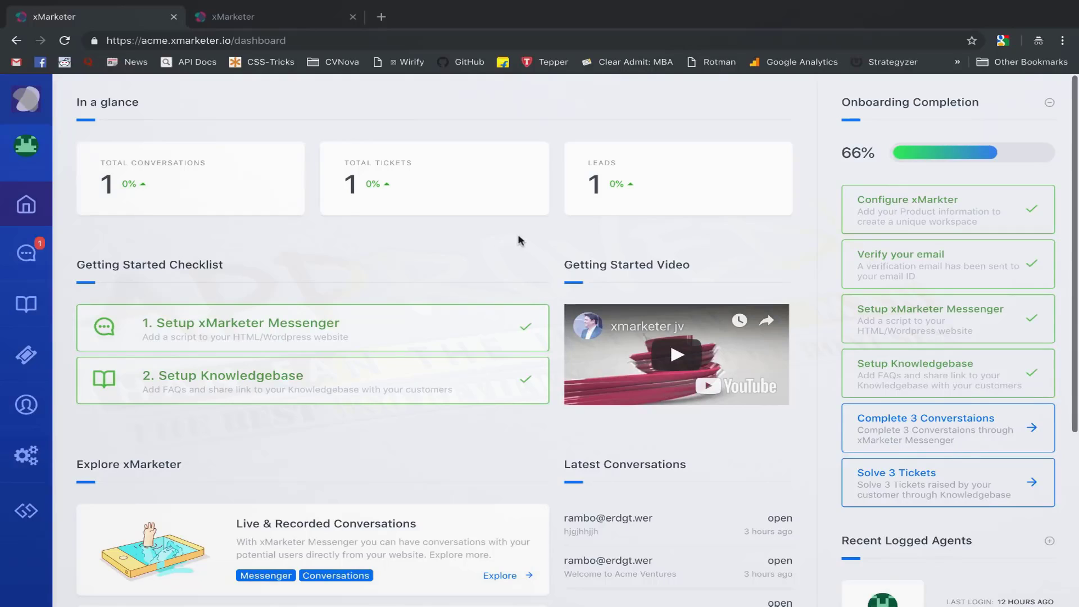
mouse_move(860, 146)
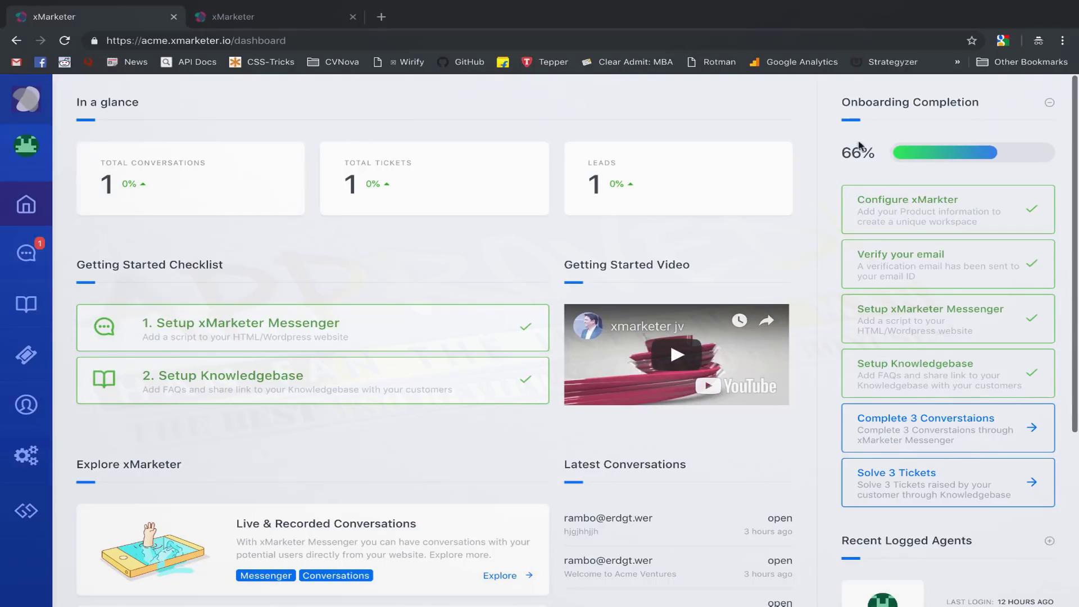
mouse_move(864, 144)
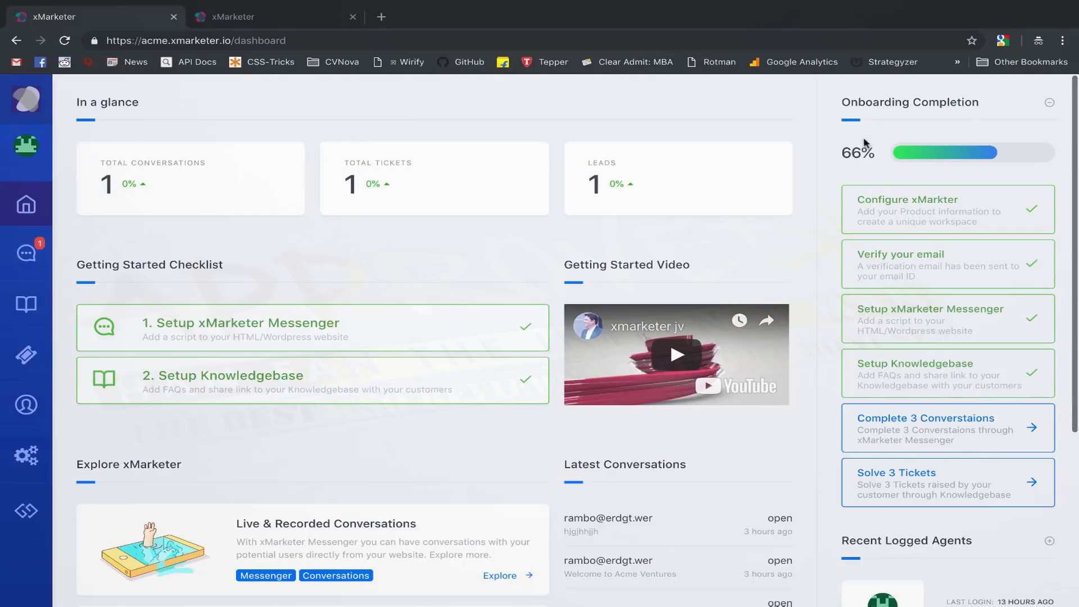
mouse_move(871, 169)
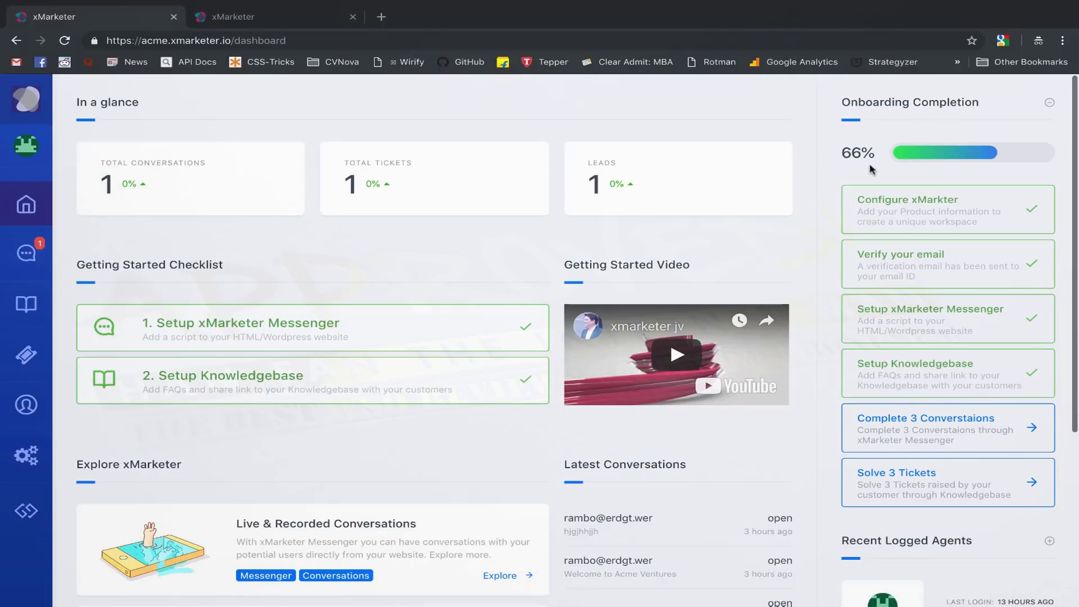
mouse_move(945, 176)
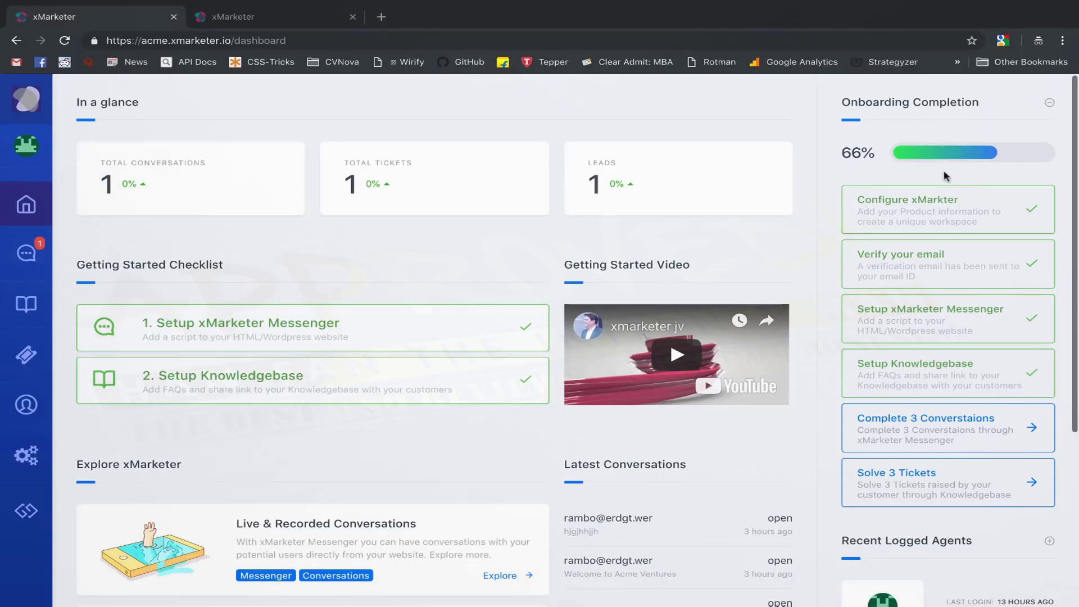
mouse_move(941, 311)
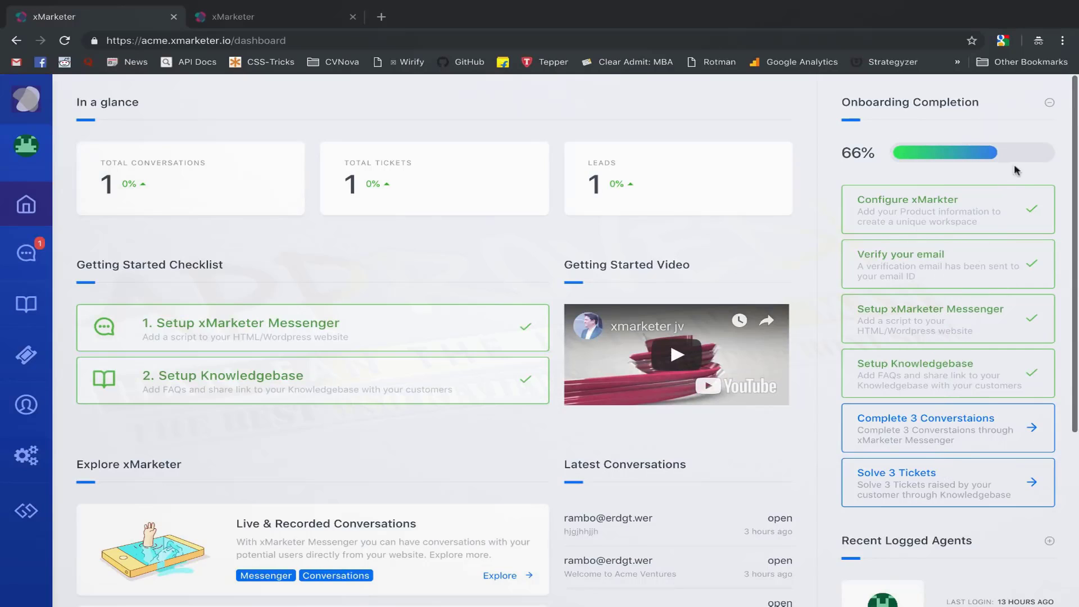
click(1049, 102)
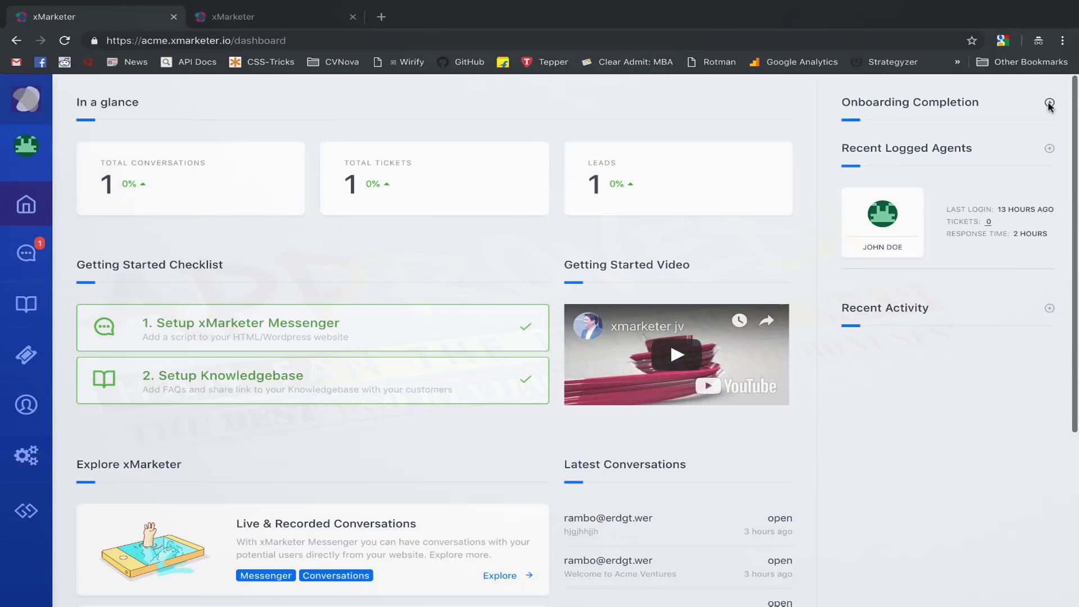
click(1048, 102)
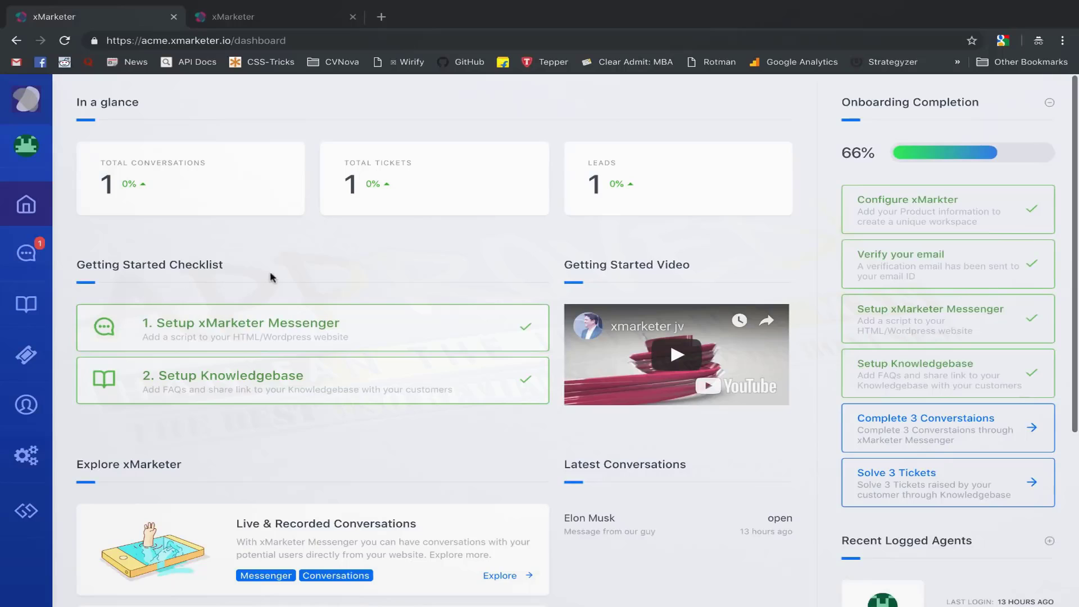
mouse_move(135, 282)
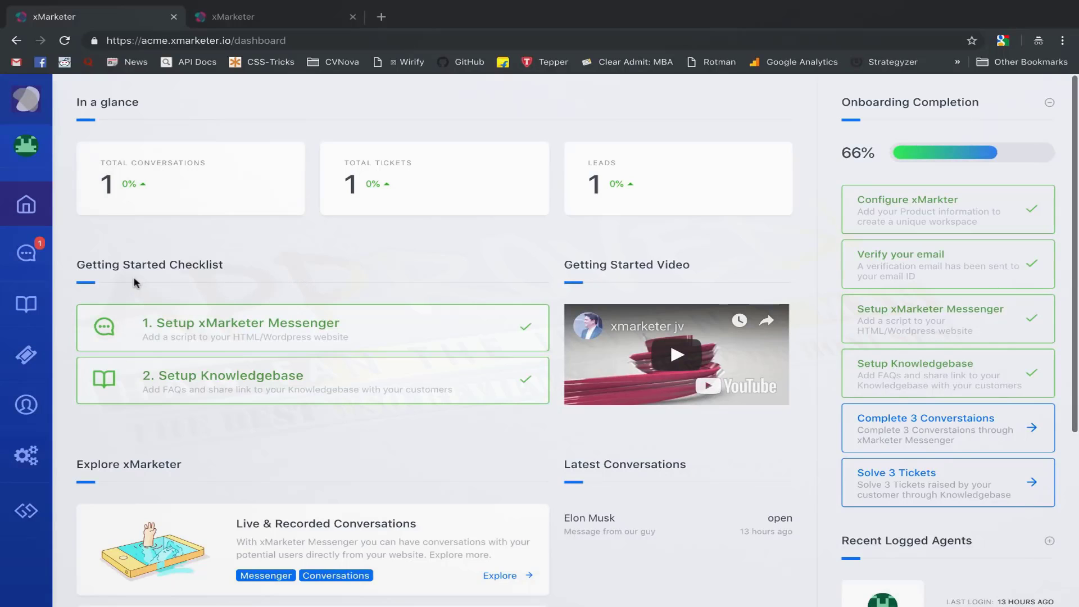
mouse_move(670, 287)
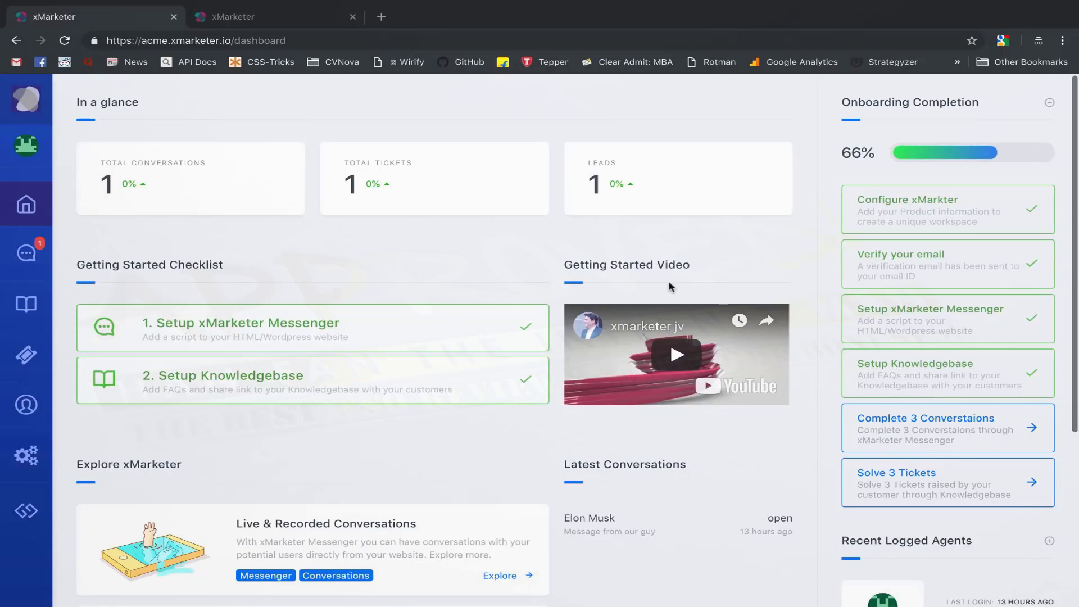
scroll(down, 3)
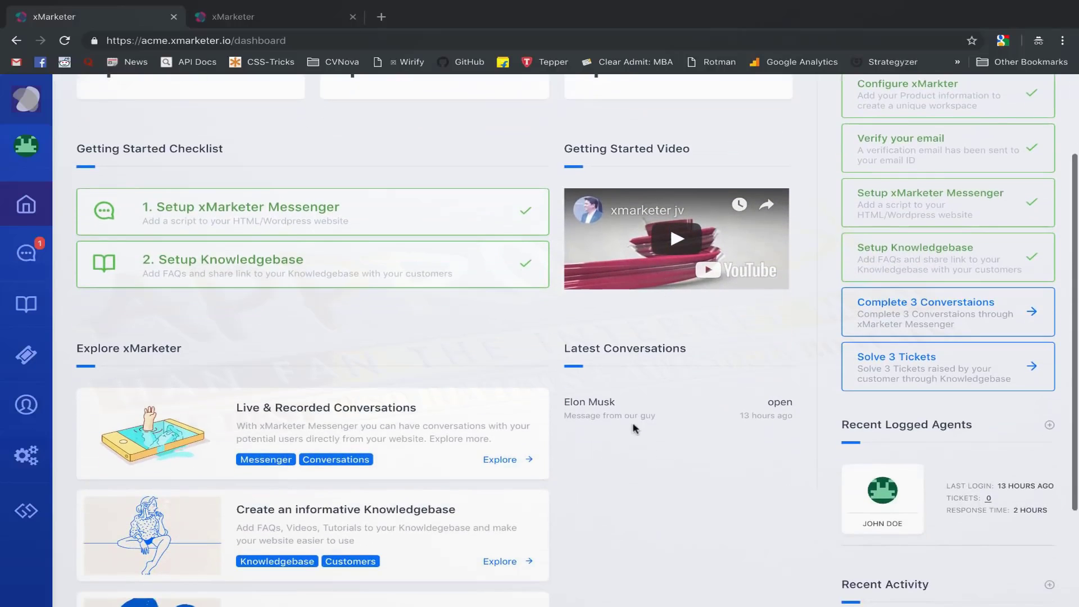
scroll(down, 3)
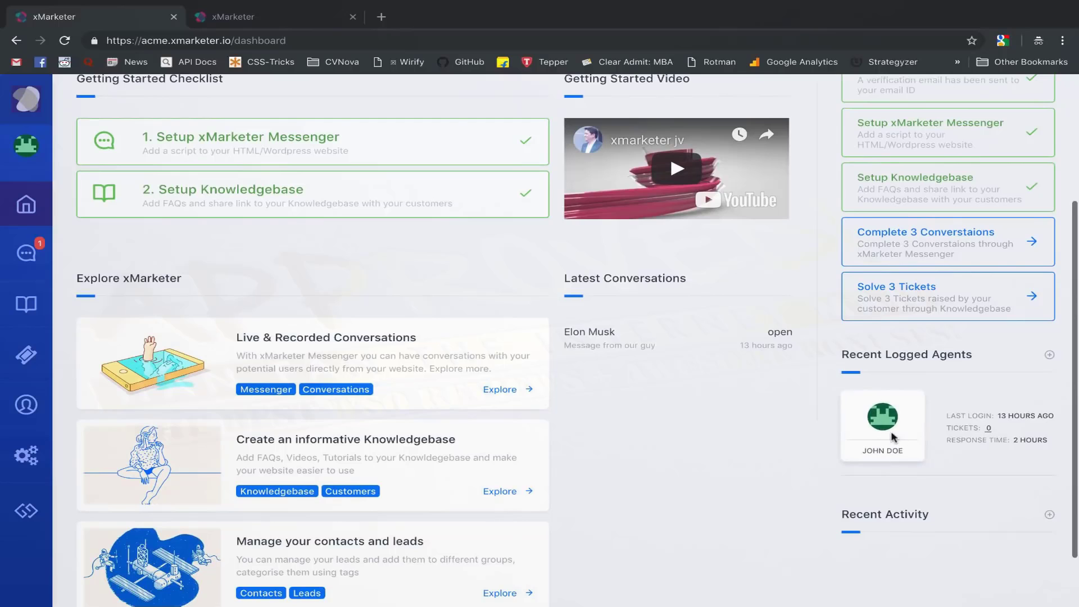
scroll(down, 3)
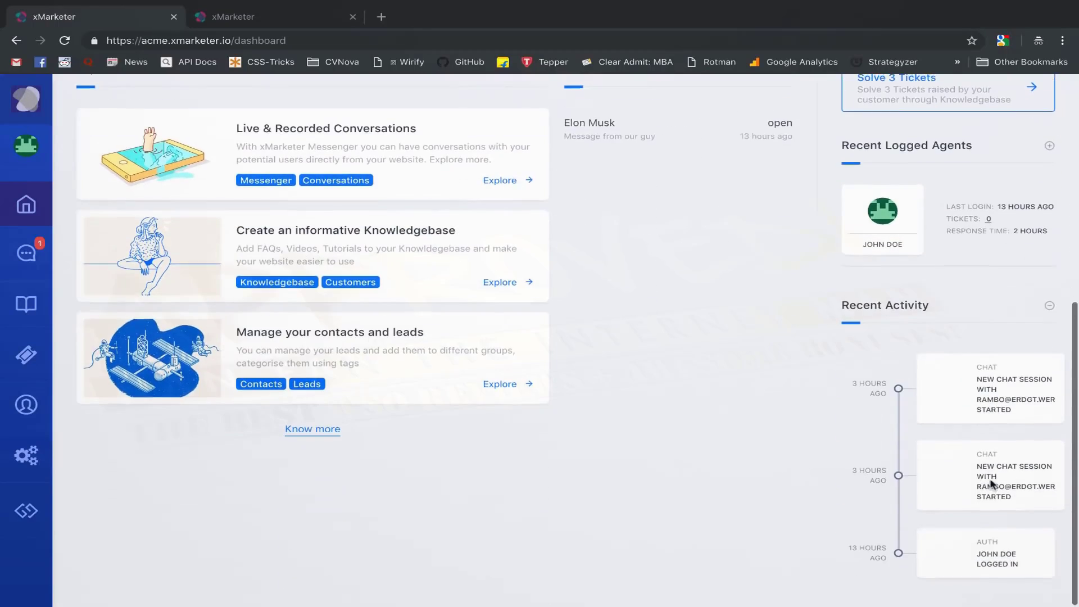
scroll(up, 3)
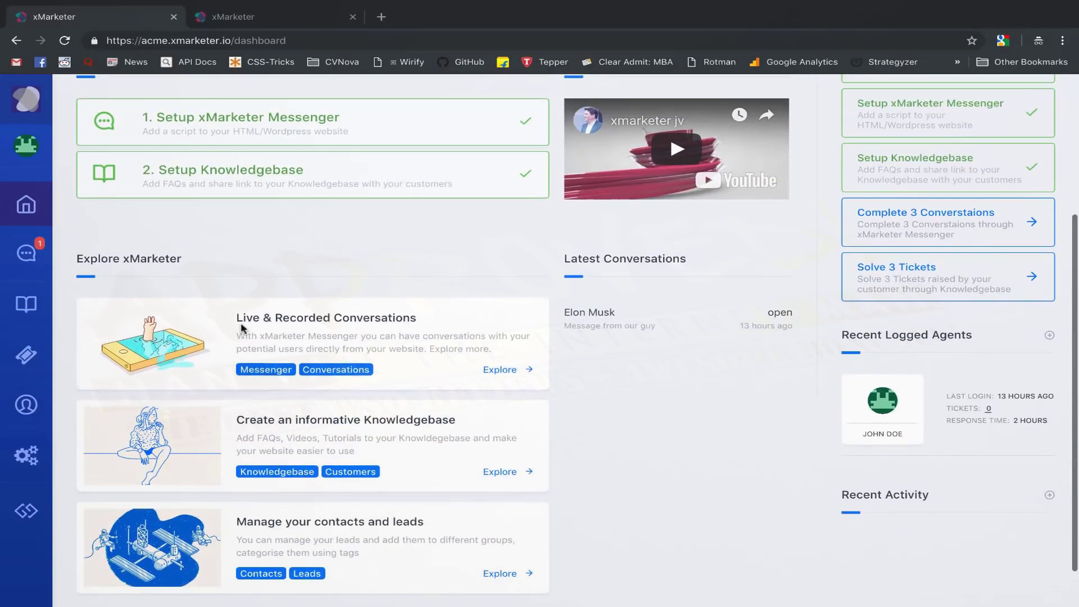
mouse_move(347, 270)
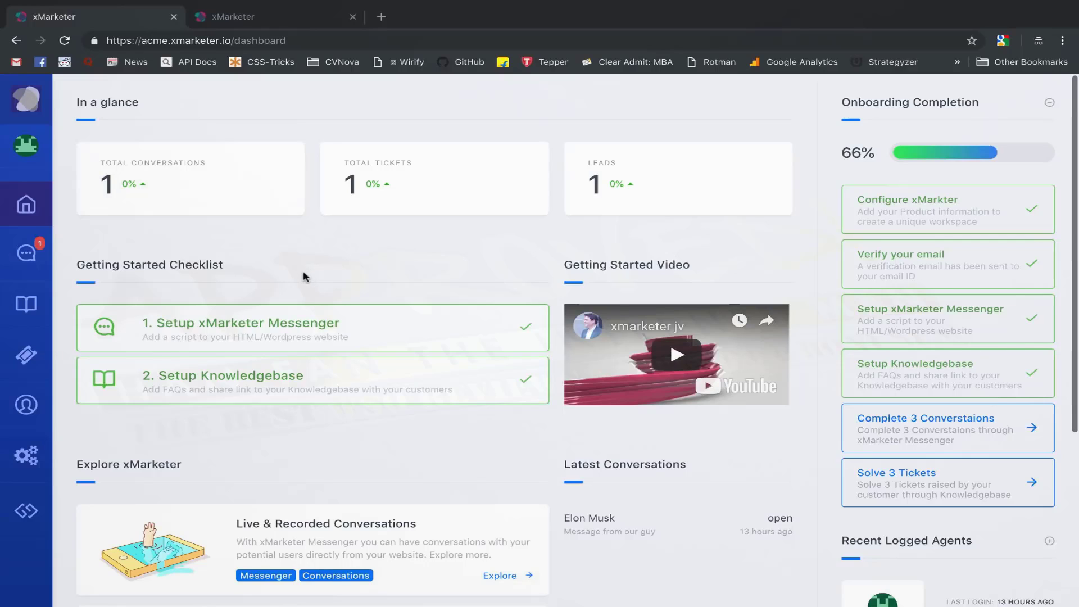
mouse_move(26, 304)
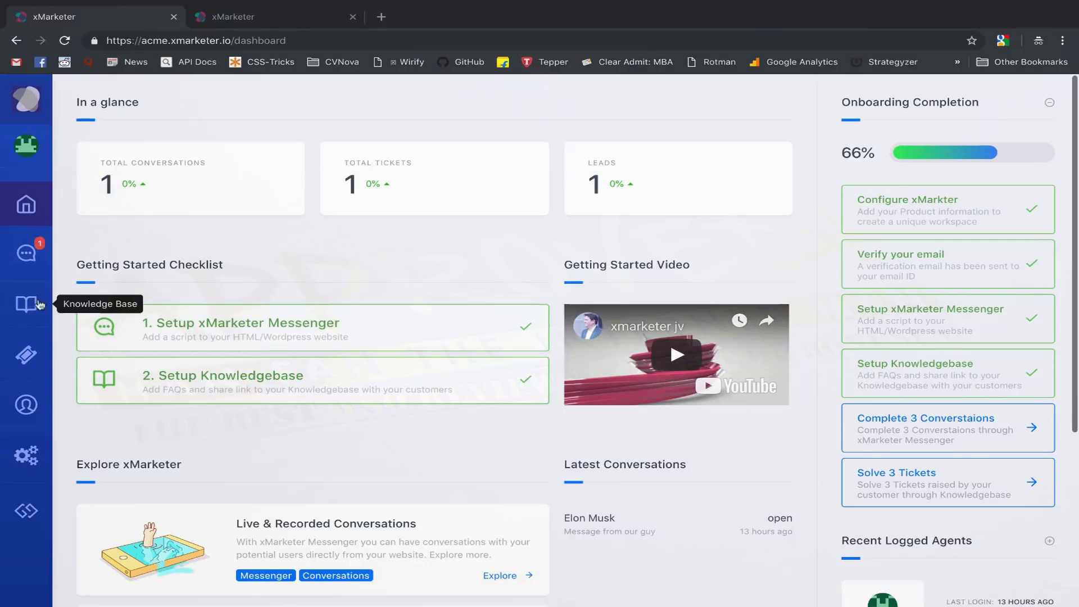
mouse_move(27, 258)
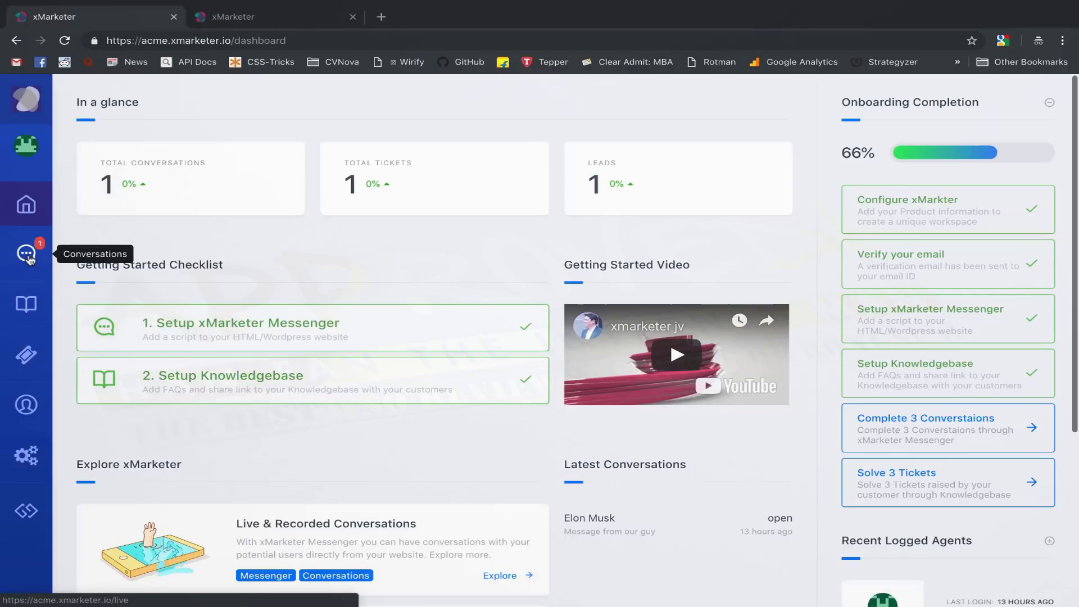
Step: Open Elon Musk's conversation, play its video mail, and return to the Active list
click(26, 255)
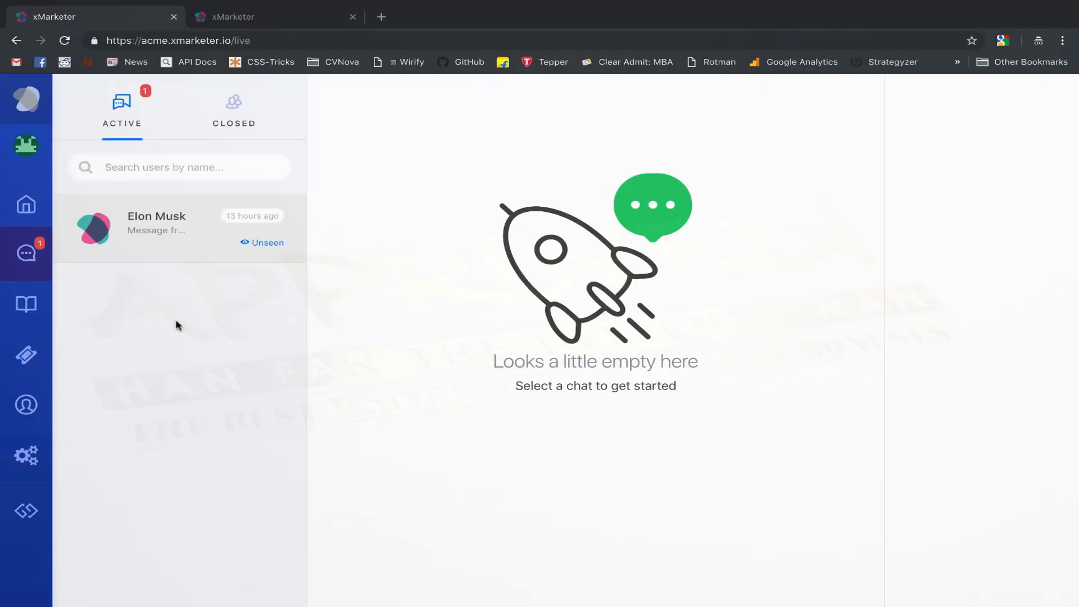
mouse_move(186, 298)
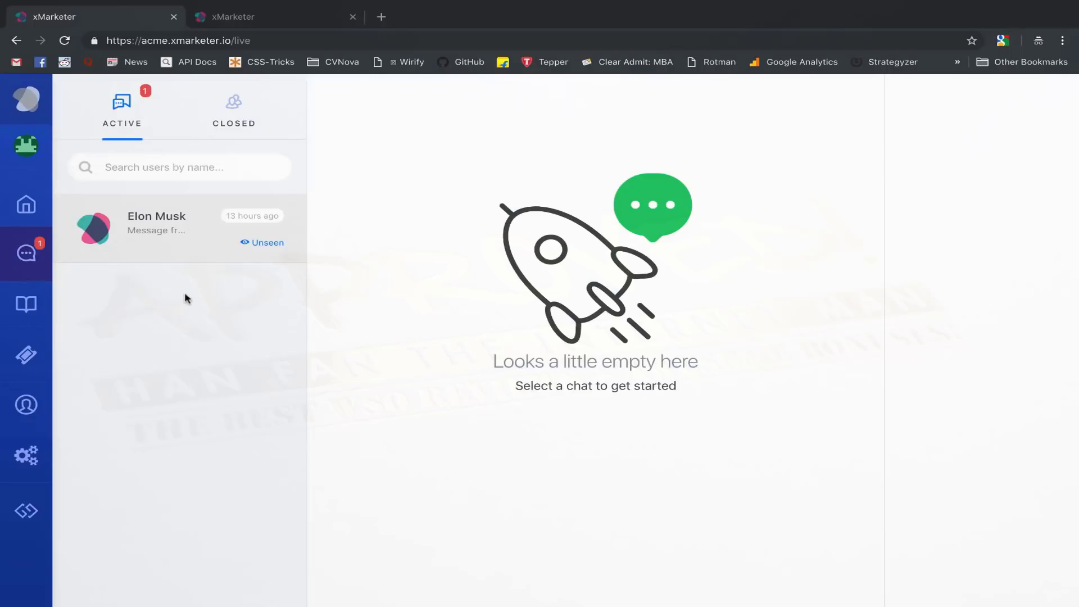
mouse_move(267, 296)
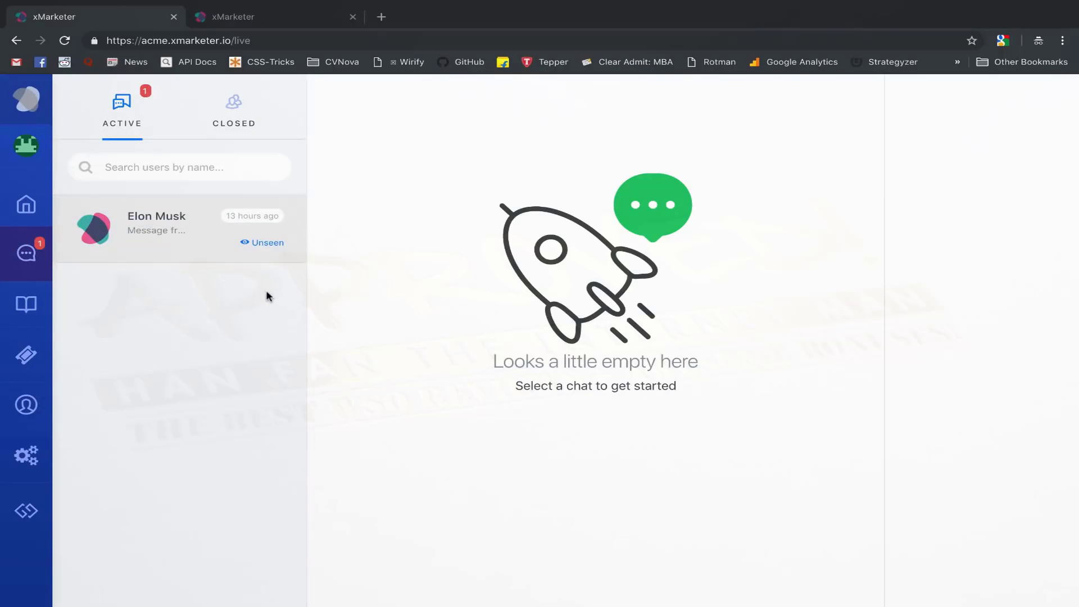
mouse_move(116, 270)
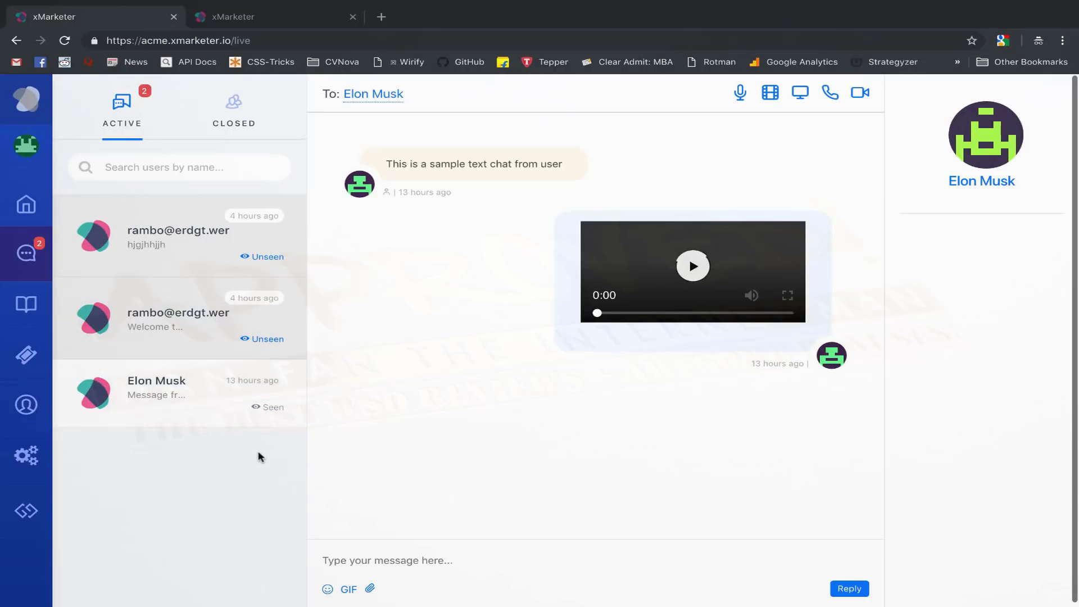
click(179, 392)
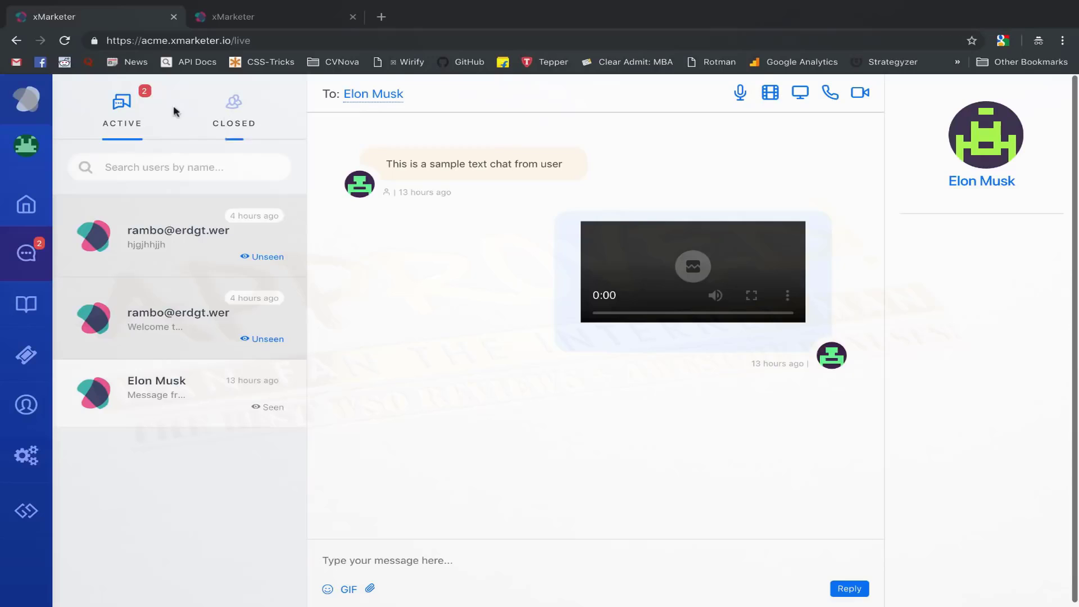
mouse_move(215, 108)
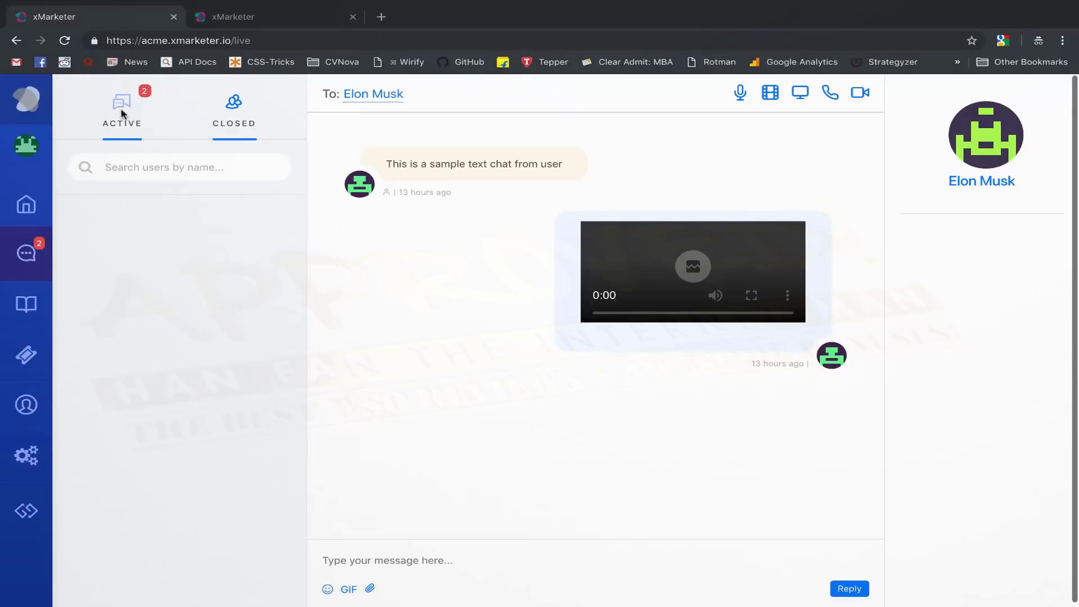
click(122, 110)
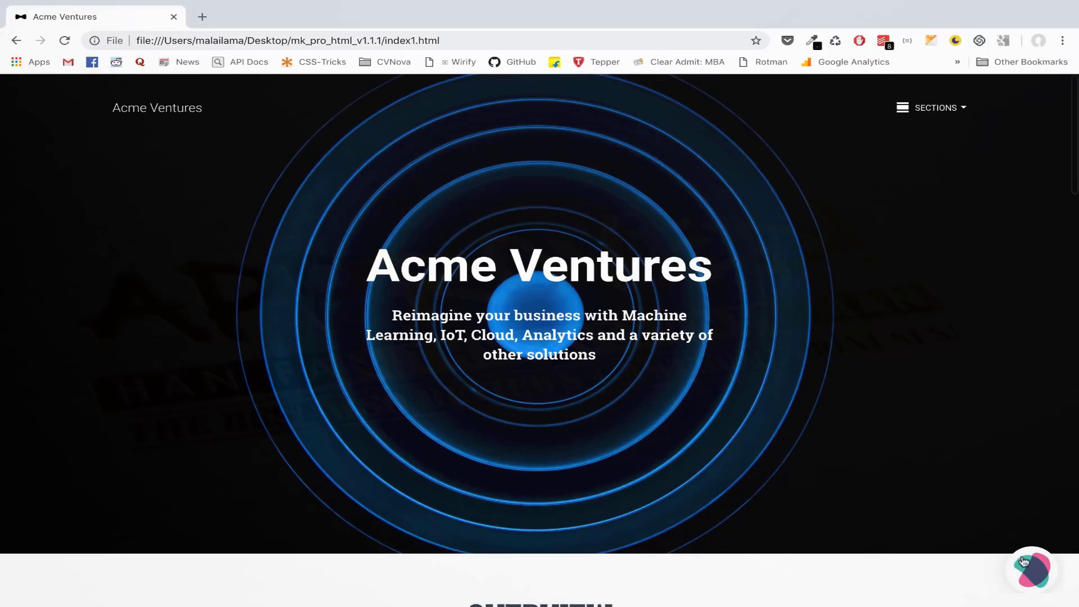
click(1030, 568)
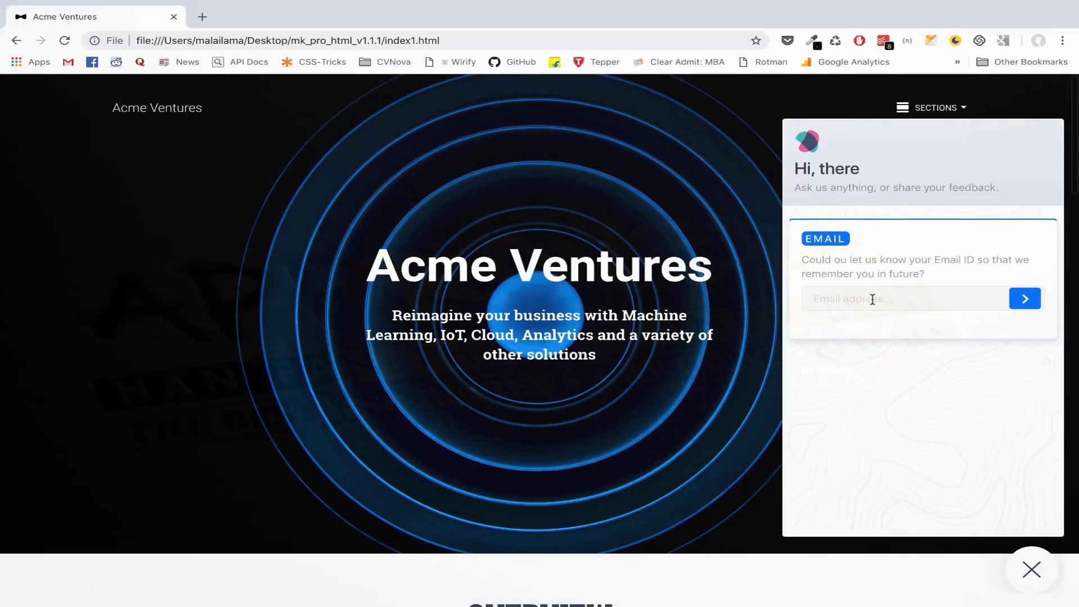
text(Sam)
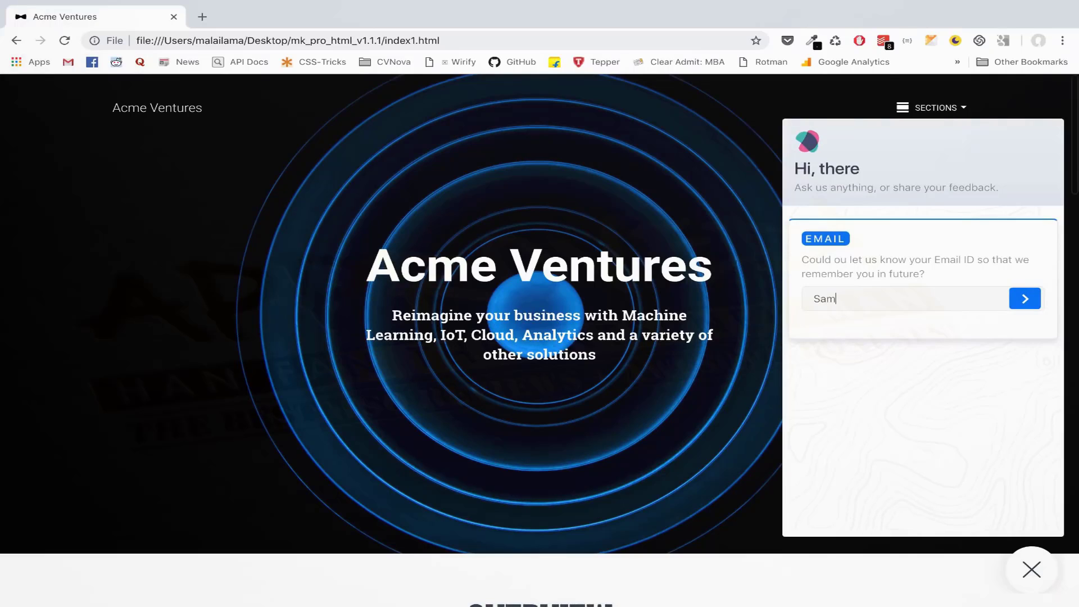
key(Backspace)
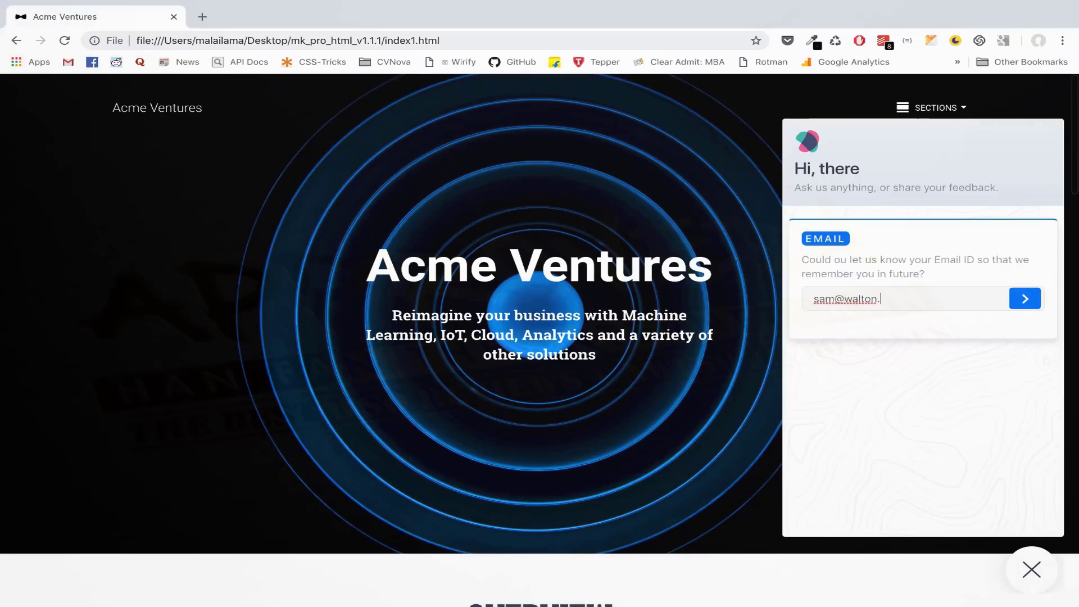
text(qwe)
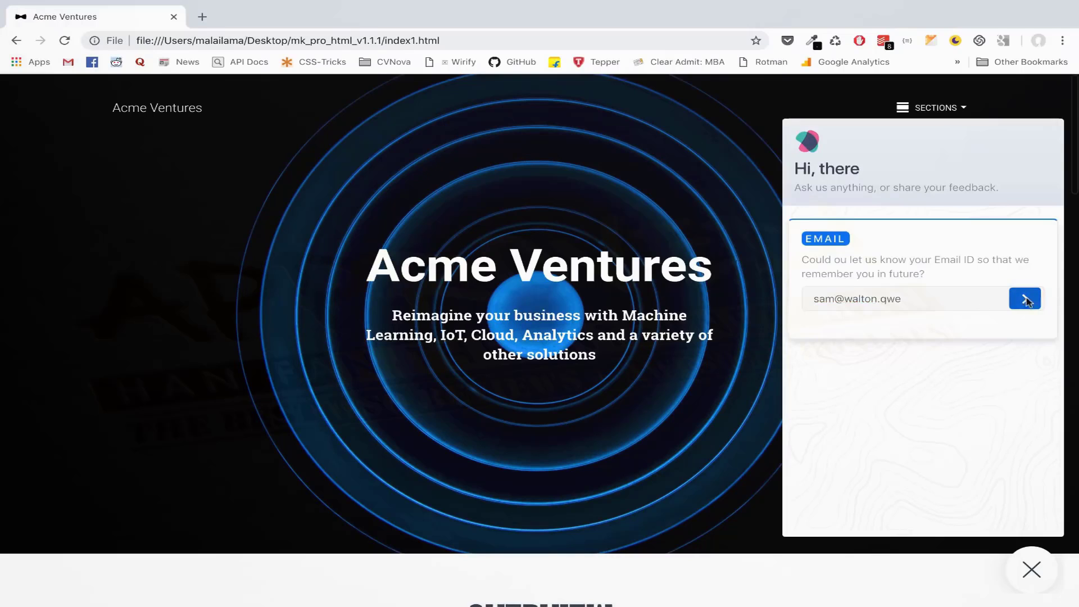
click(1025, 299)
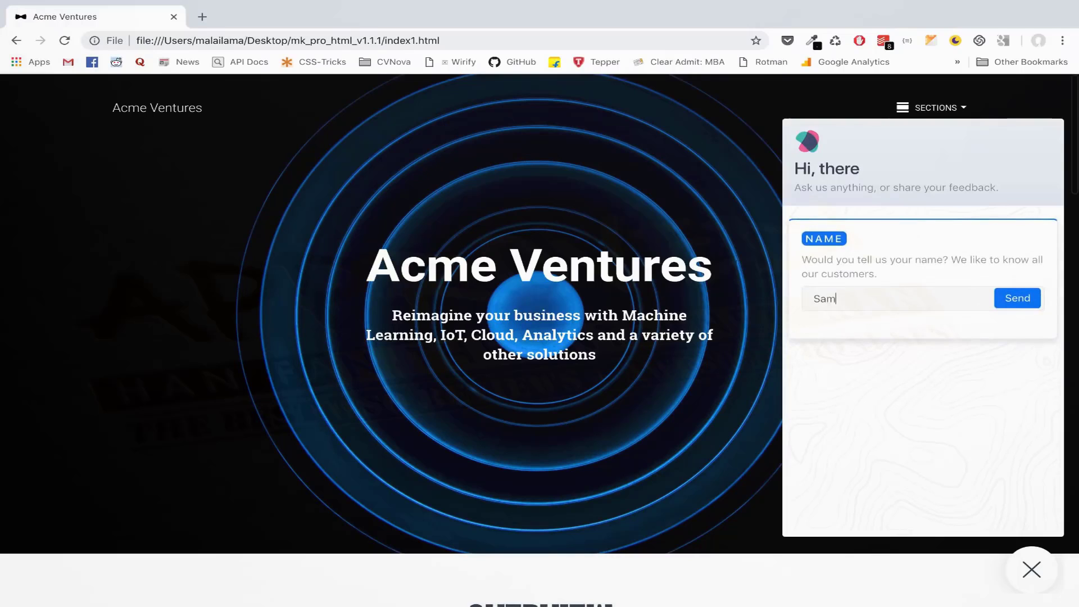
text(Walton)
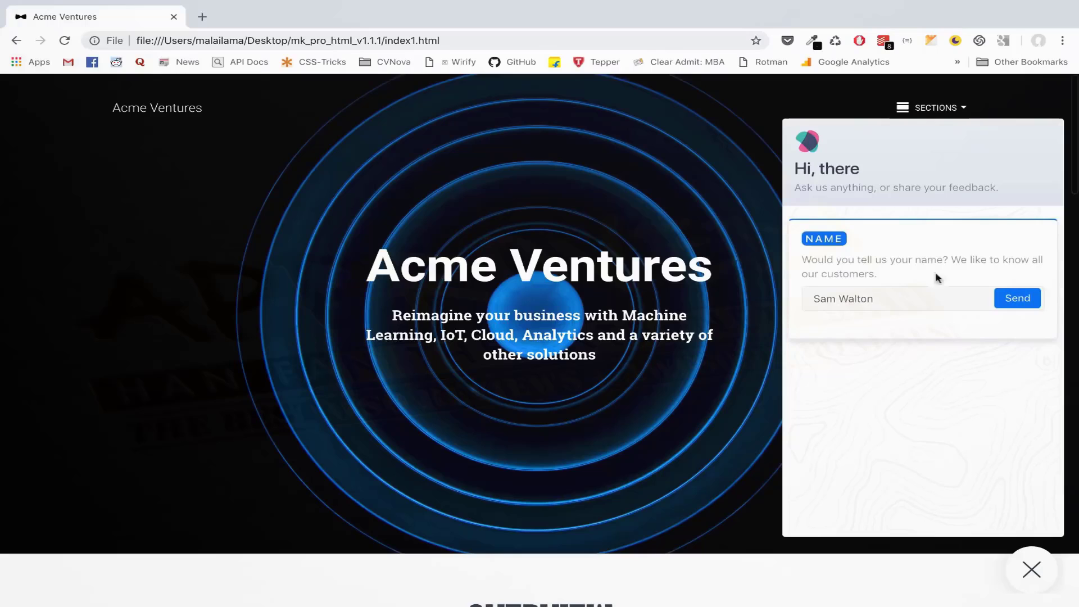
click(1017, 298)
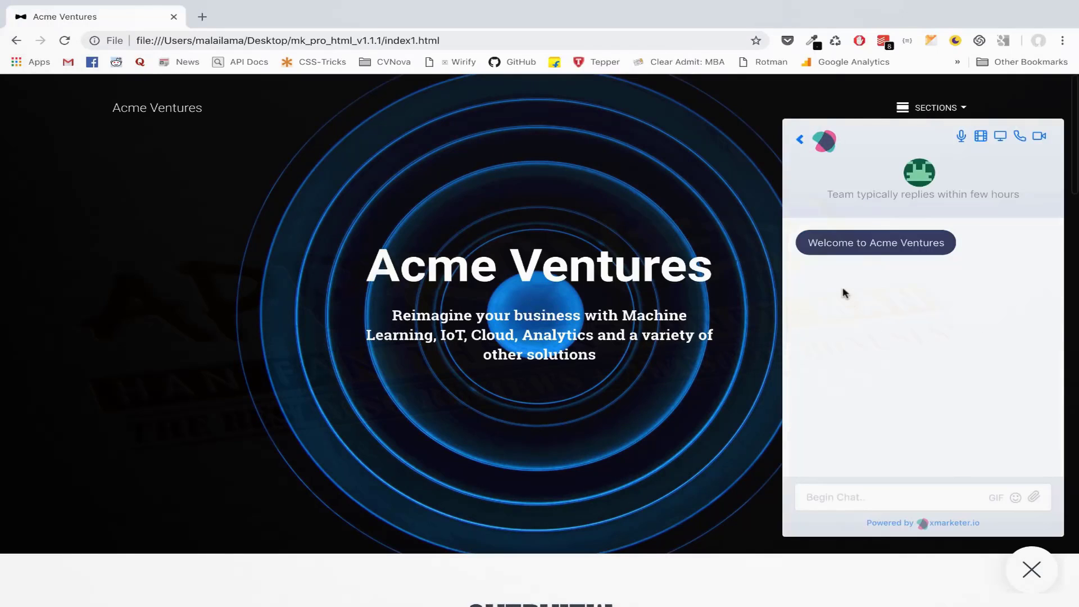
mouse_move(944, 270)
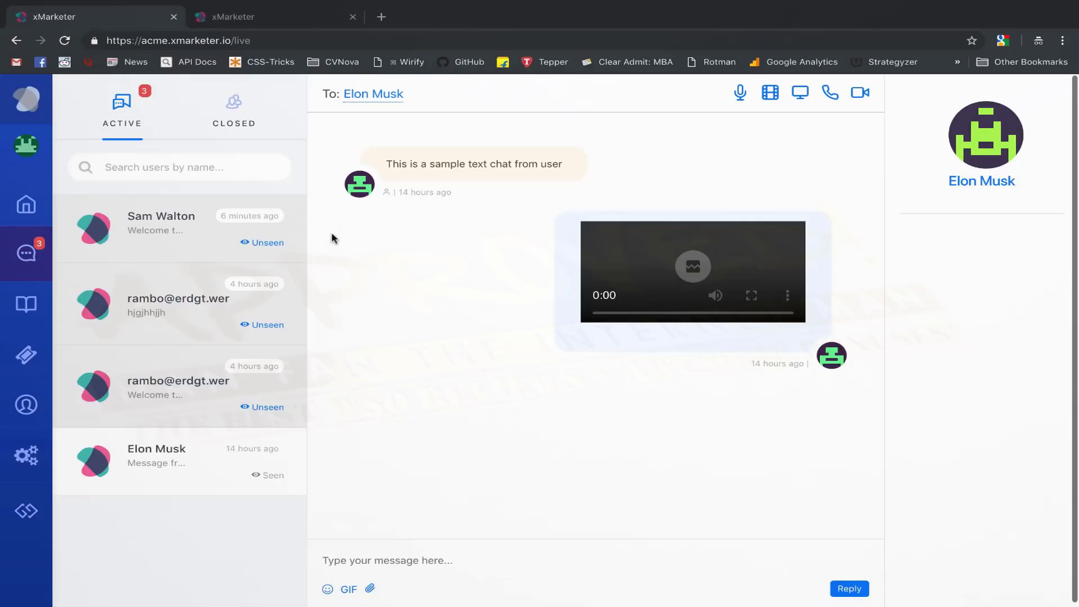
click(179, 230)
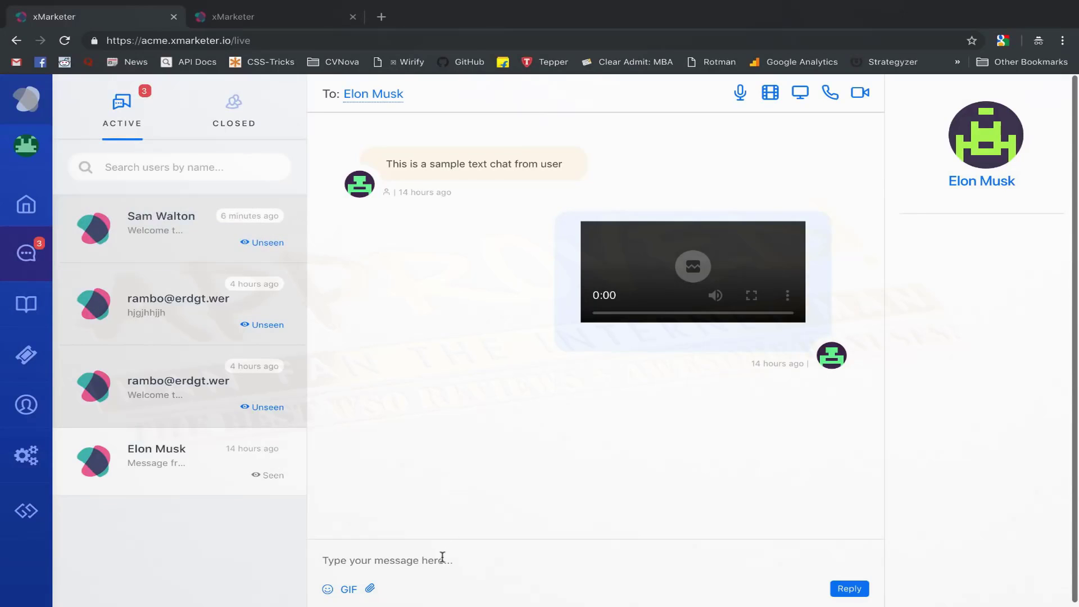
click(178, 229)
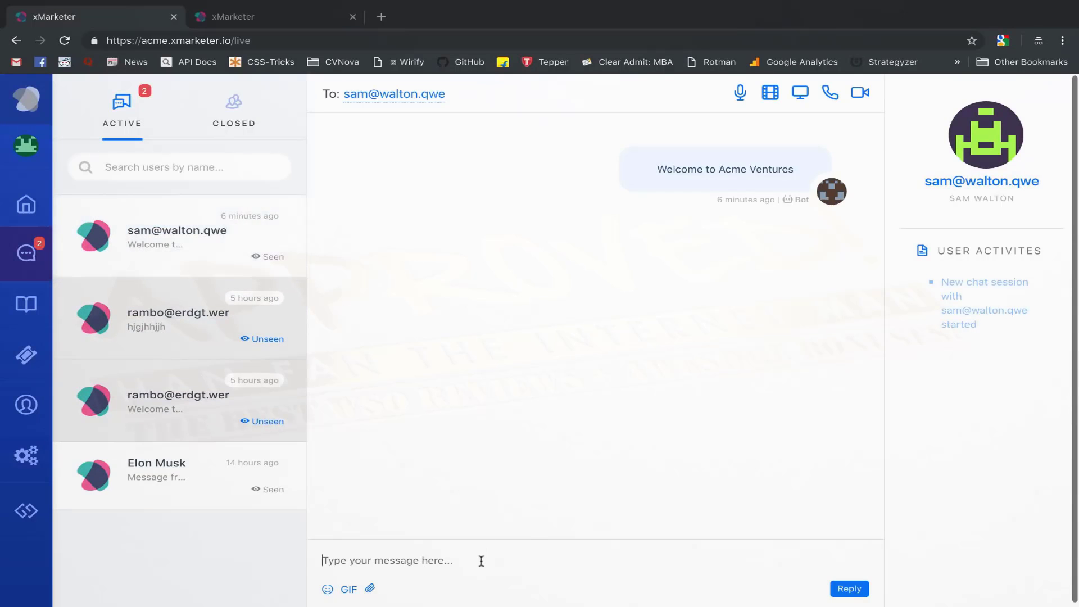
click(848, 589)
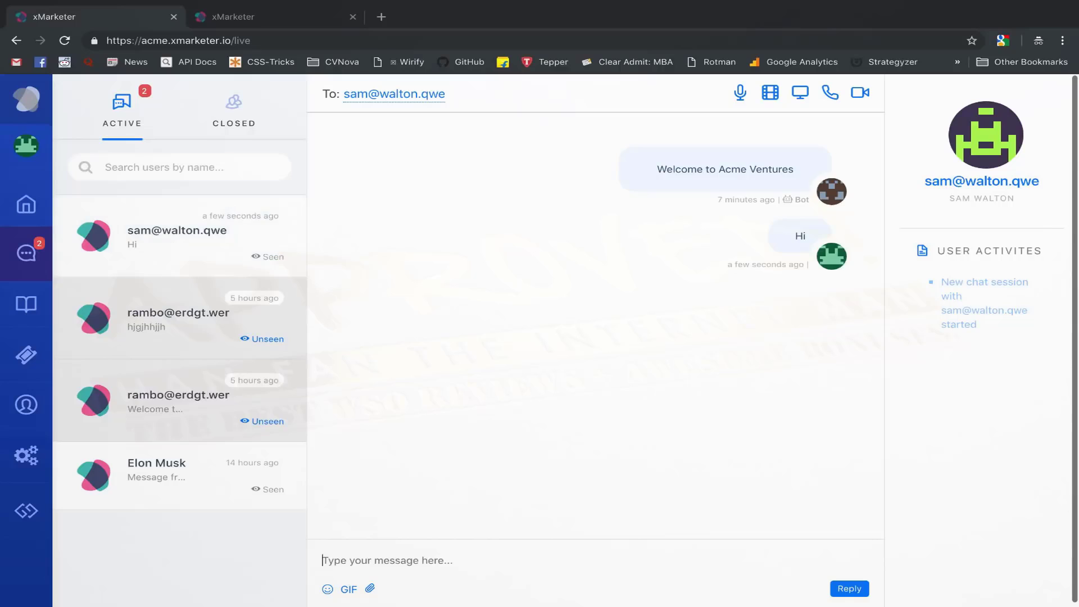
text(How can)
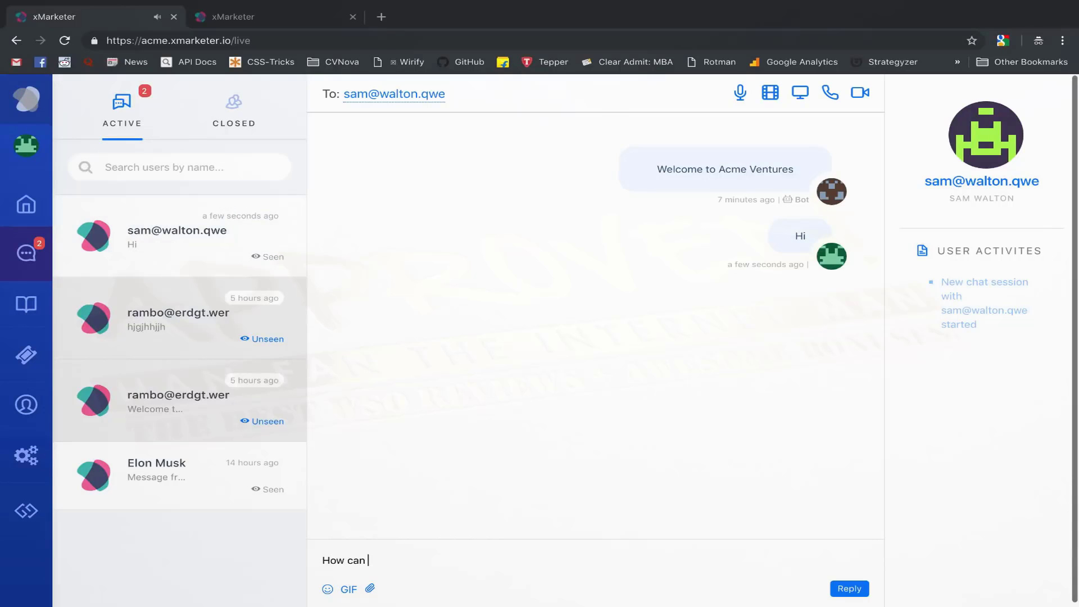
text(I h)
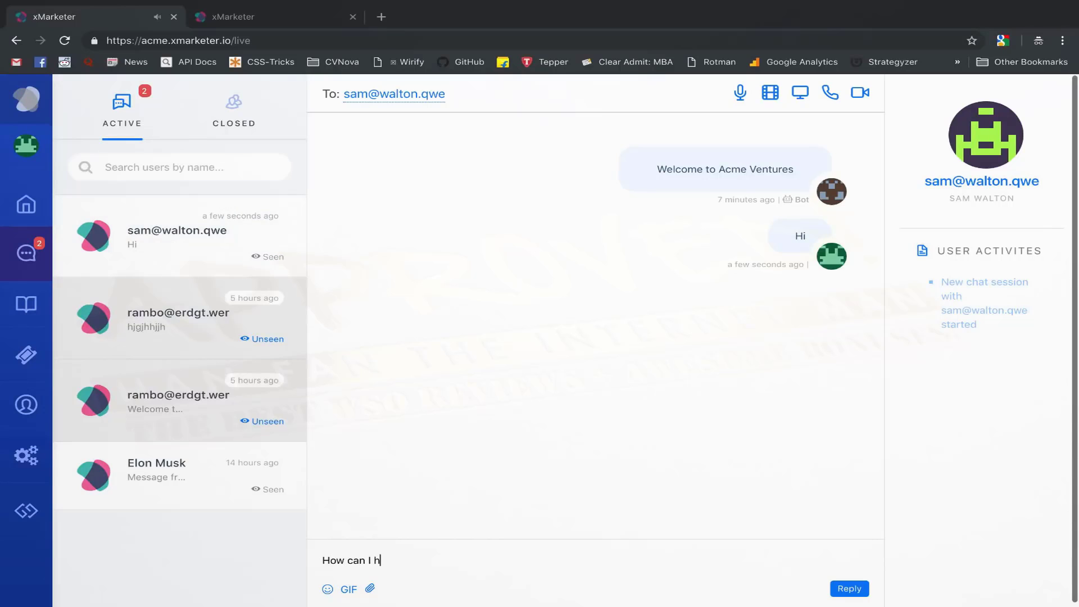
text(elp you)
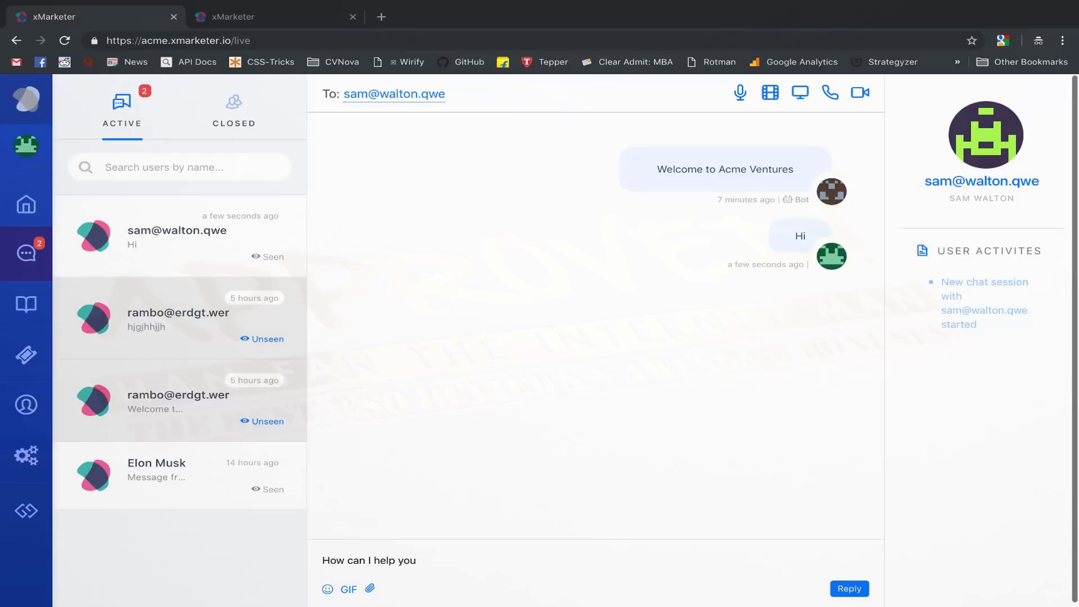
click(848, 588)
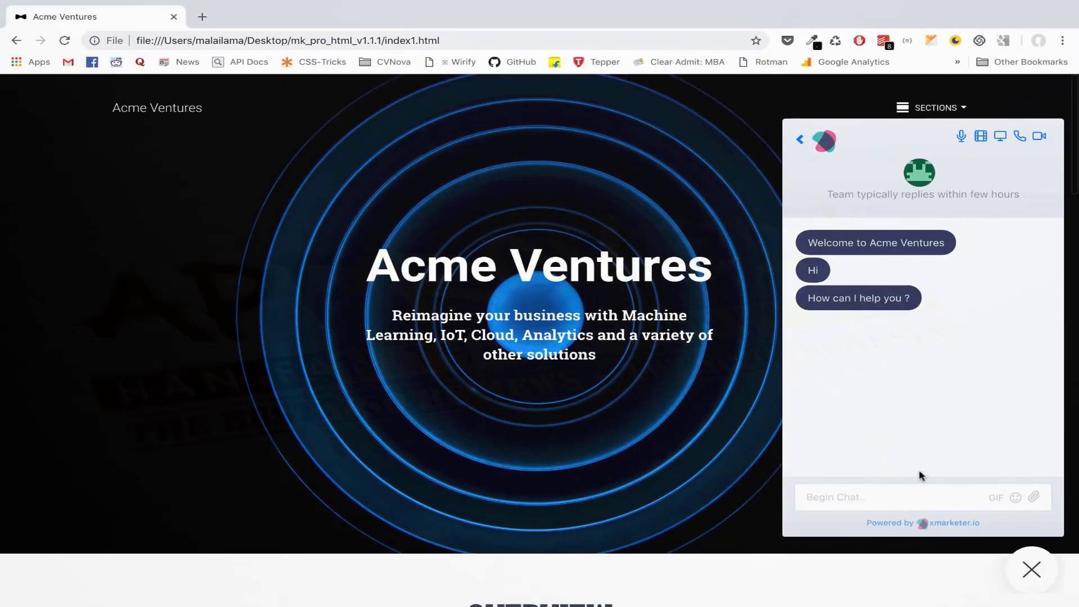
Step: As the visitor, send 'I am facing some issue with checkout process.' and 'Please help me'
text(I am)
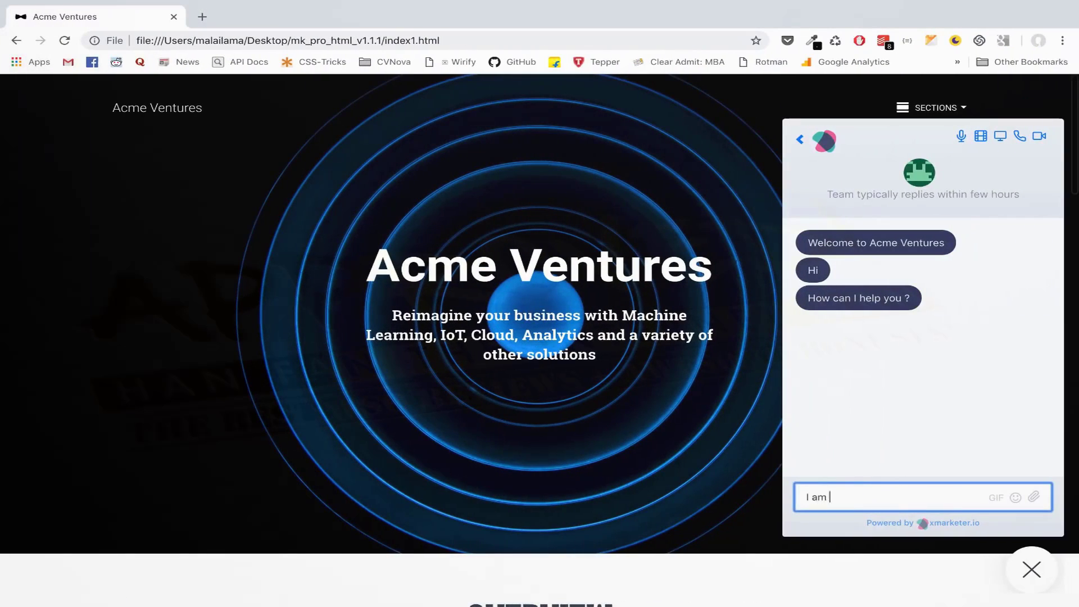
text(facing some isuue with)
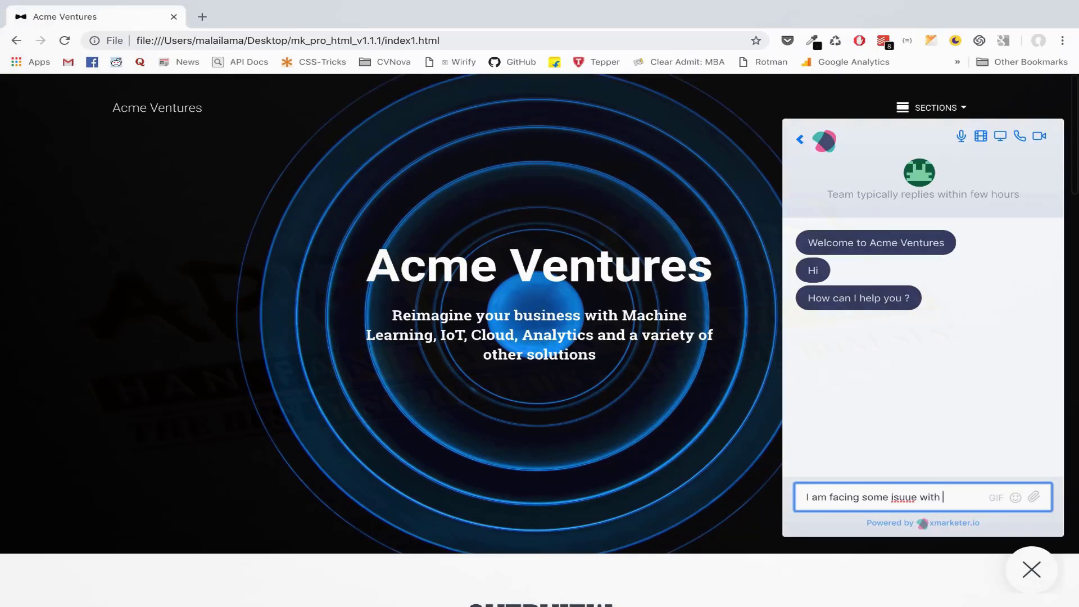
text(checkout pro)
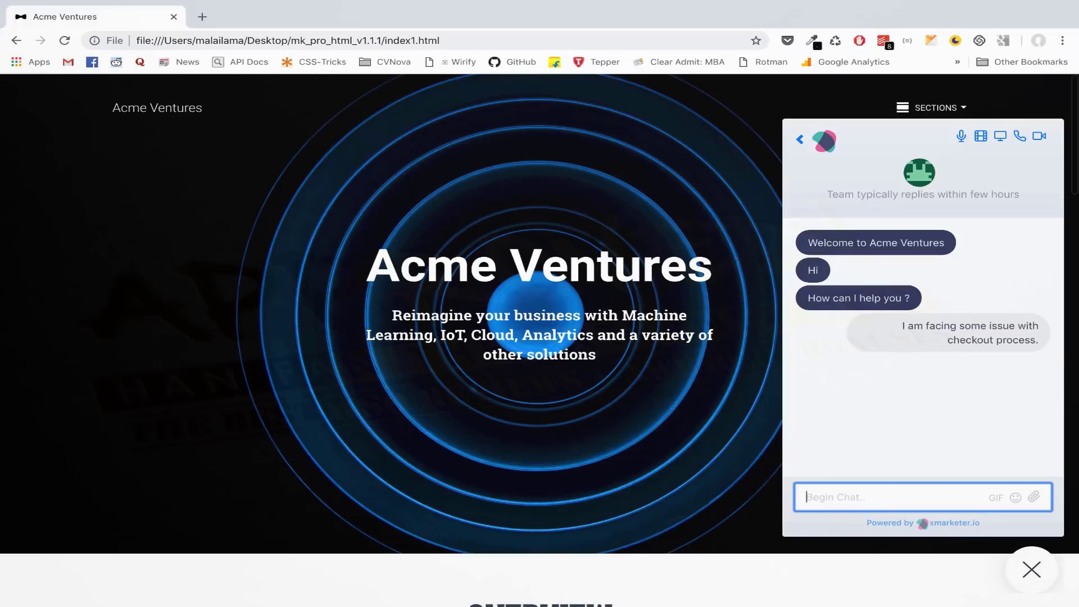
text(Please h)
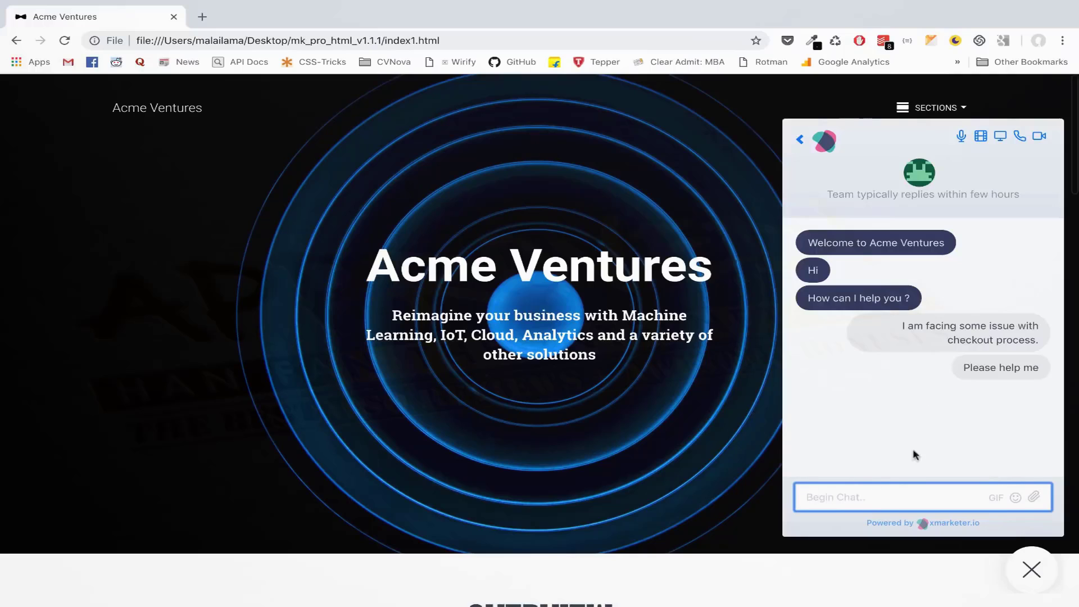
mouse_move(631, 239)
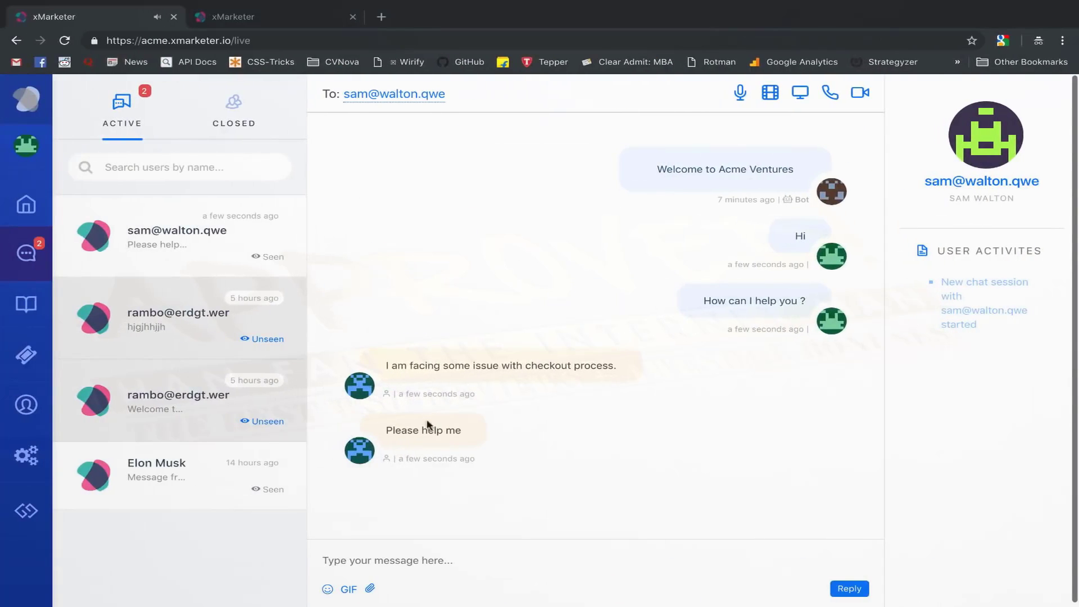
mouse_move(524, 519)
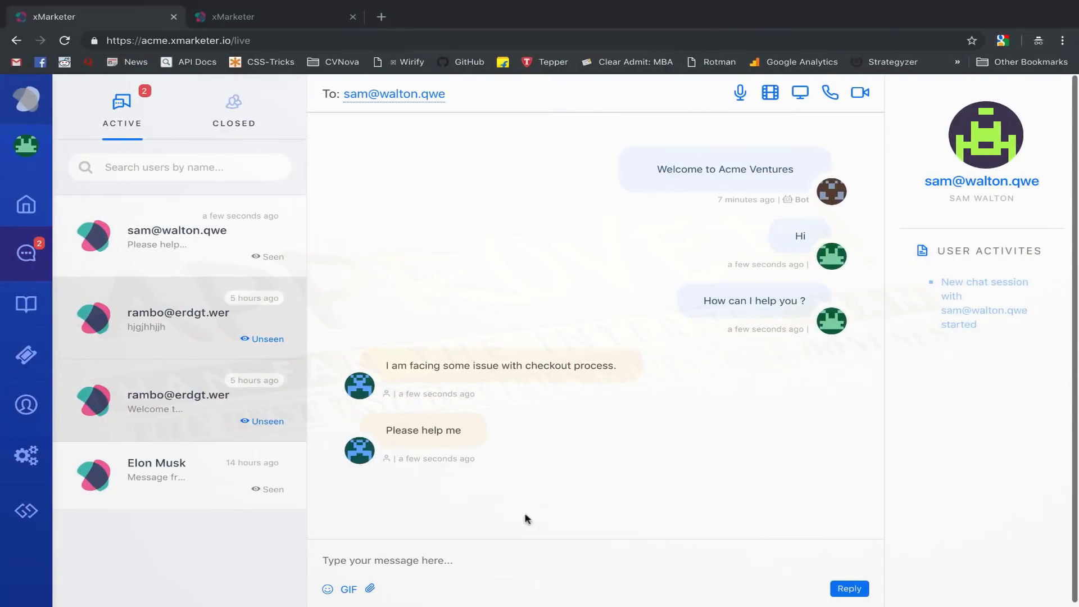
Step: Reply 'Sure' to the visitor, then open and close the video mail and screen recorders
text(Sure)
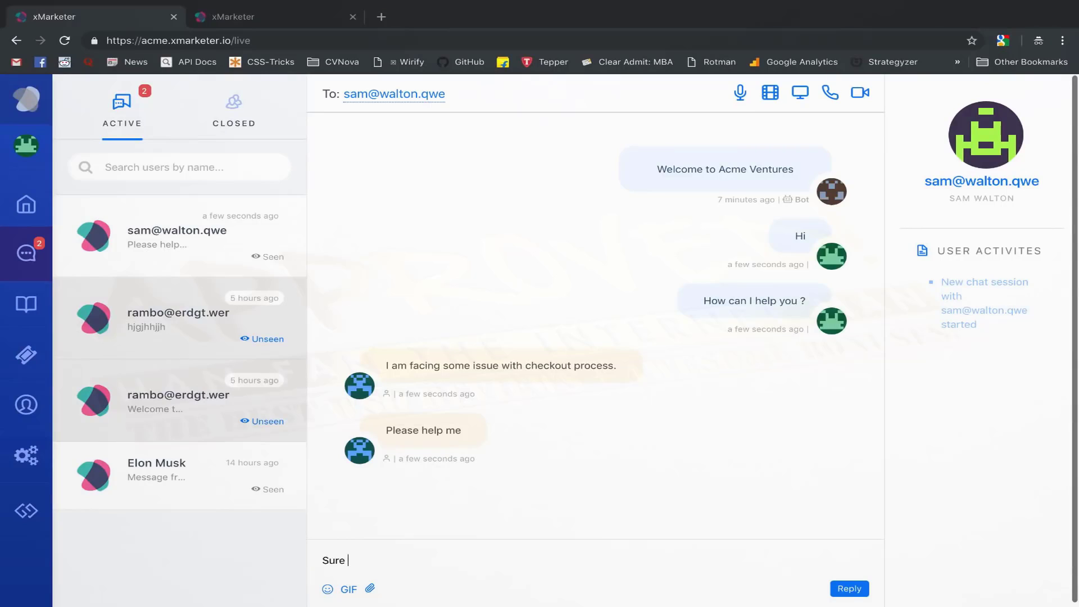
click(848, 588)
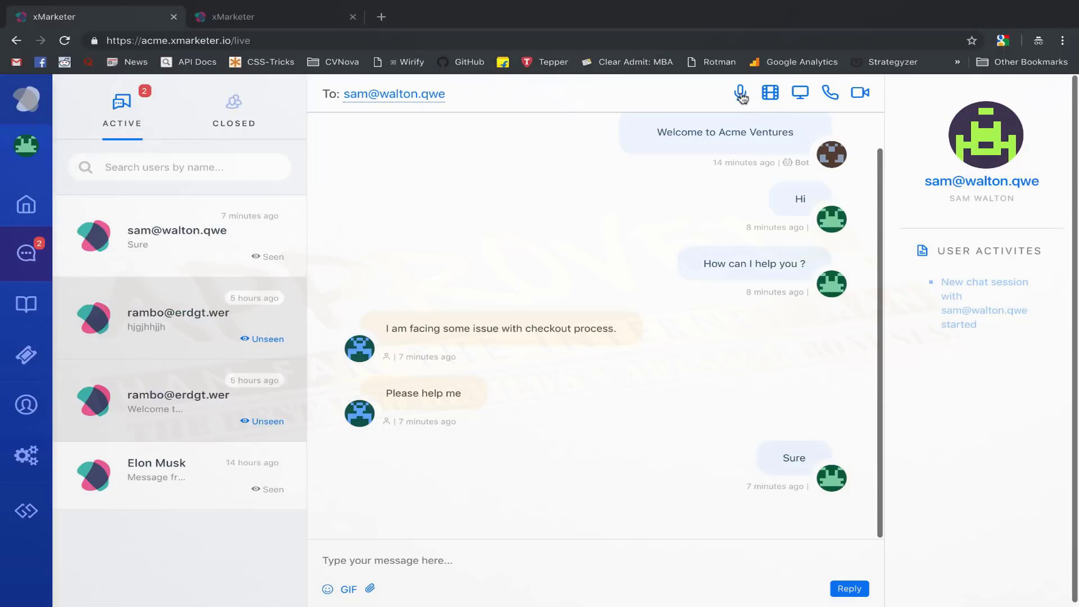
mouse_move(731, 137)
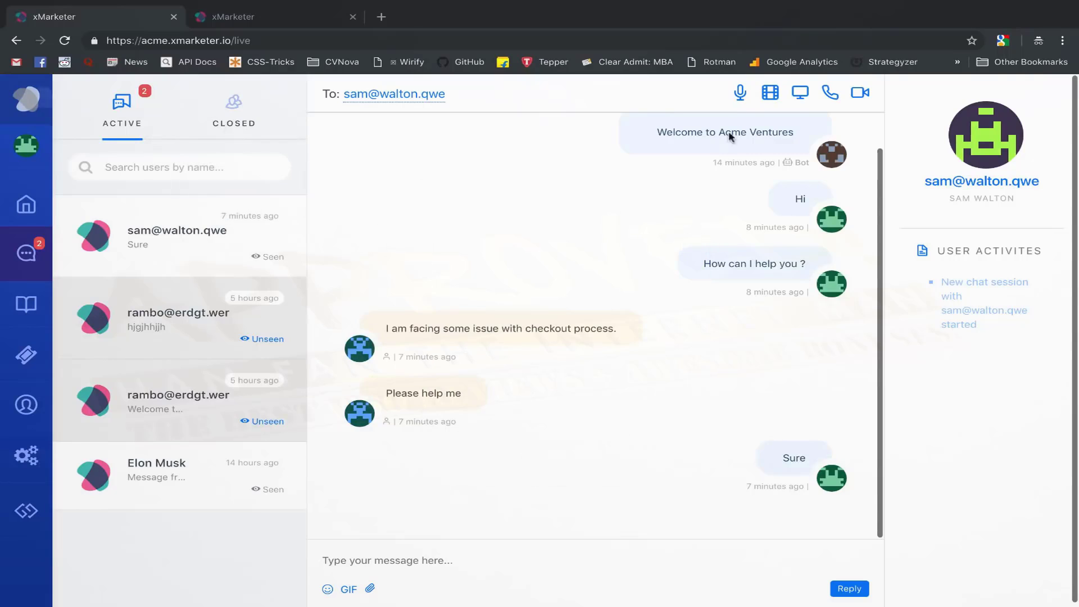
click(770, 92)
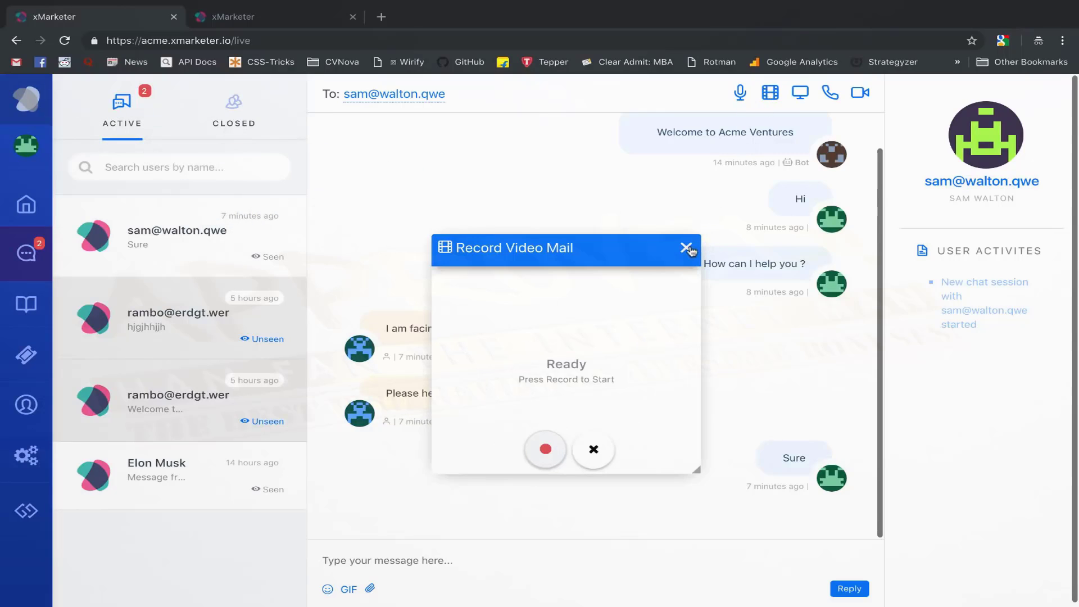
click(799, 93)
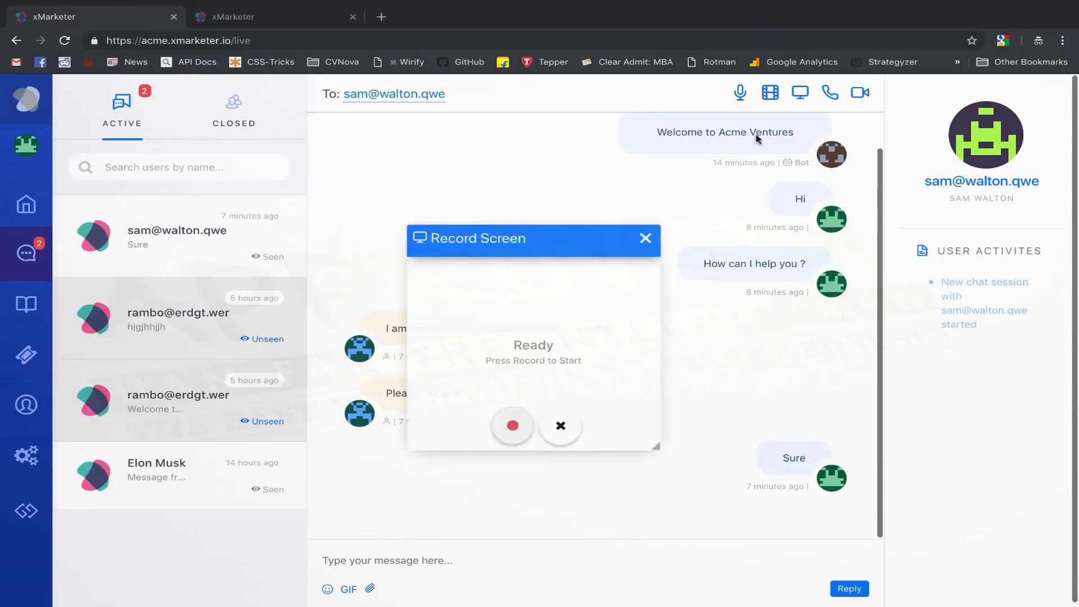
click(644, 238)
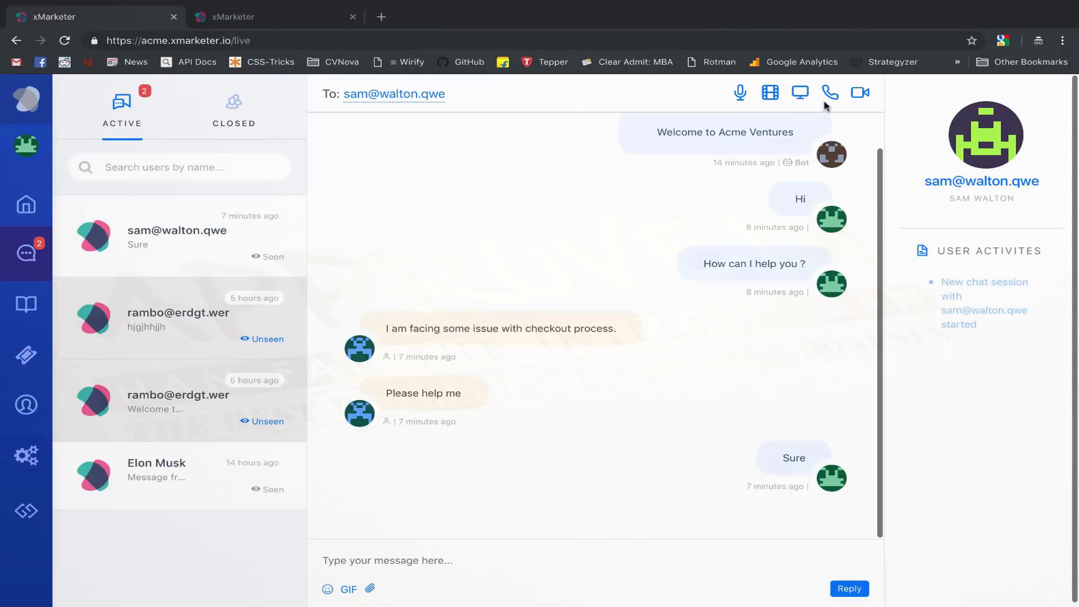
mouse_move(859, 98)
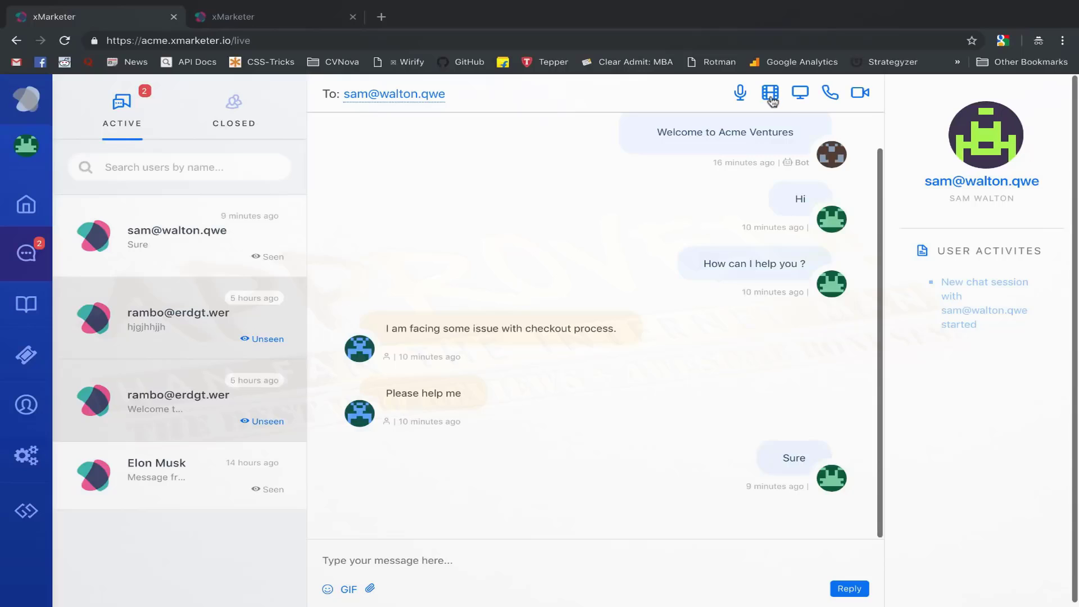
click(770, 93)
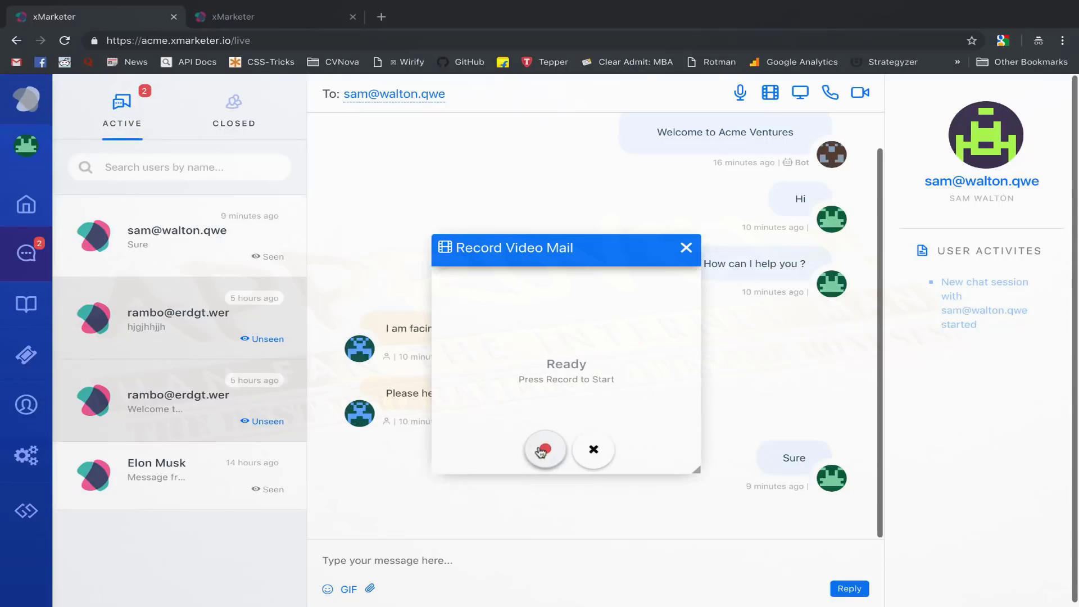
click(545, 449)
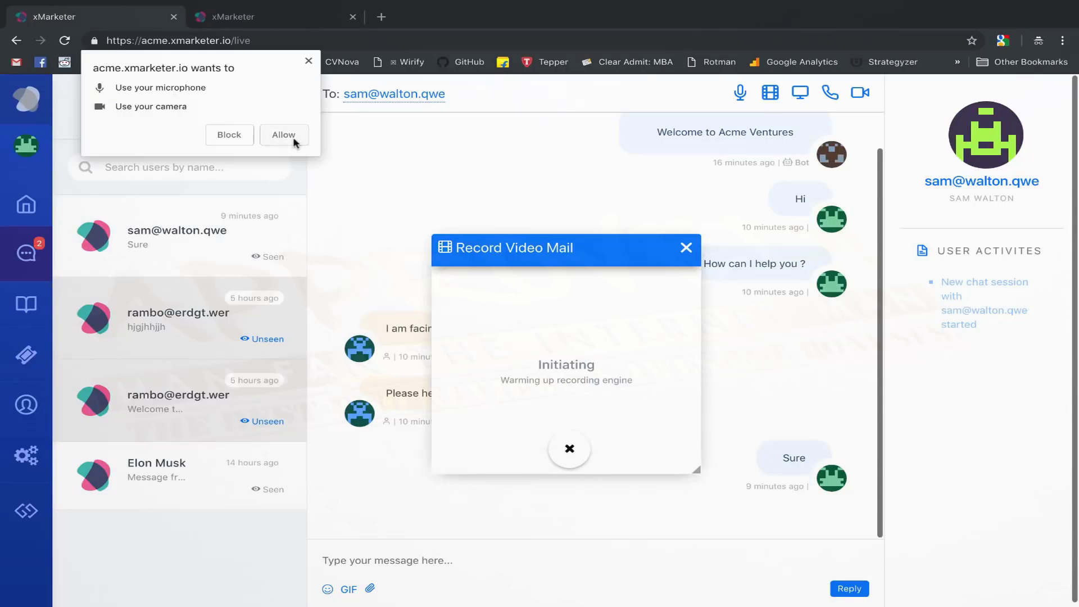
click(283, 134)
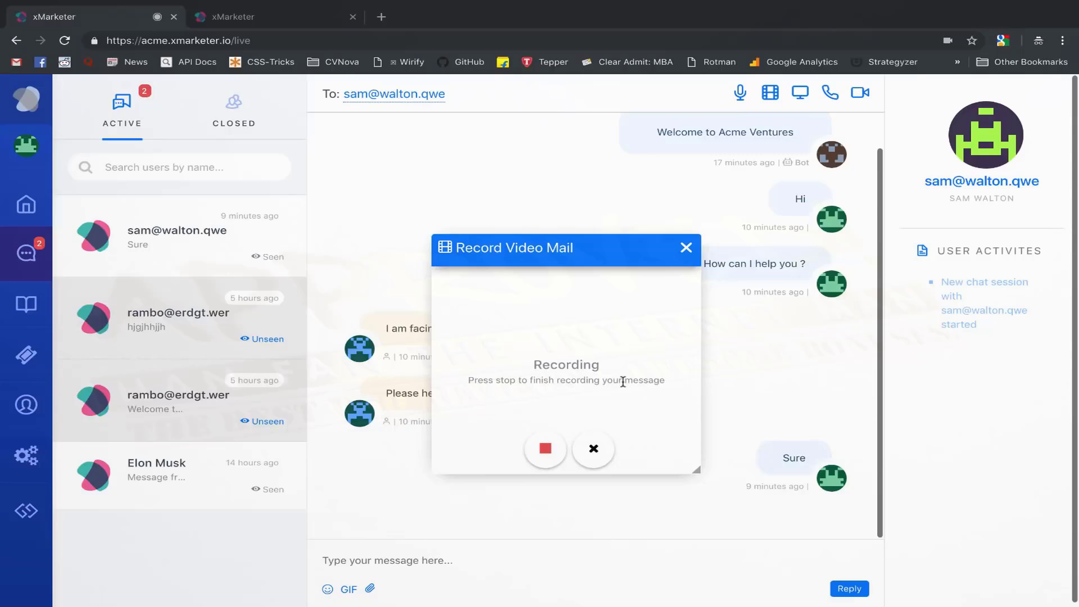
click(545, 448)
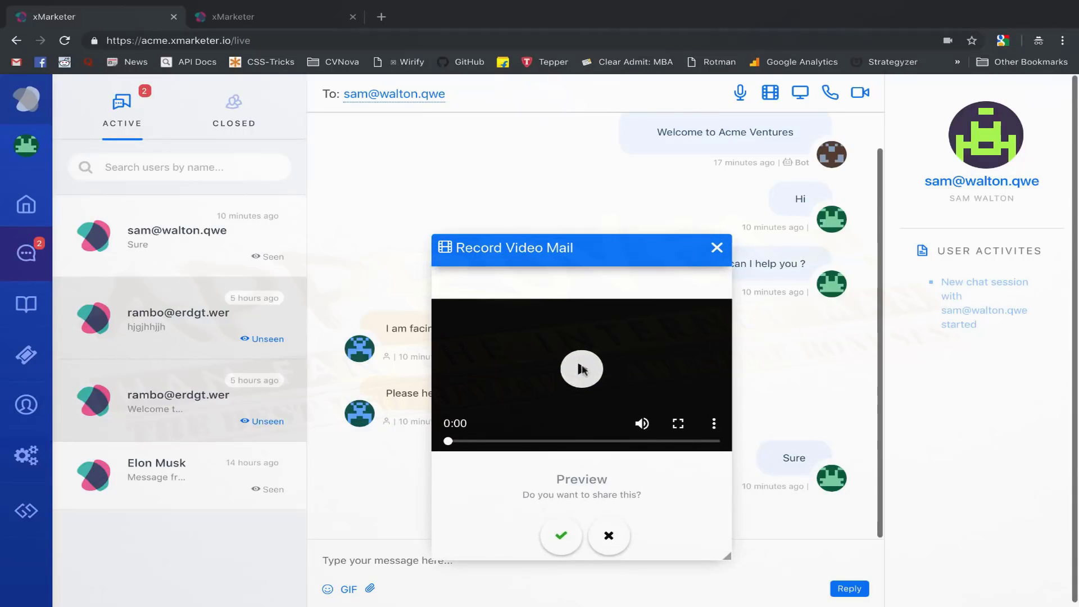
click(581, 368)
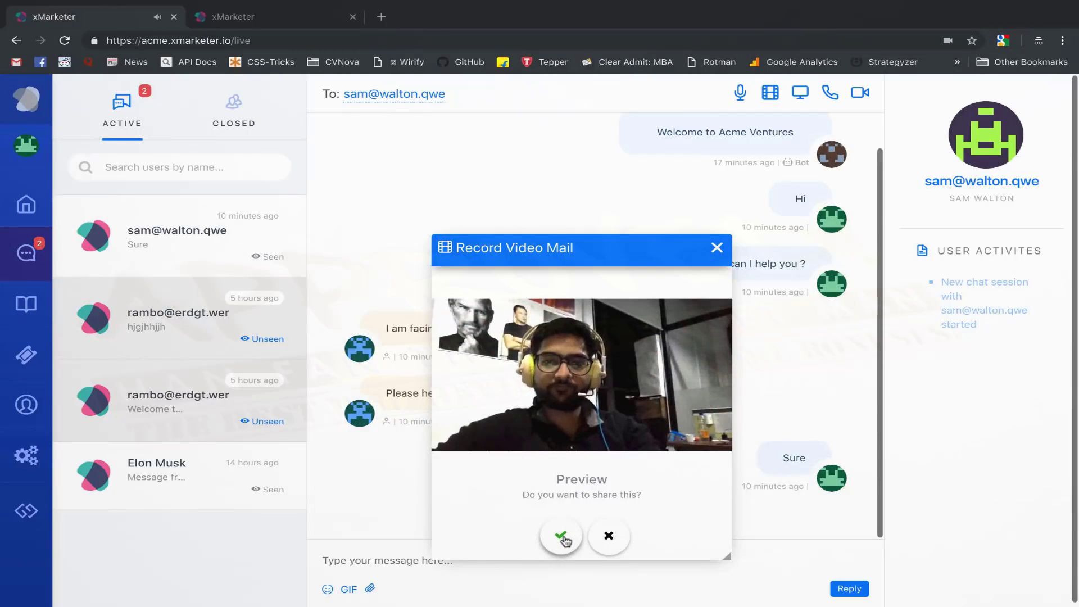
click(560, 535)
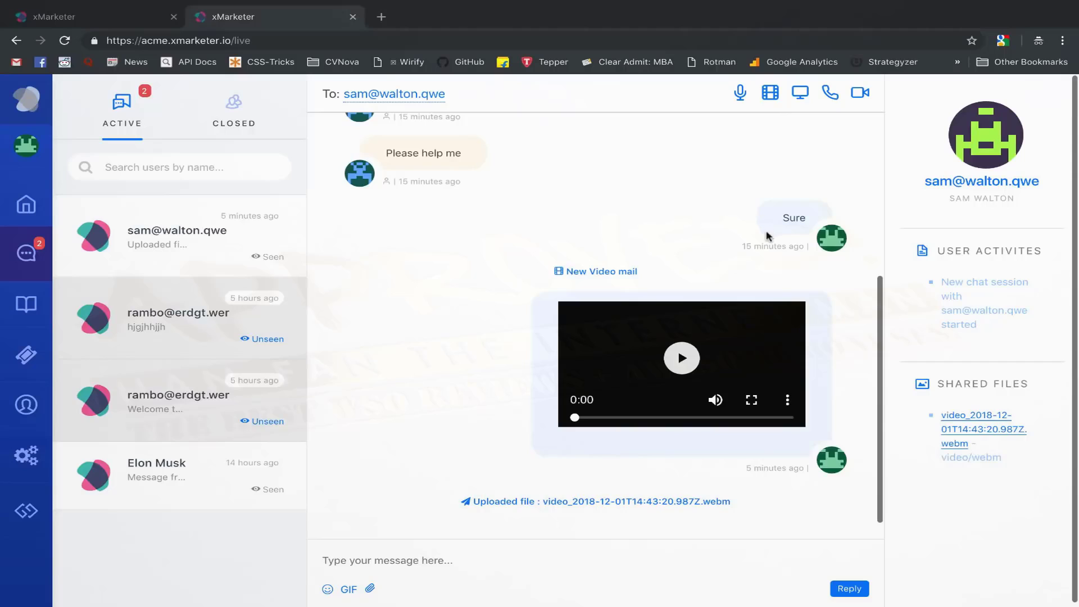
mouse_move(564, 446)
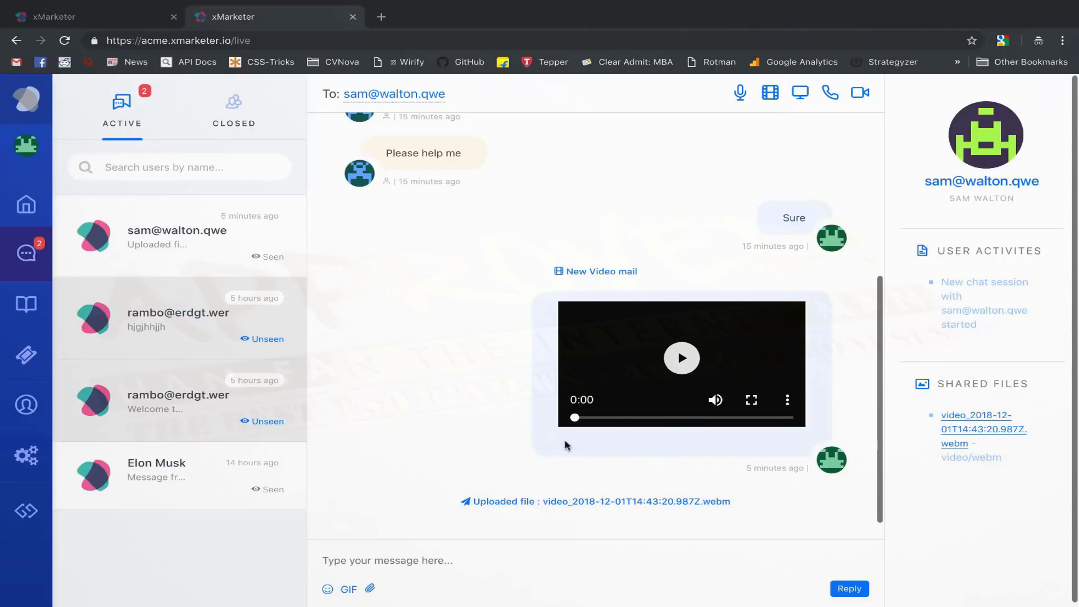
mouse_move(502, 521)
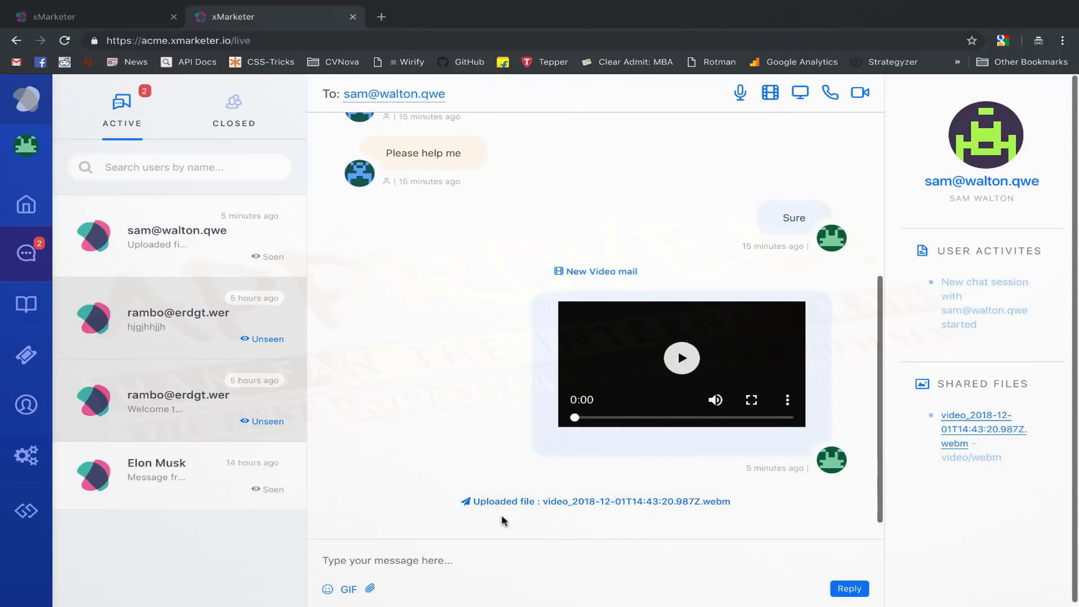
click(680, 357)
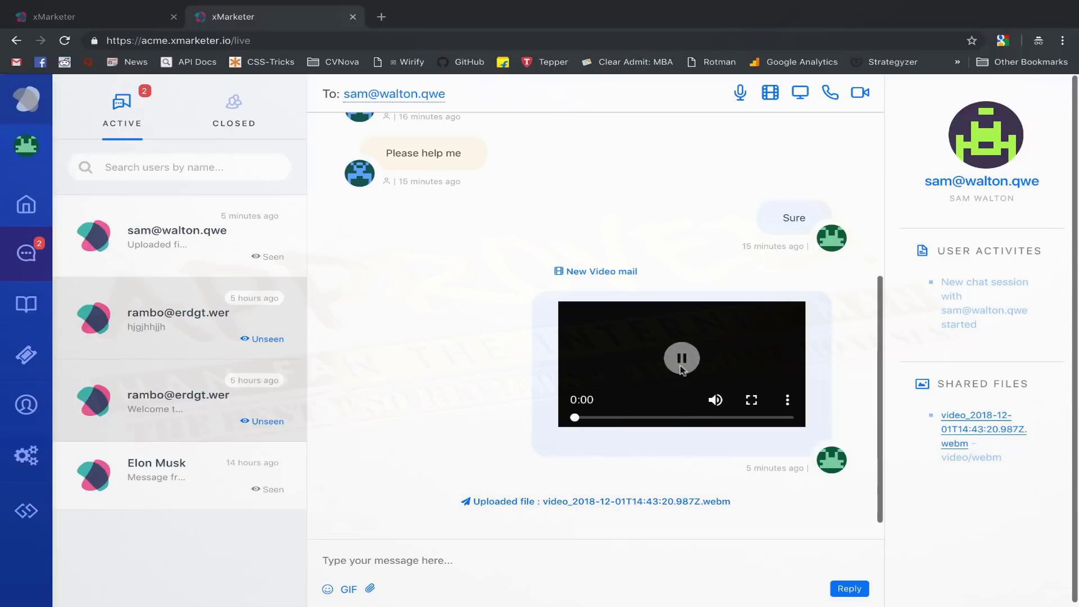
click(681, 358)
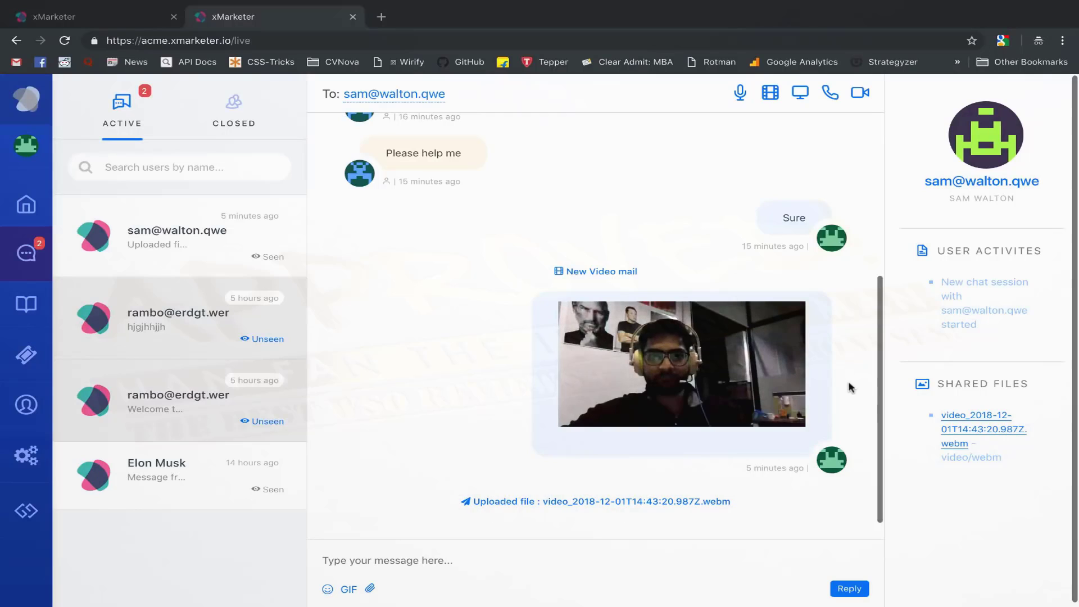
click(681, 364)
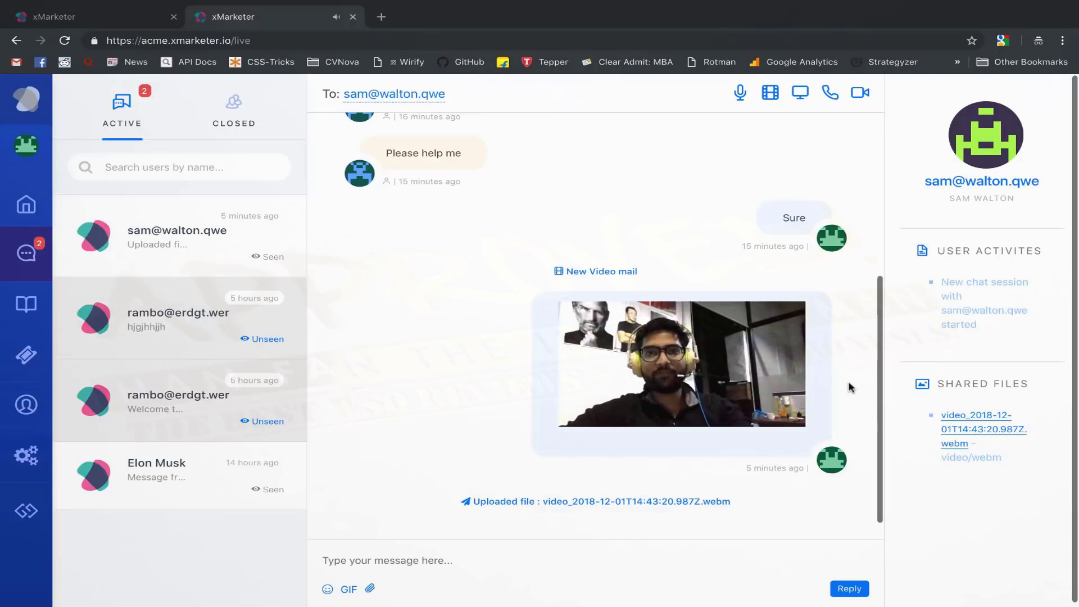
click(681, 363)
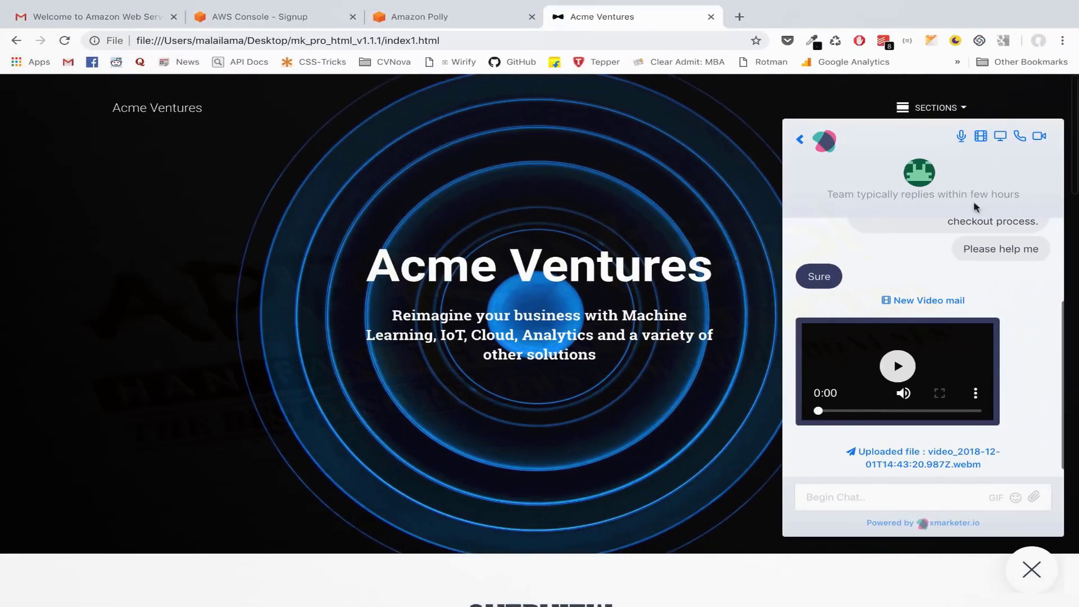
Step: Play the received video mail inside the Acme Ventures messenger widget
click(896, 366)
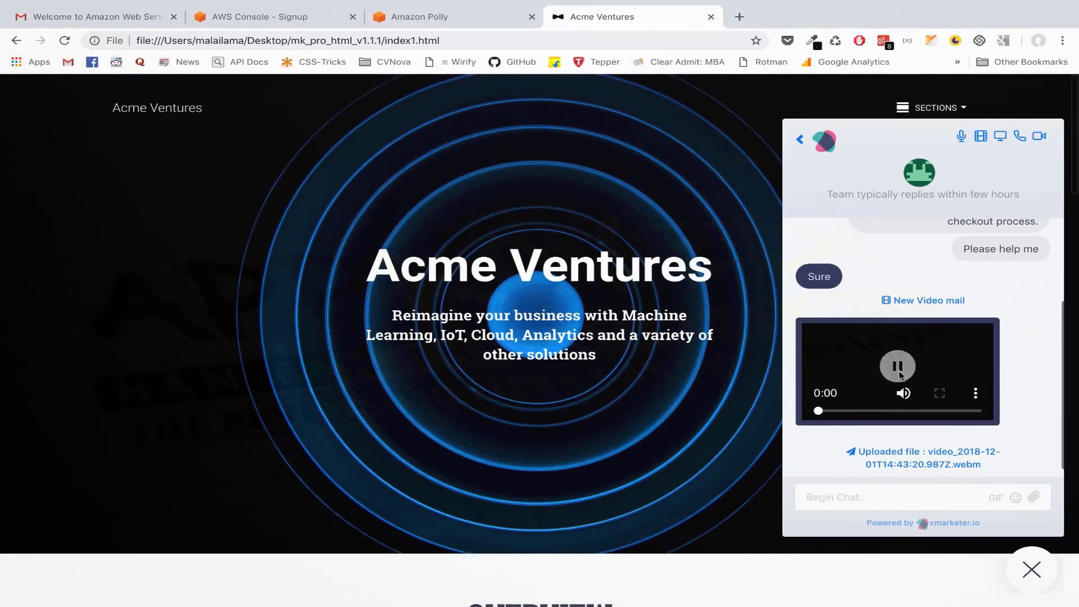
click(897, 366)
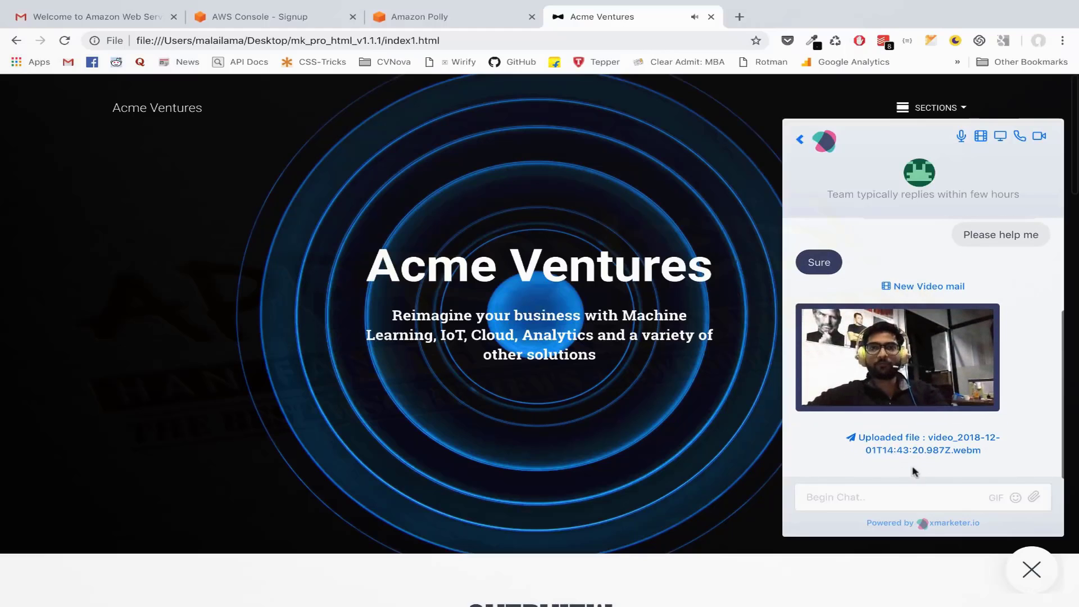
click(897, 357)
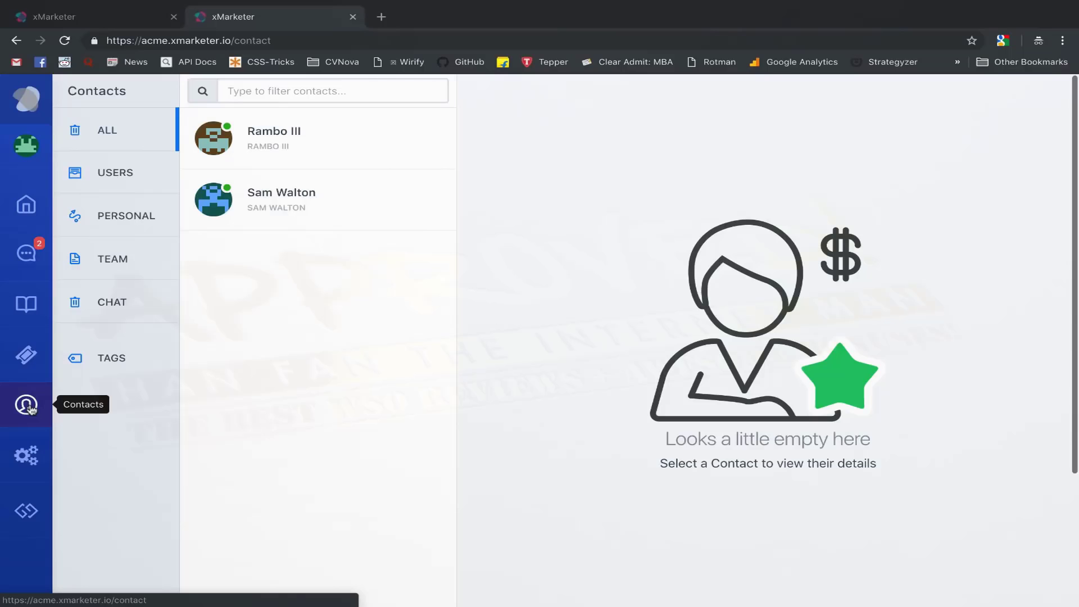
mouse_move(286, 200)
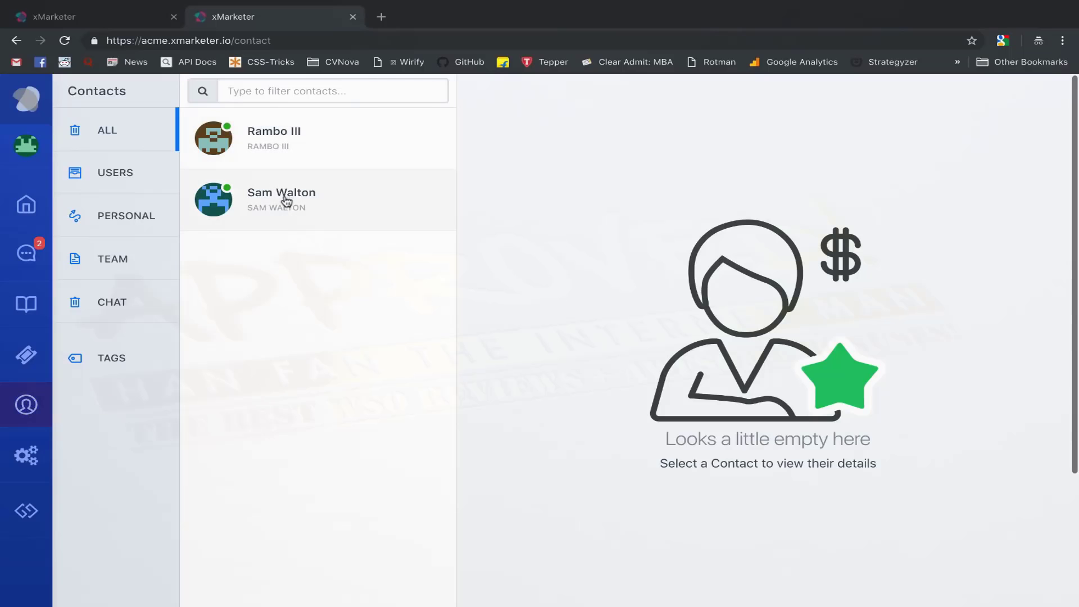
Step: Scroll through Sam Walton's contact profile settings and cancel without saving changes
click(282, 200)
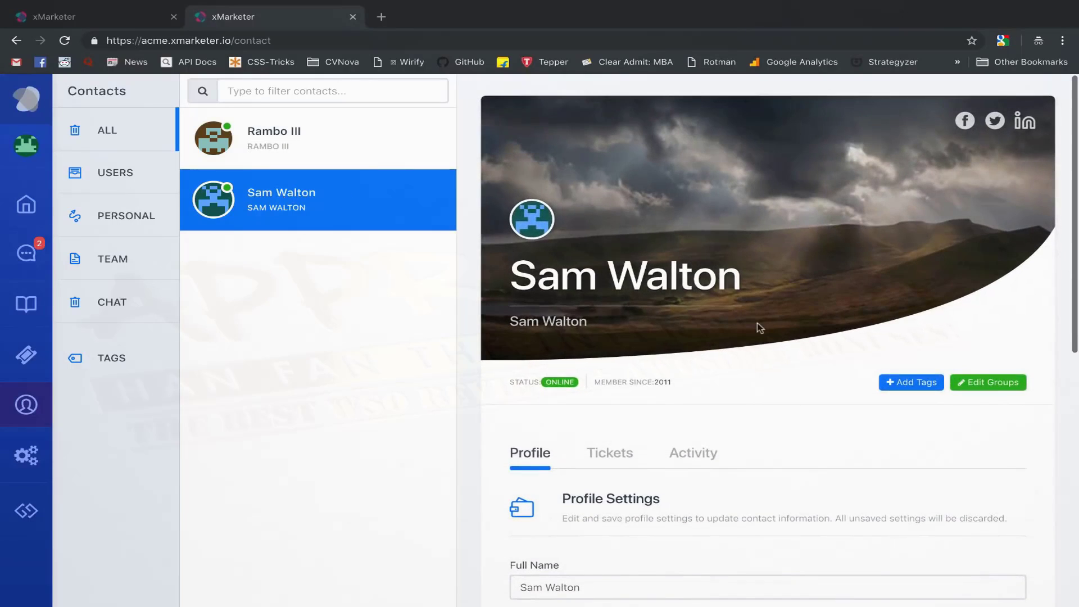
scroll(down, 3)
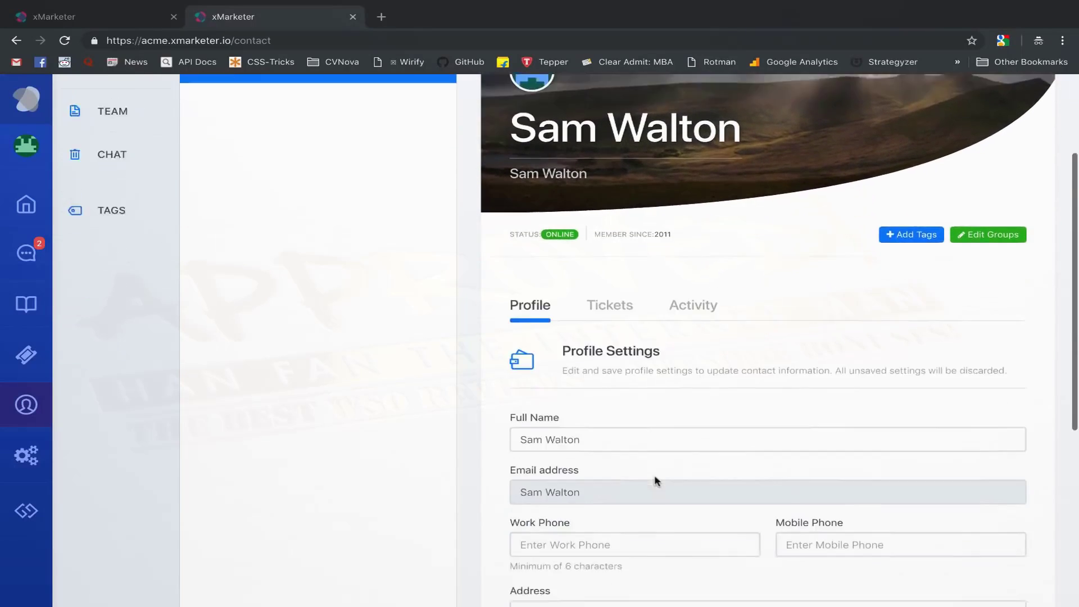
scroll(down, 3)
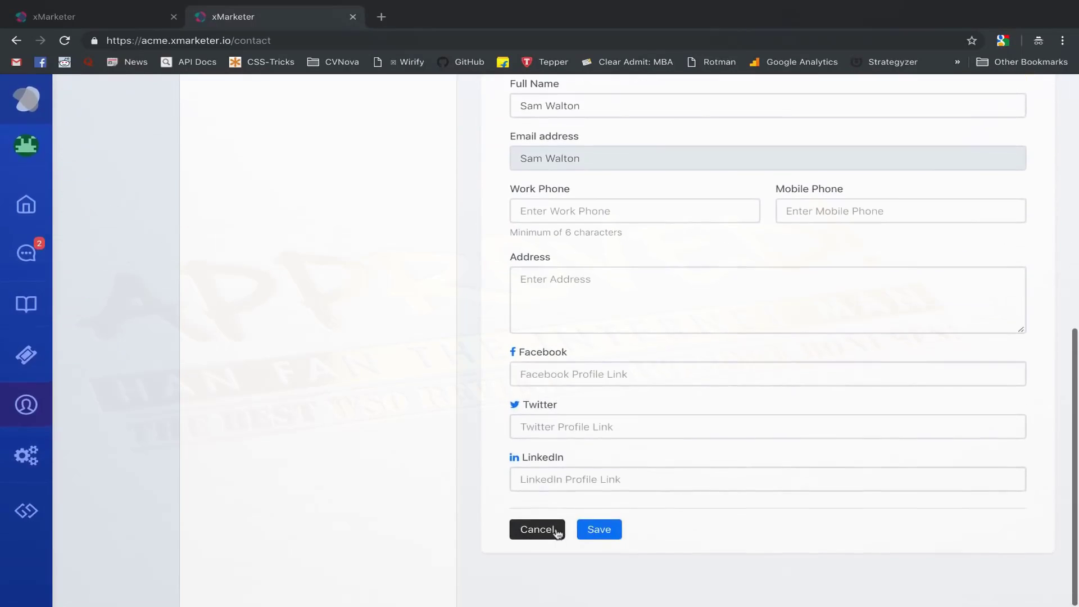
click(536, 529)
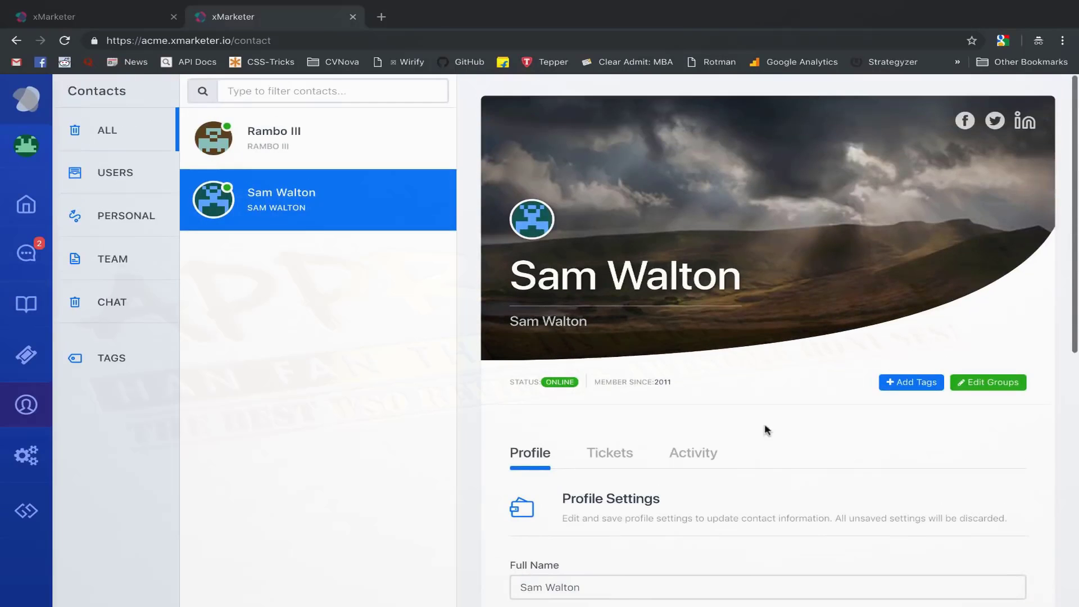
mouse_move(274, 345)
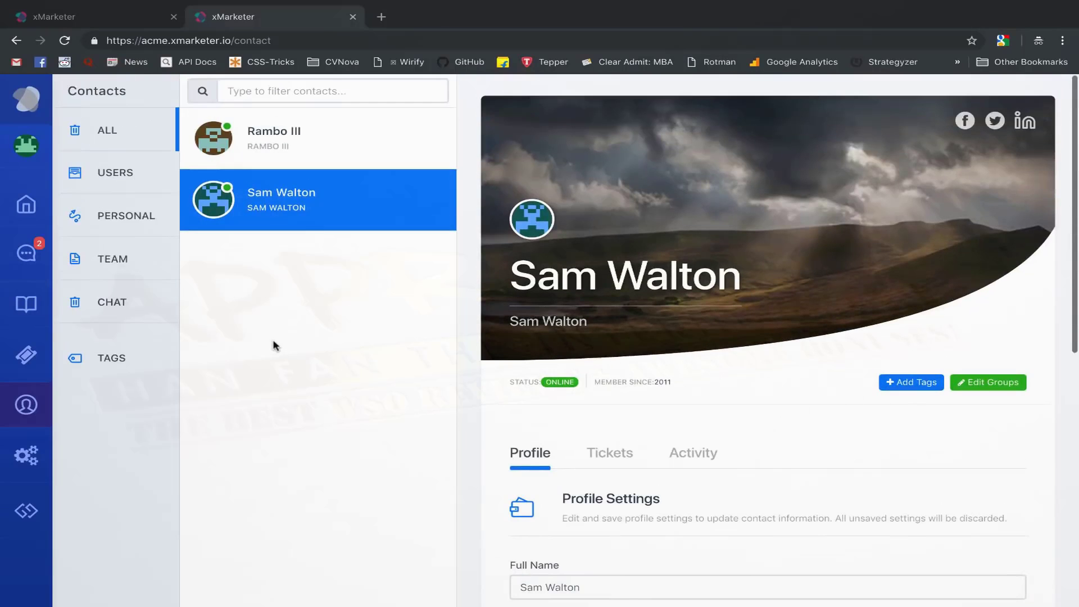
mouse_move(135, 304)
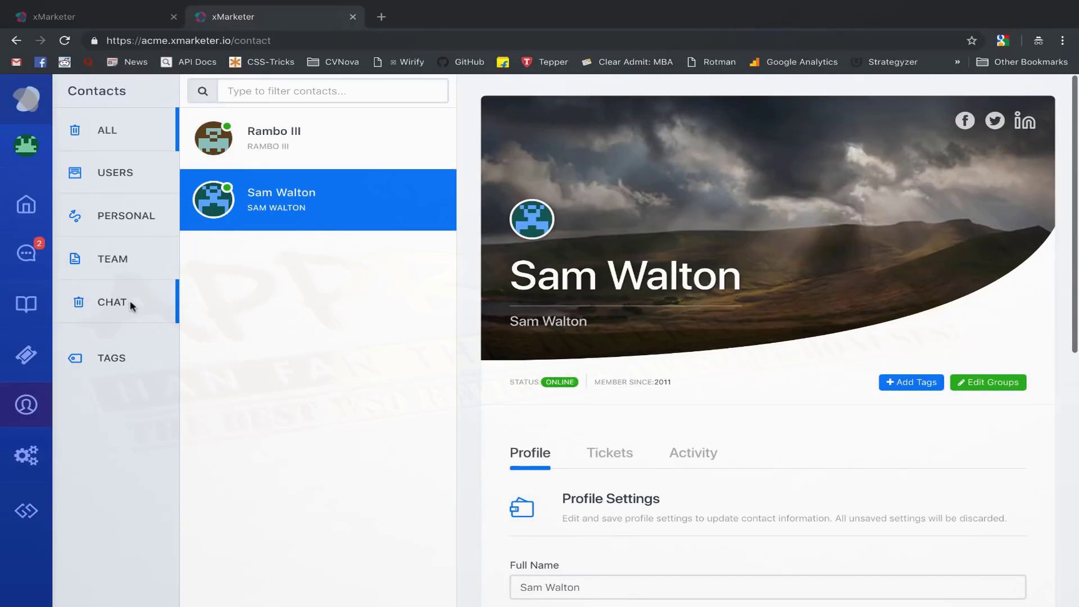
mouse_move(141, 177)
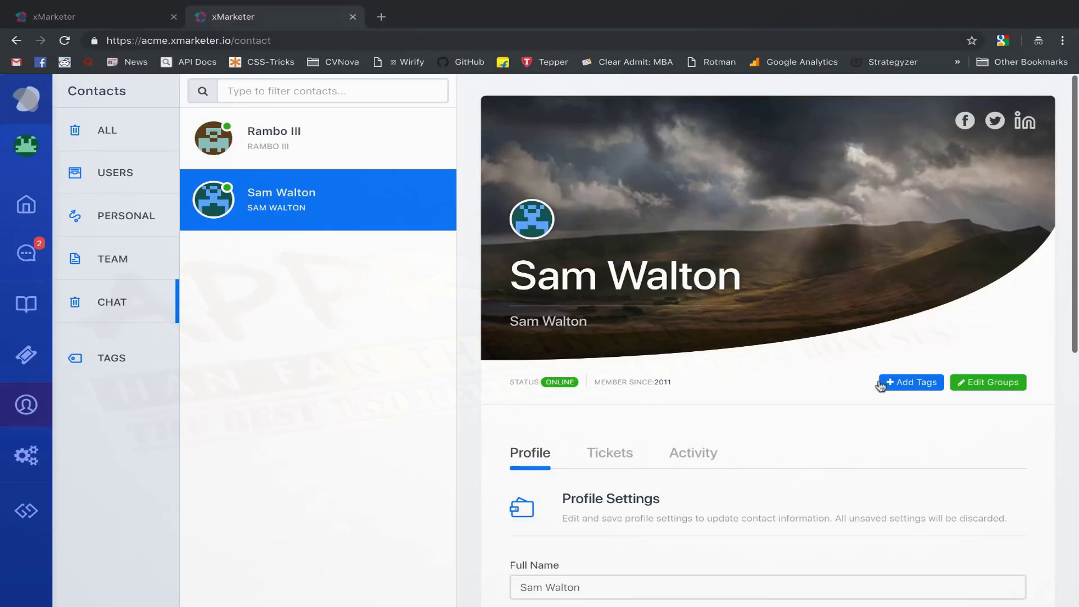
mouse_move(987, 382)
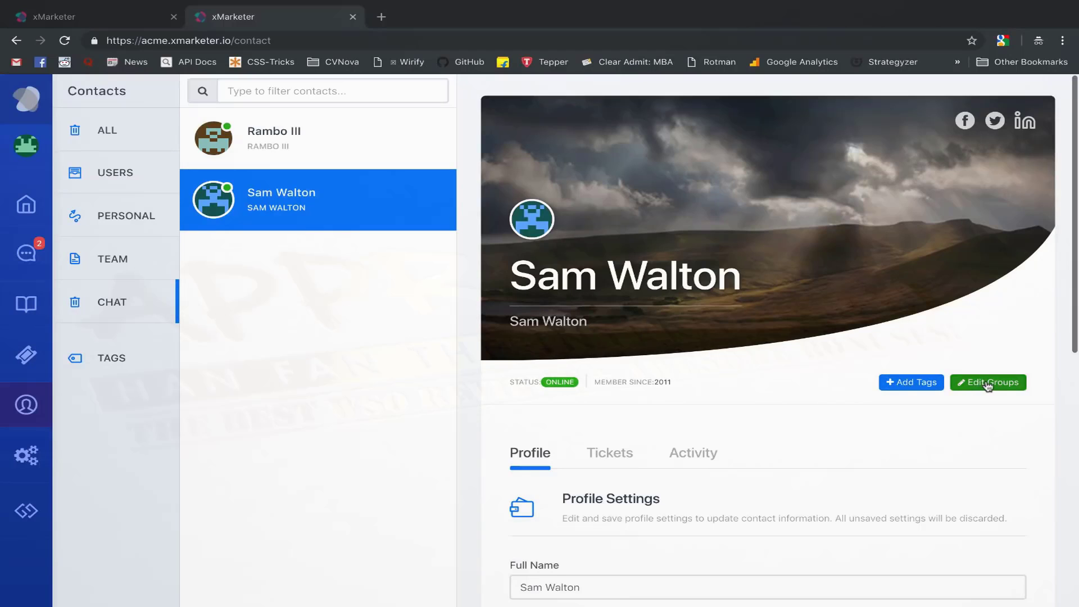
mouse_move(414, 402)
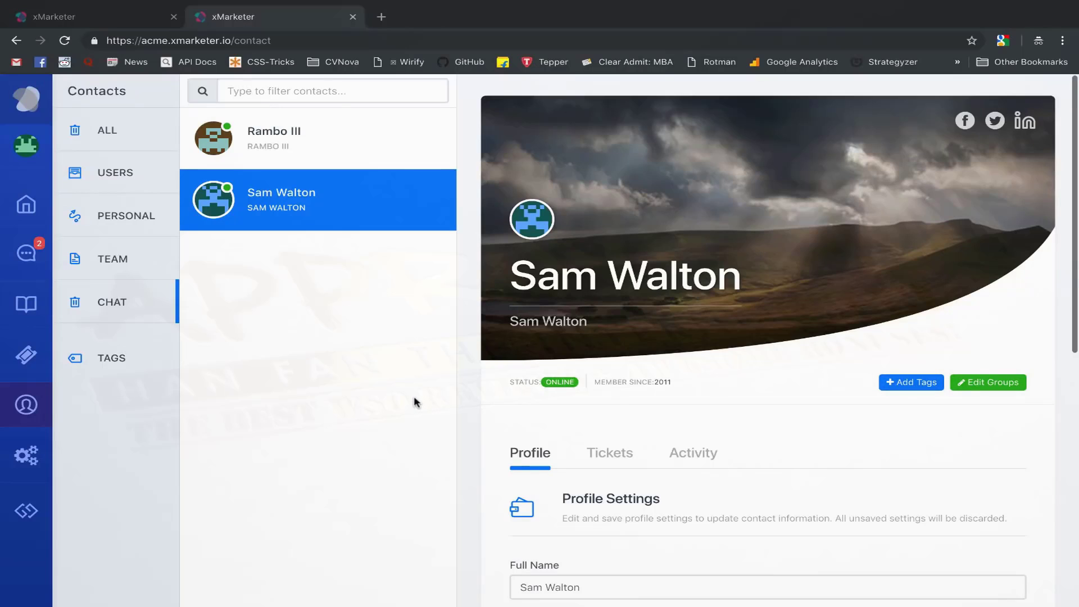
click(26, 356)
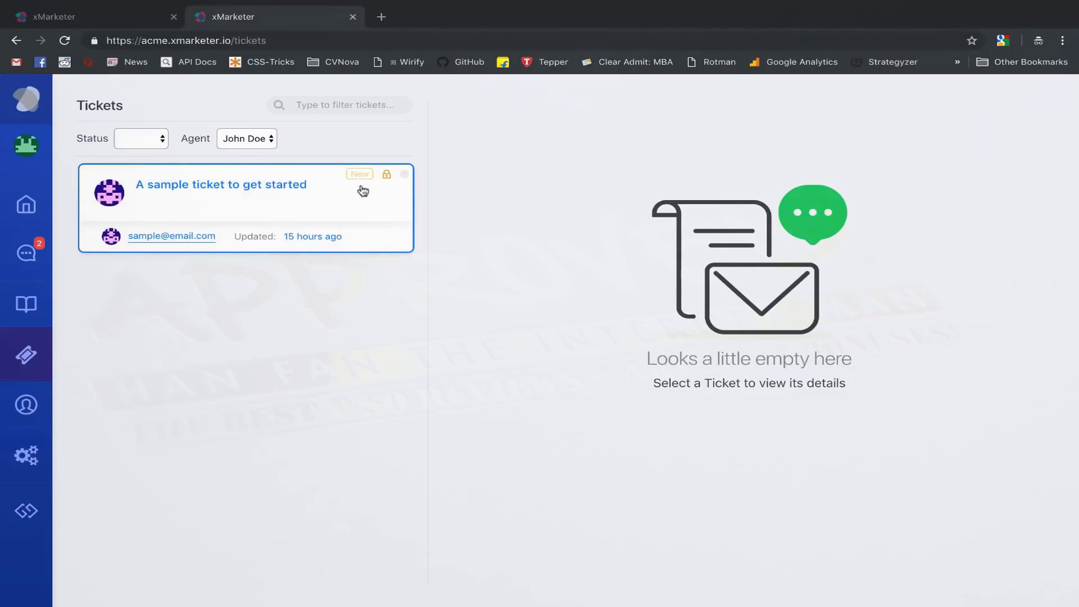
Step: Reply 'Thank you for replying' to the sample getting-started ticket and submit it as Open
click(220, 184)
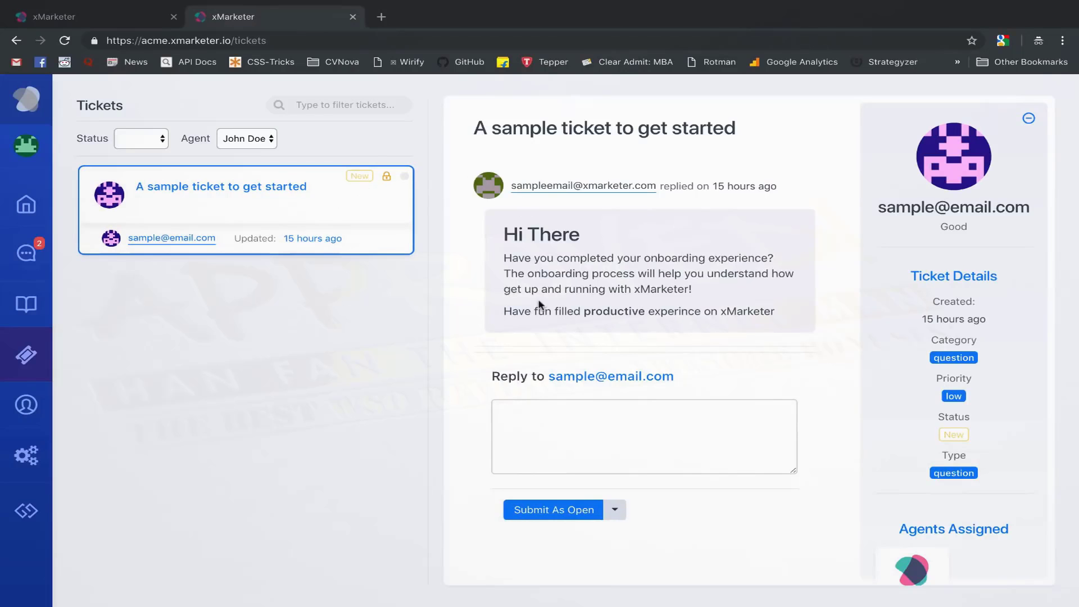
click(643, 436)
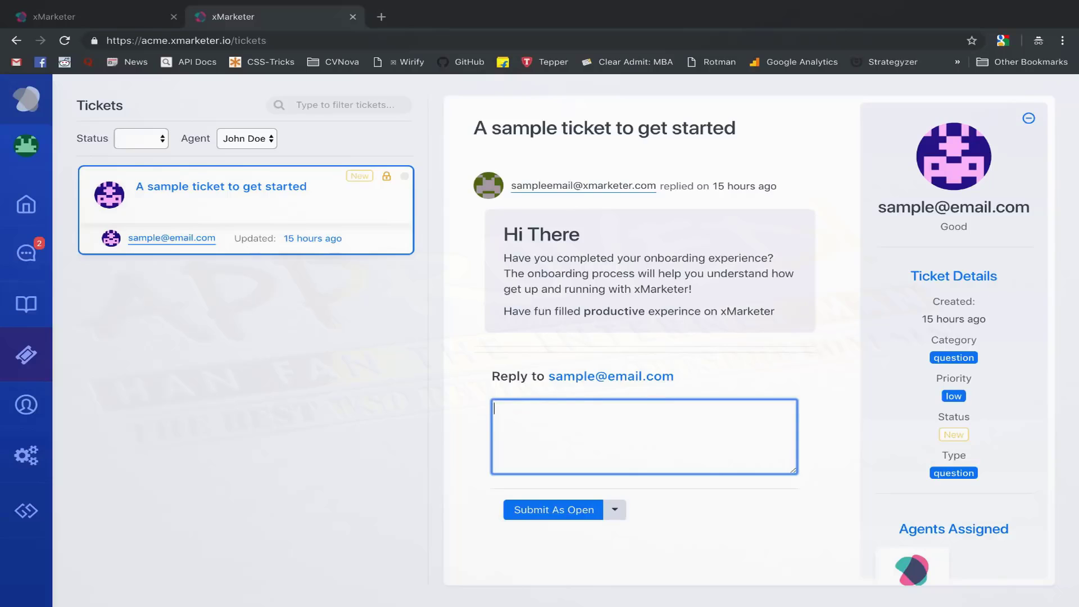
text(Thank you for replying)
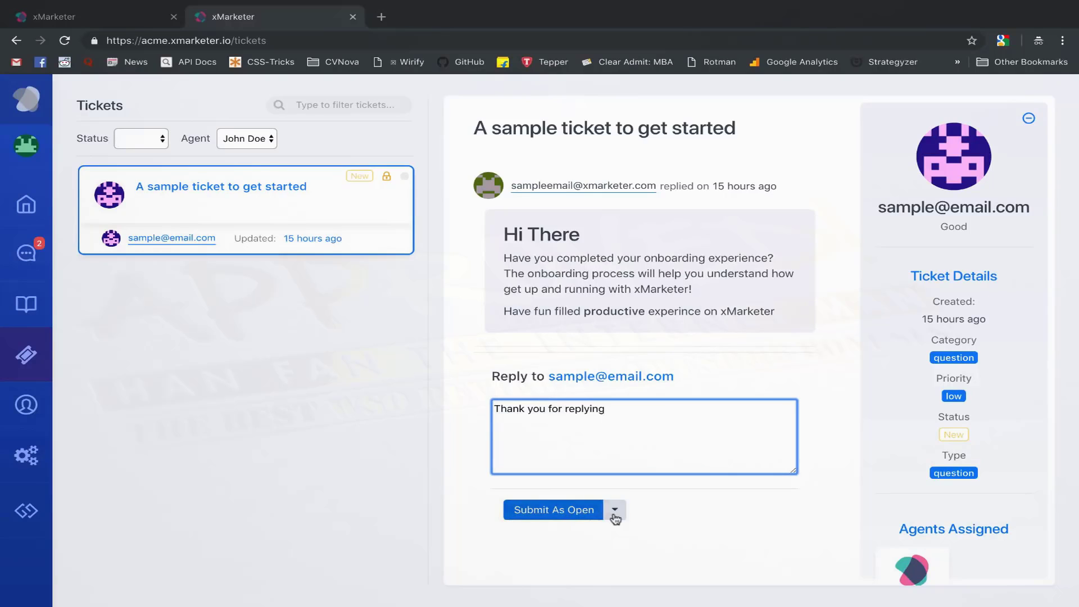
click(613, 510)
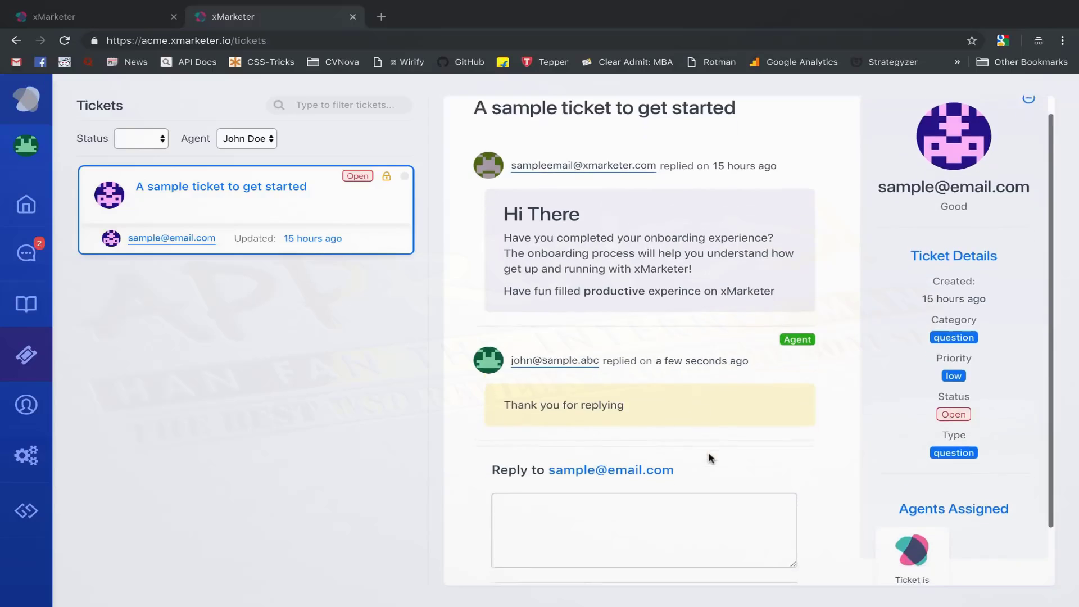
scroll(down, 3)
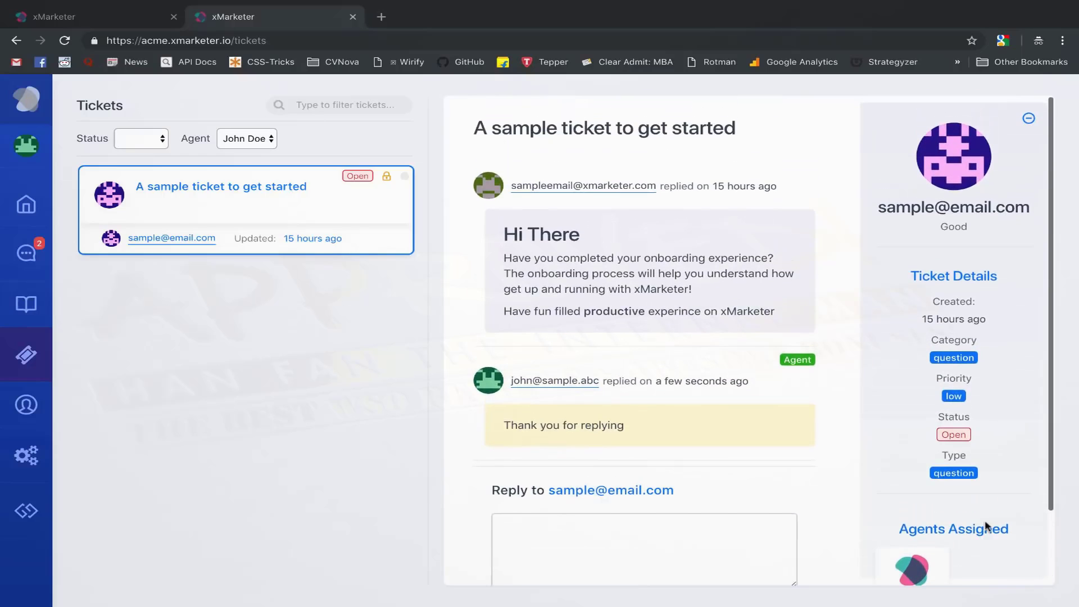
click(25, 304)
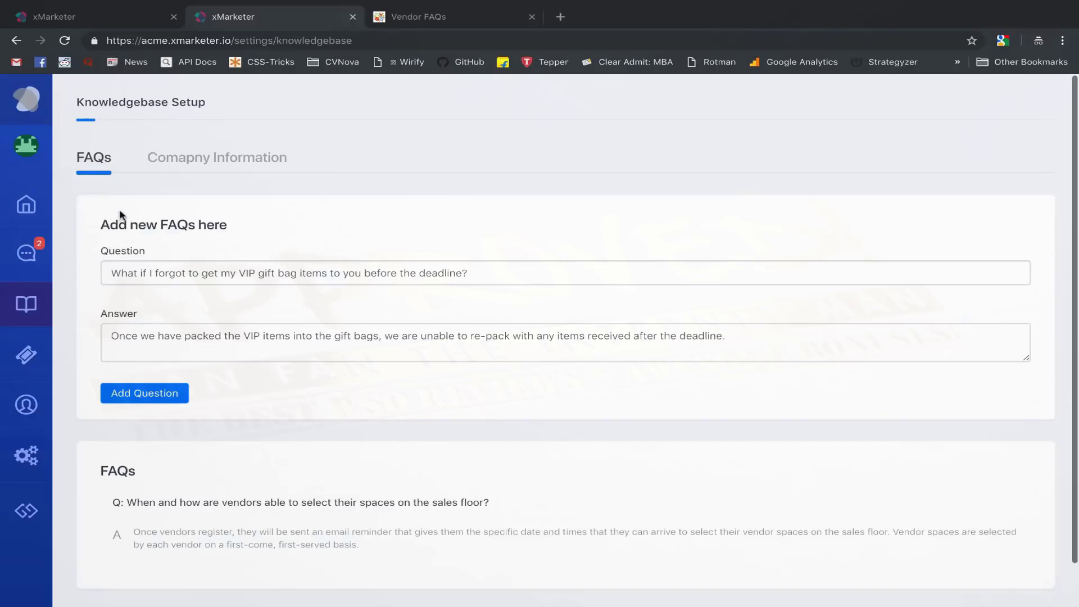
mouse_move(138, 316)
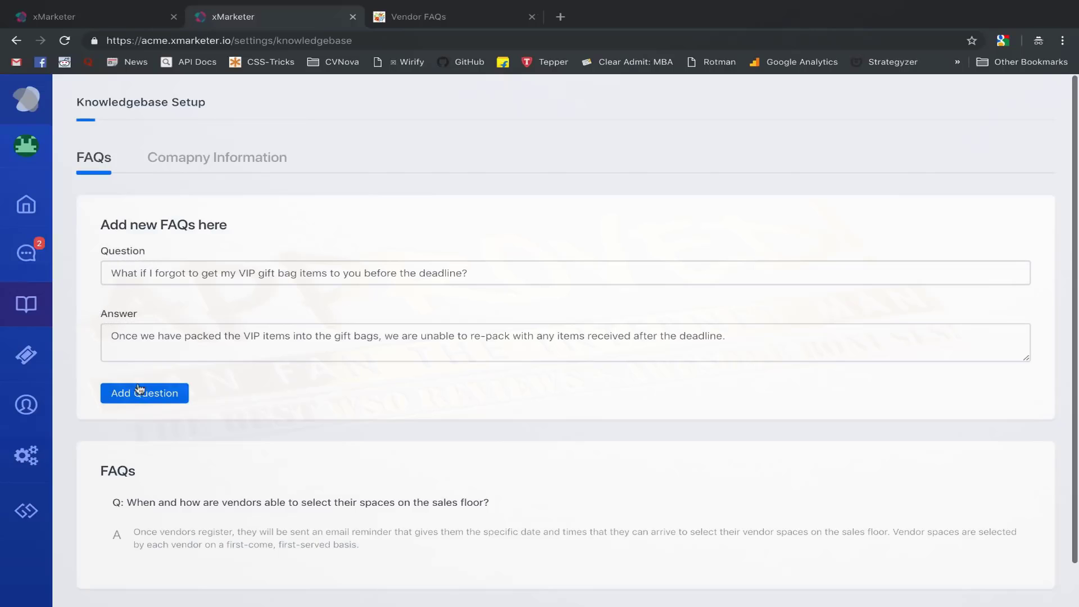
Step: Add the VIP gift bag deadline question and find it under Most Popular Questions
click(143, 393)
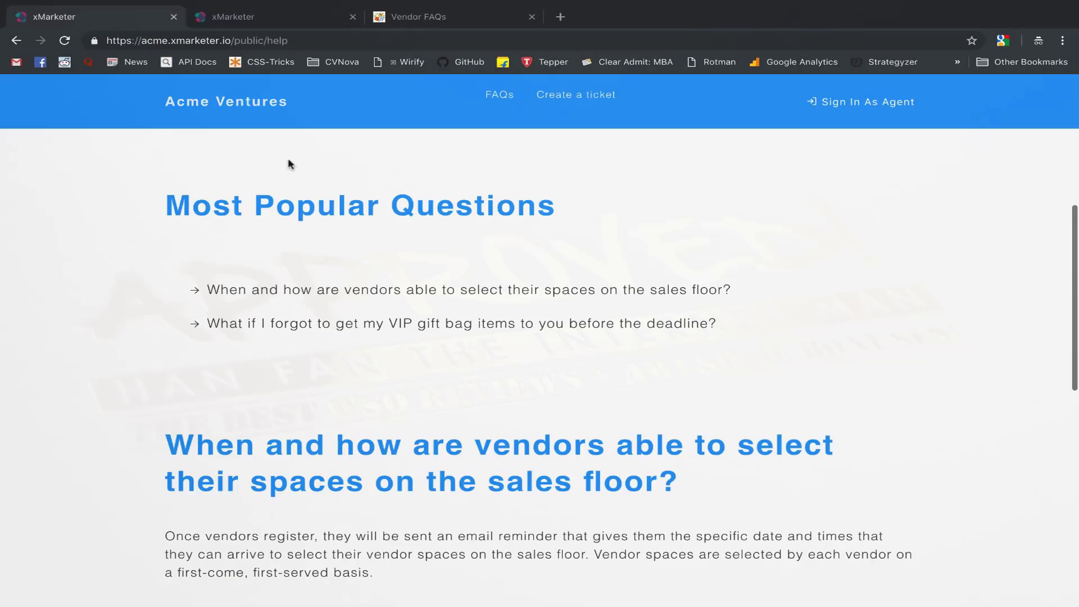
scroll(up, 3)
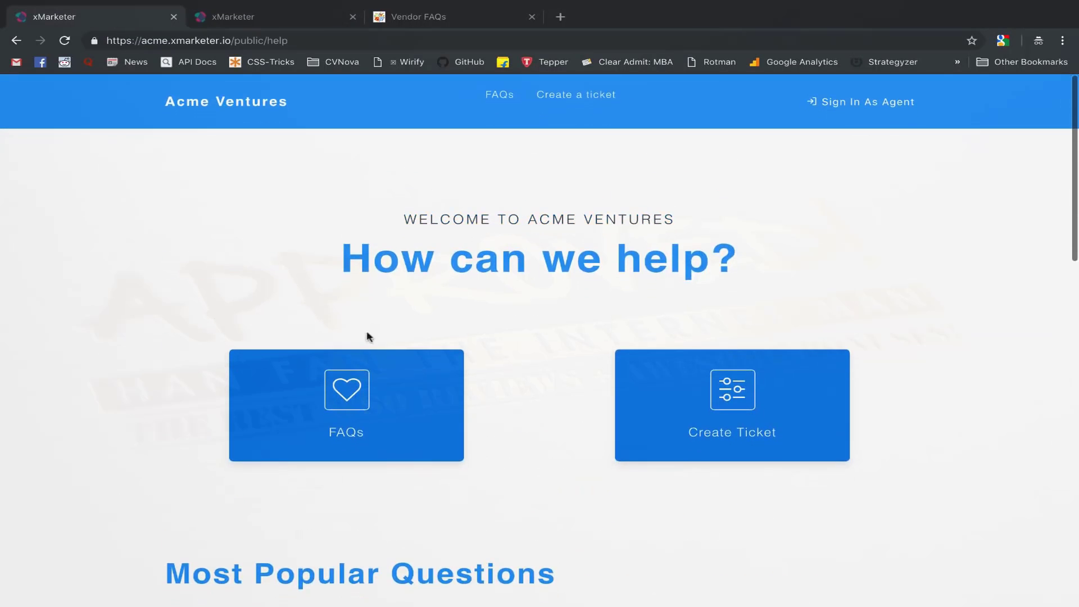
scroll(down, 3)
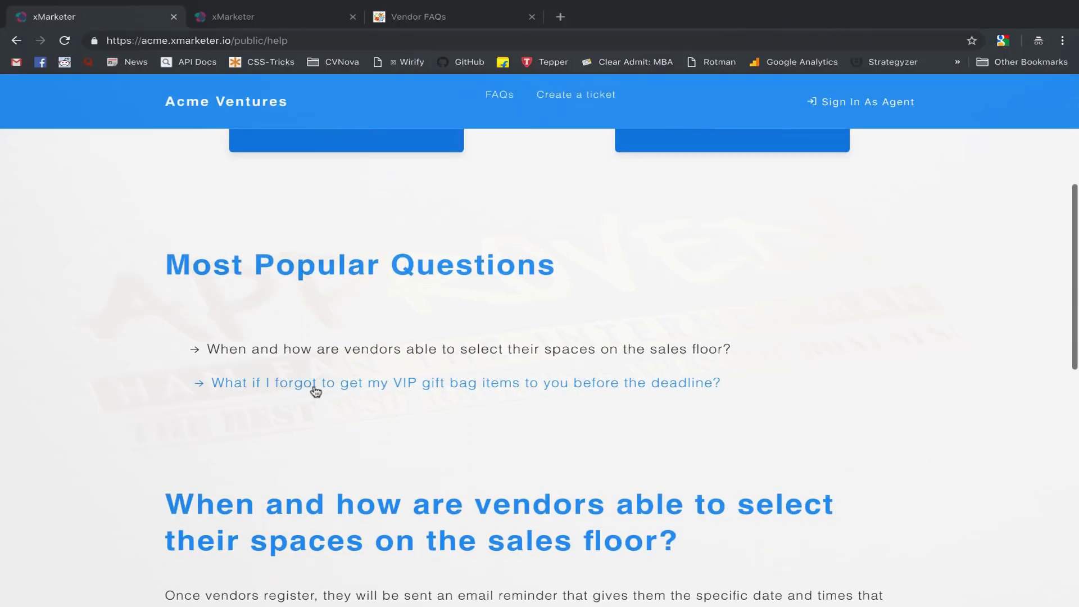